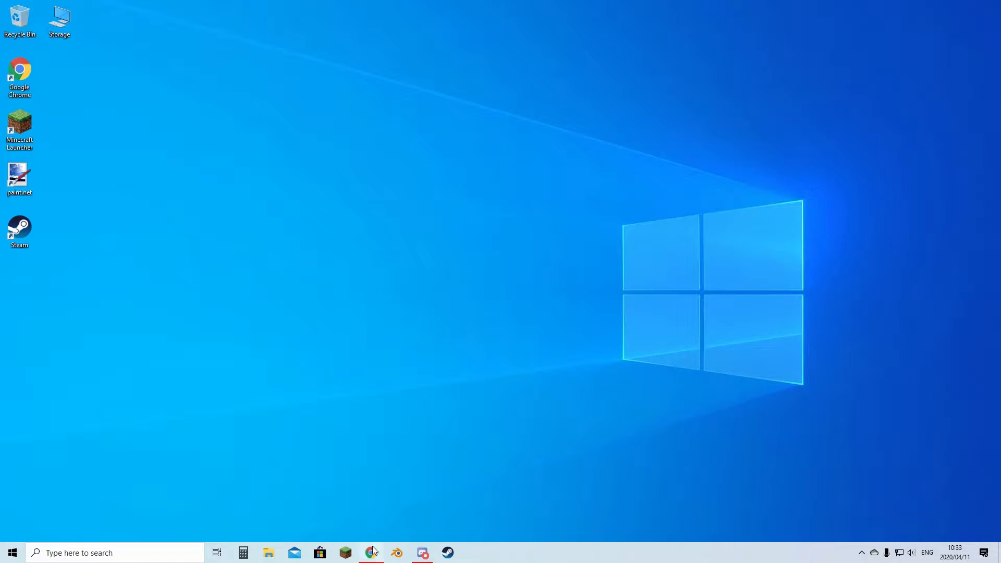
Step: Visit the Blender download page, then launch Blender and delete the default cube and light
{"action": "left_click", "coordinate": [371, 552]}
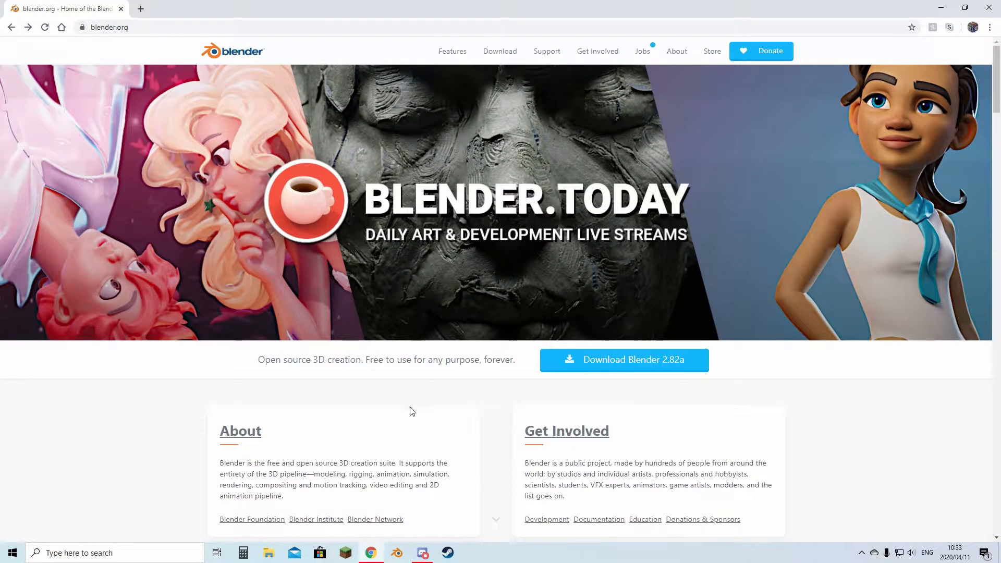
{"action": "mouse_move", "coordinate": [230, 134]}
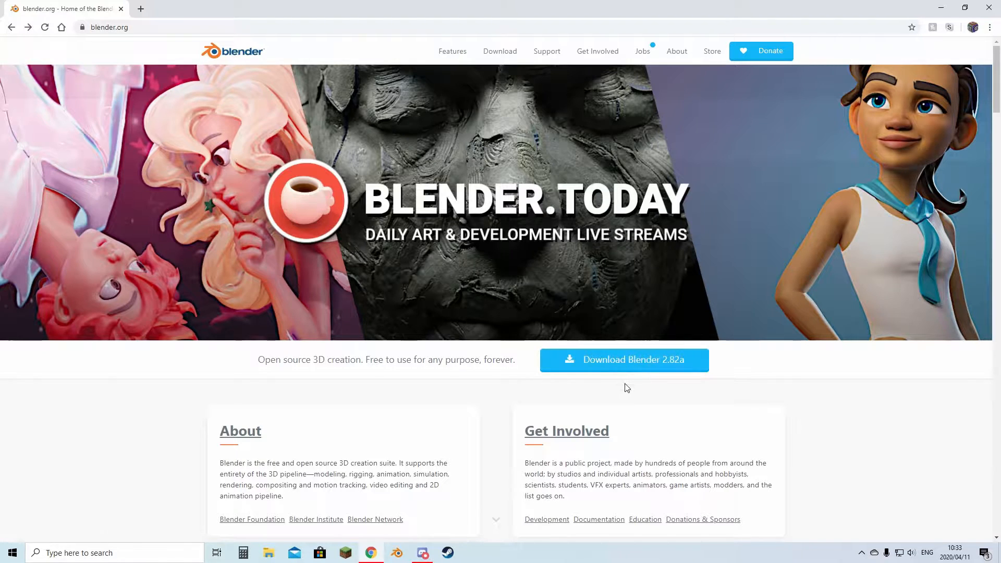
{"action": "left_click", "coordinate": [623, 360]}
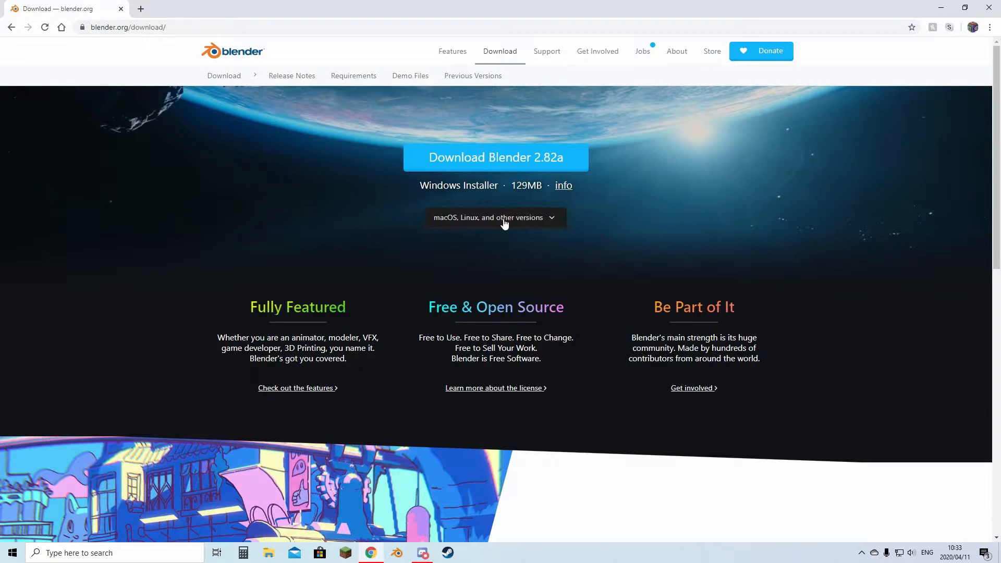
{"action": "left_click", "coordinate": [494, 217]}
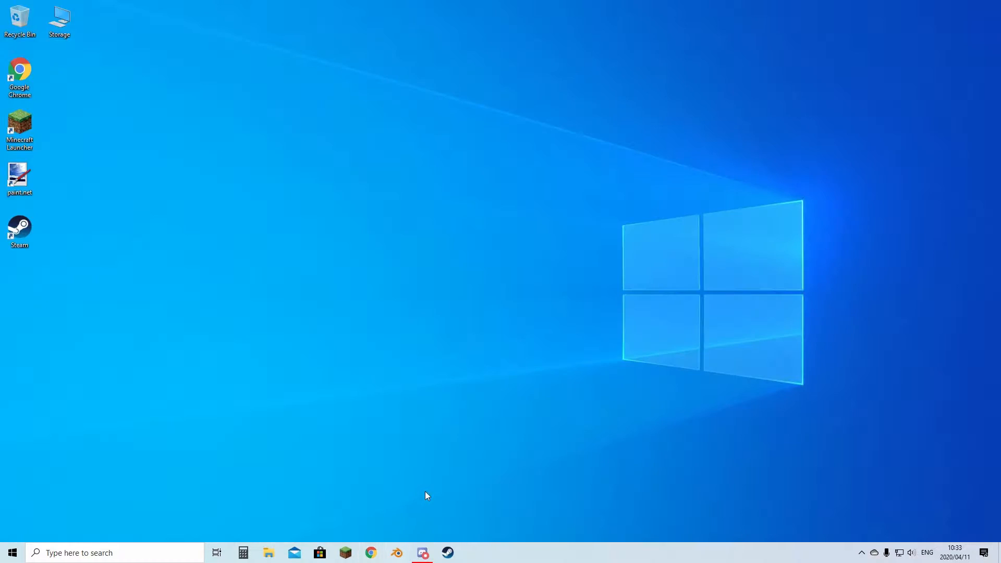
{"action": "left_click", "coordinate": [396, 552]}
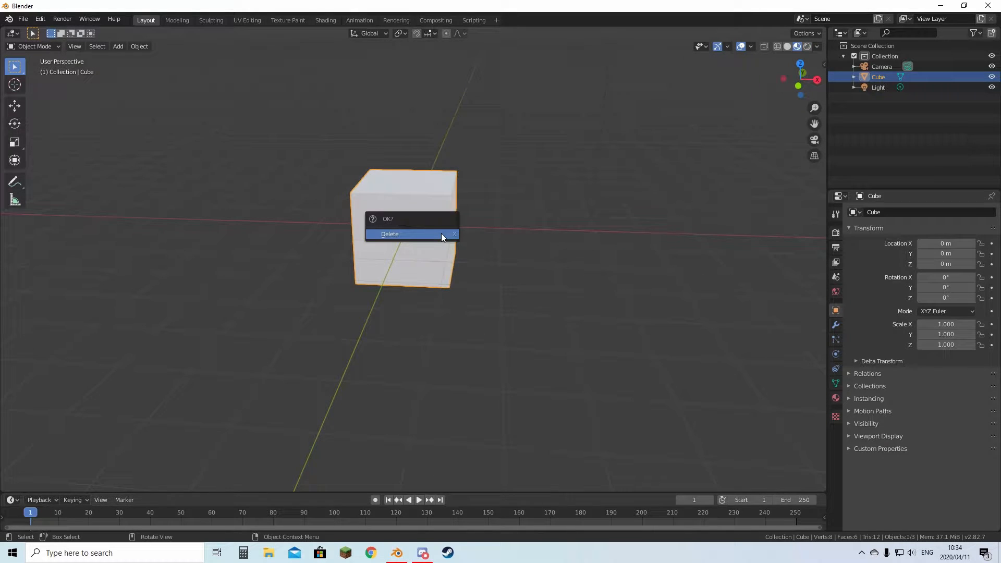
{"action": "left_click", "coordinate": [390, 234]}
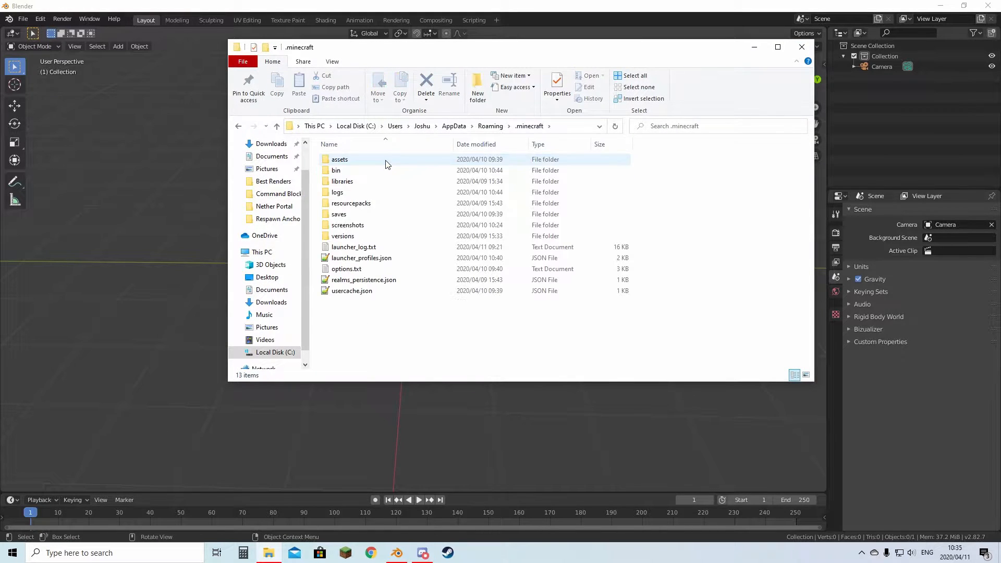
Step: Browse versions > 20w15a > extracted 20w15a folder > assets to reach the minecraft folder
{"action": "double_click", "coordinate": [344, 235]}
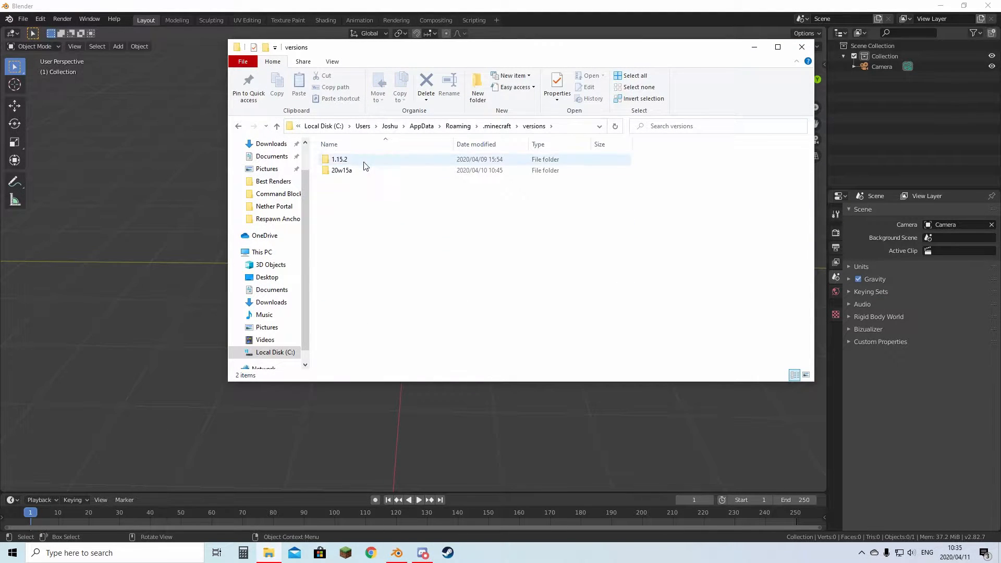
{"action": "mouse_move", "coordinate": [405, 170]}
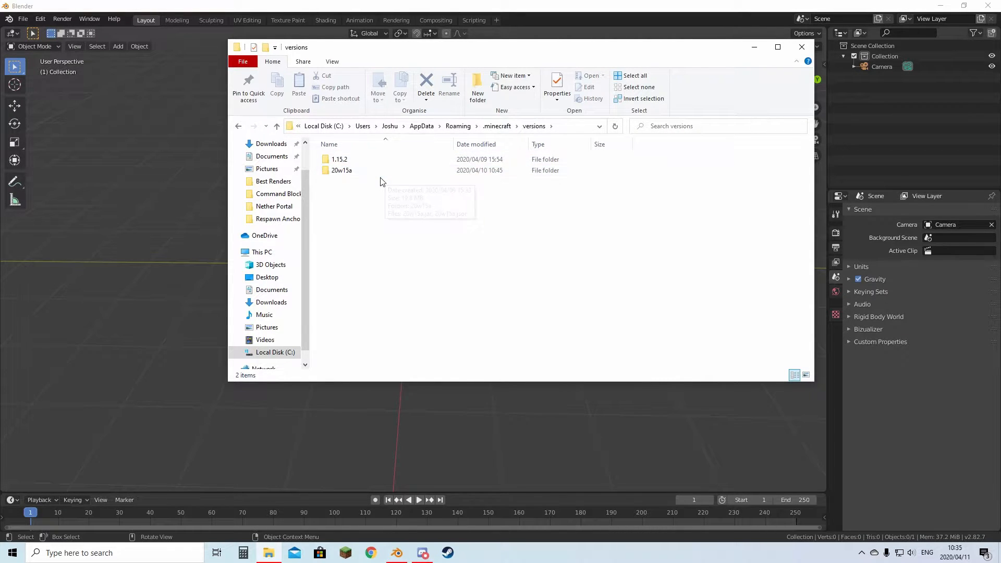
{"action": "double_click", "coordinate": [341, 171]}
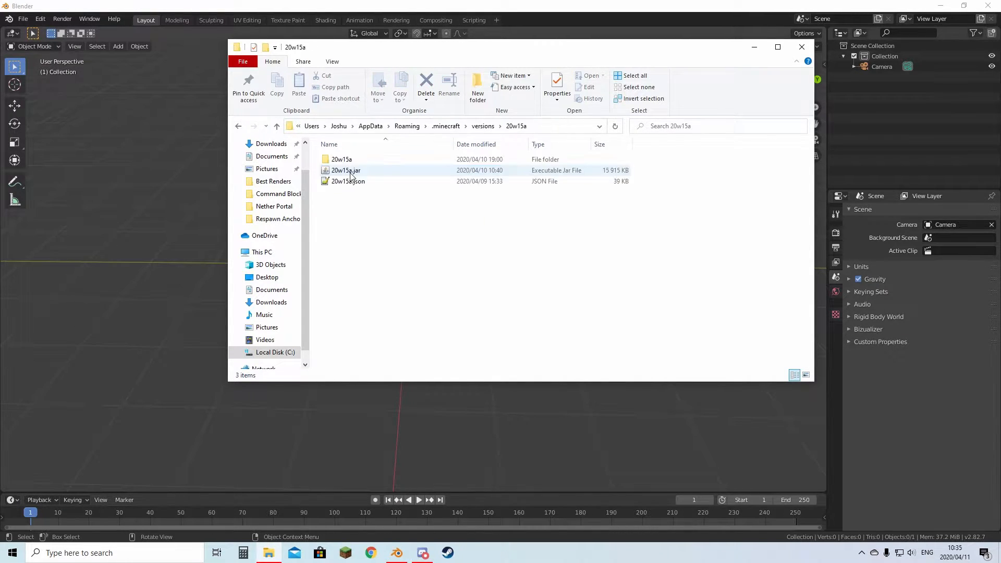
{"action": "left_click", "coordinate": [345, 170]}
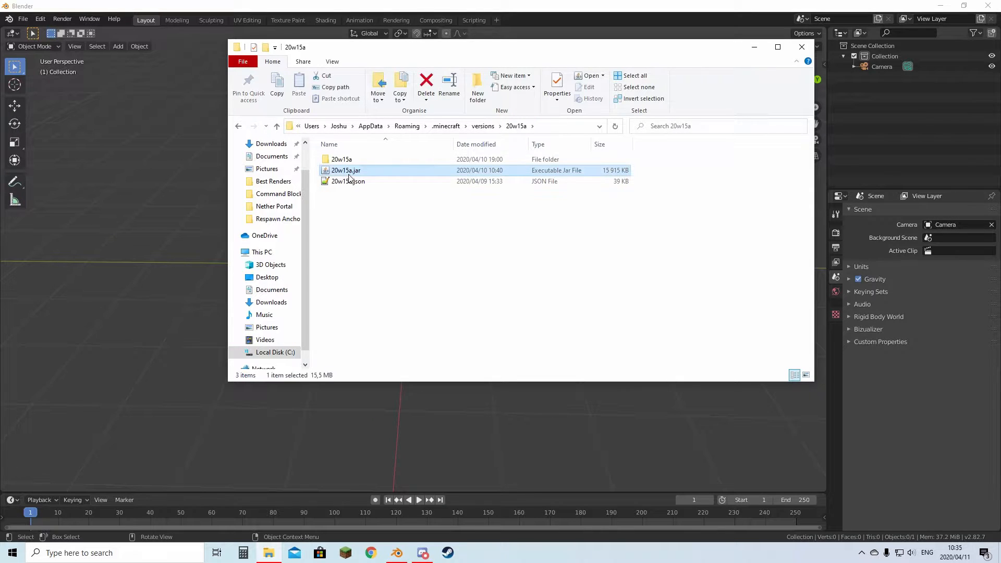
{"action": "mouse_move", "coordinate": [350, 170]}
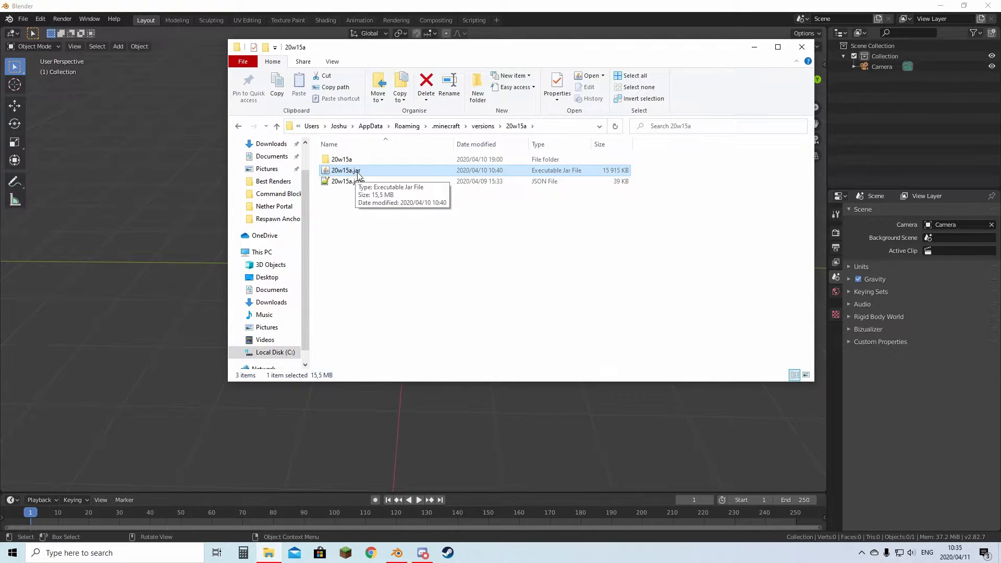
{"action": "right_click", "coordinate": [345, 170]}
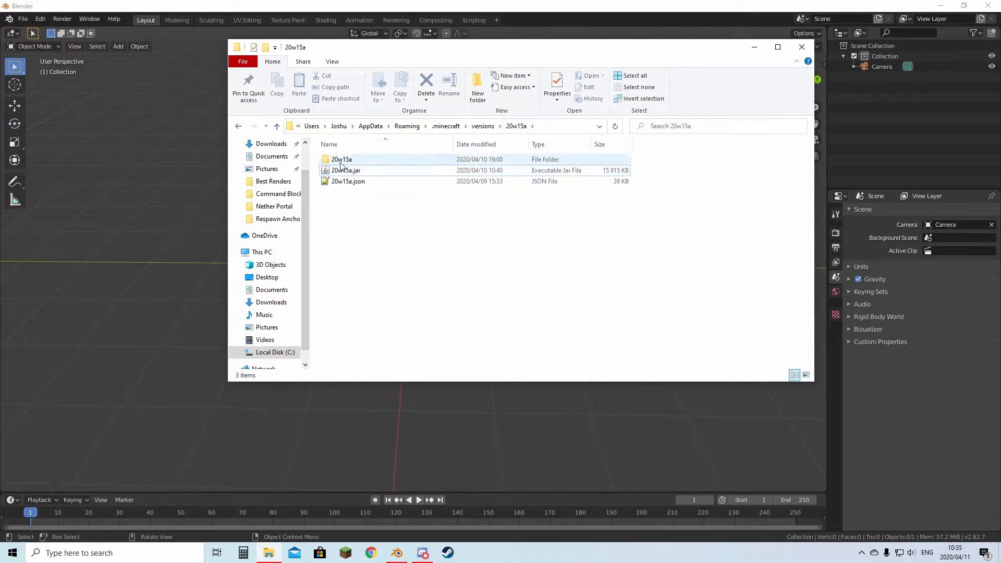
{"action": "double_click", "coordinate": [342, 159]}
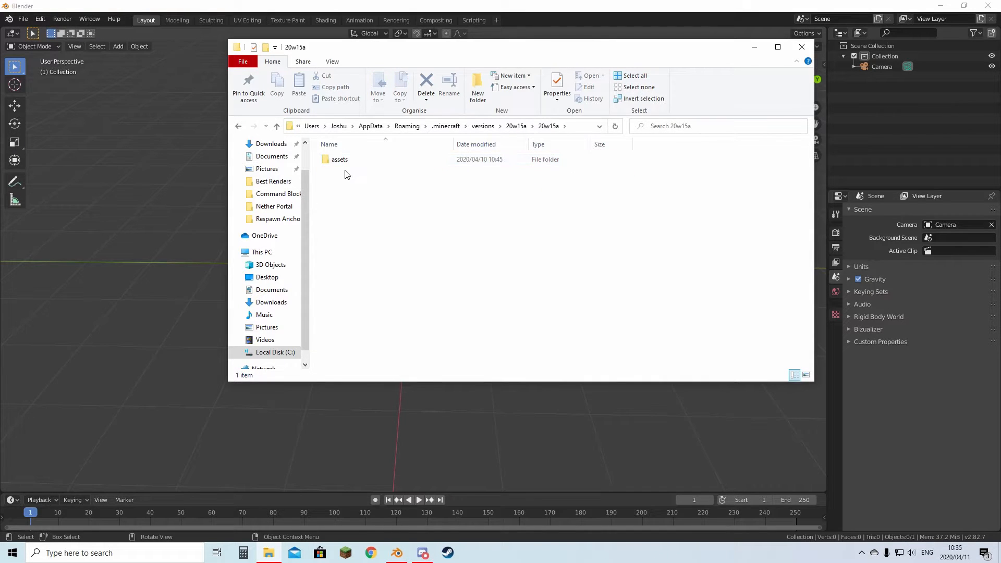
{"action": "mouse_move", "coordinate": [504, 287]}
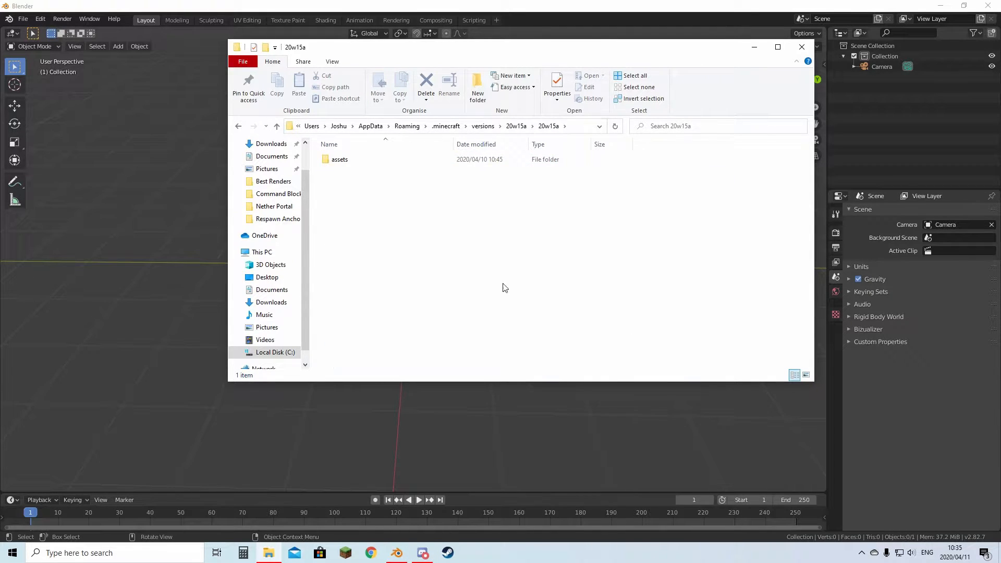
{"action": "left_click", "coordinate": [339, 159]}
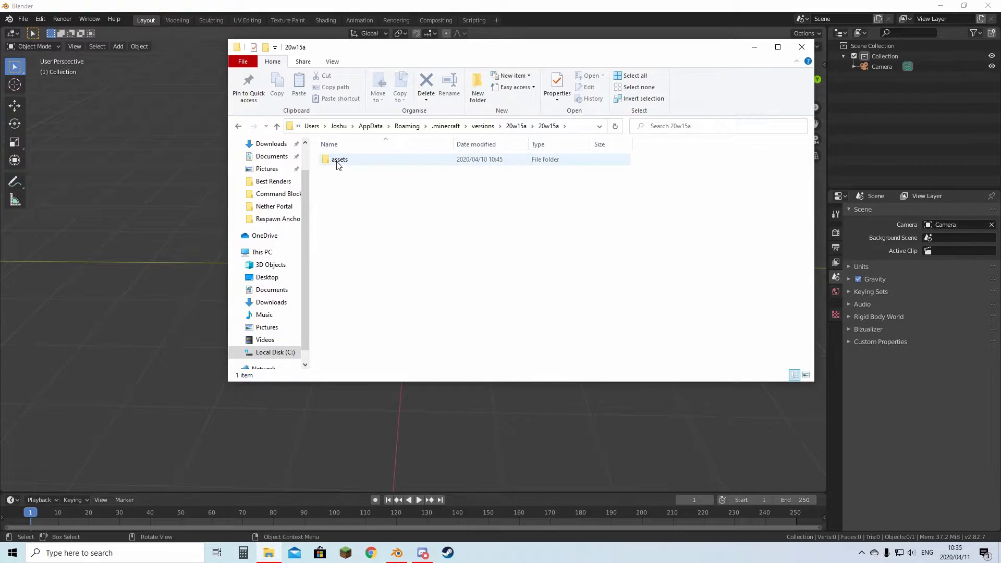
{"action": "left_click", "coordinate": [339, 159]}
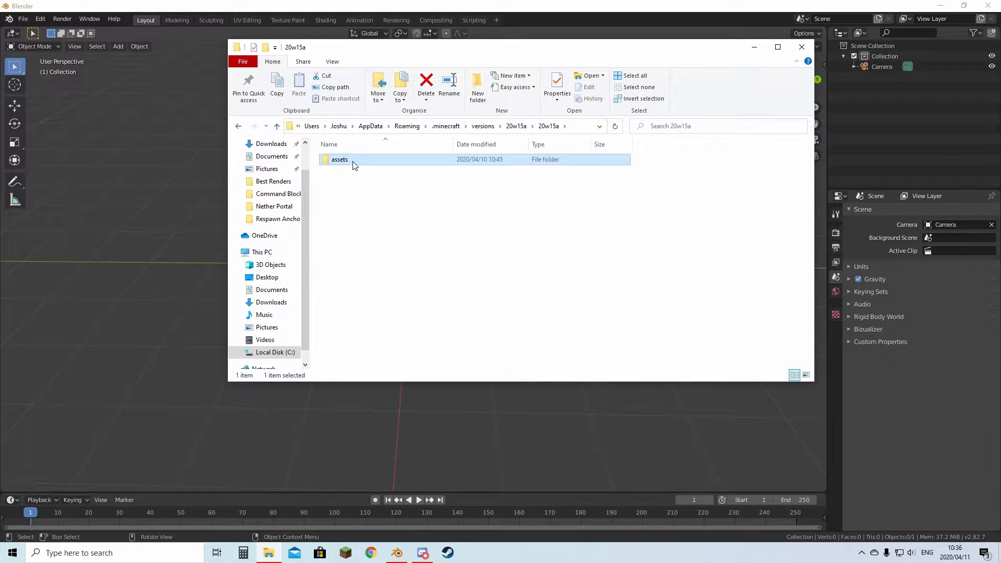
{"action": "double_click", "coordinate": [339, 159]}
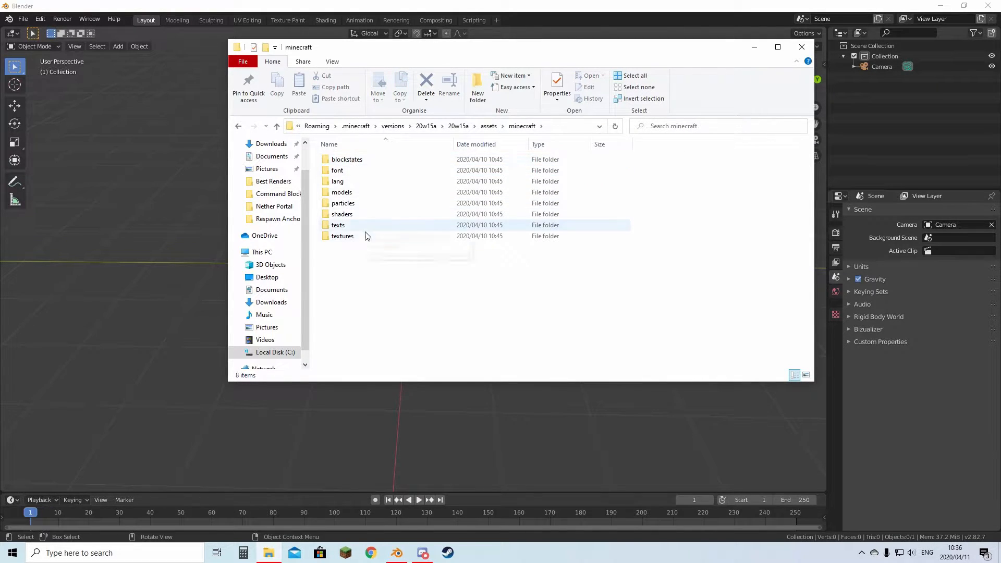
Step: Search textures/block for 'd' and copy diamond_ore.png onto the desktop
{"action": "double_click", "coordinate": [342, 236]}
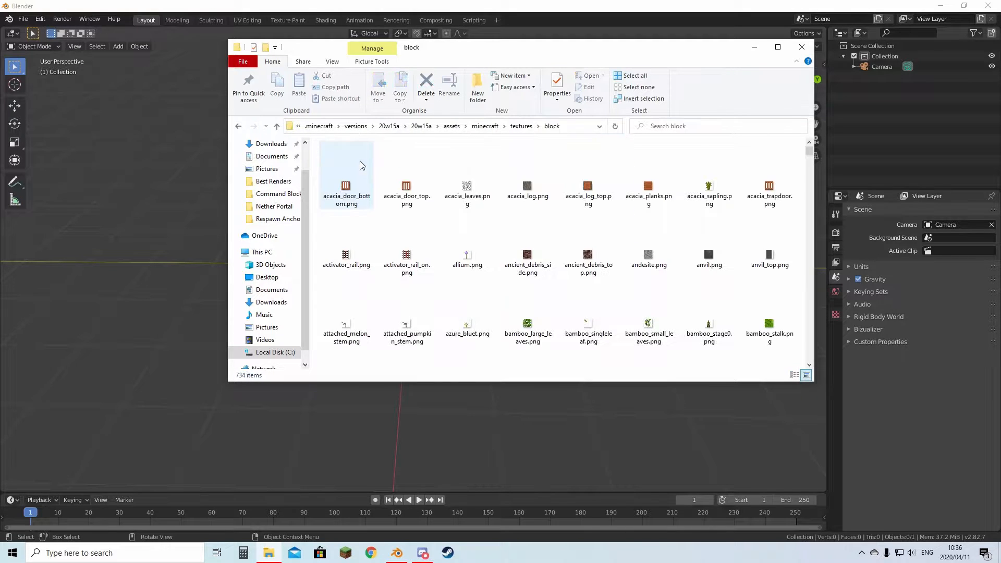
{"action": "scroll", "scroll_direction": "down", "scroll_amount": 3}
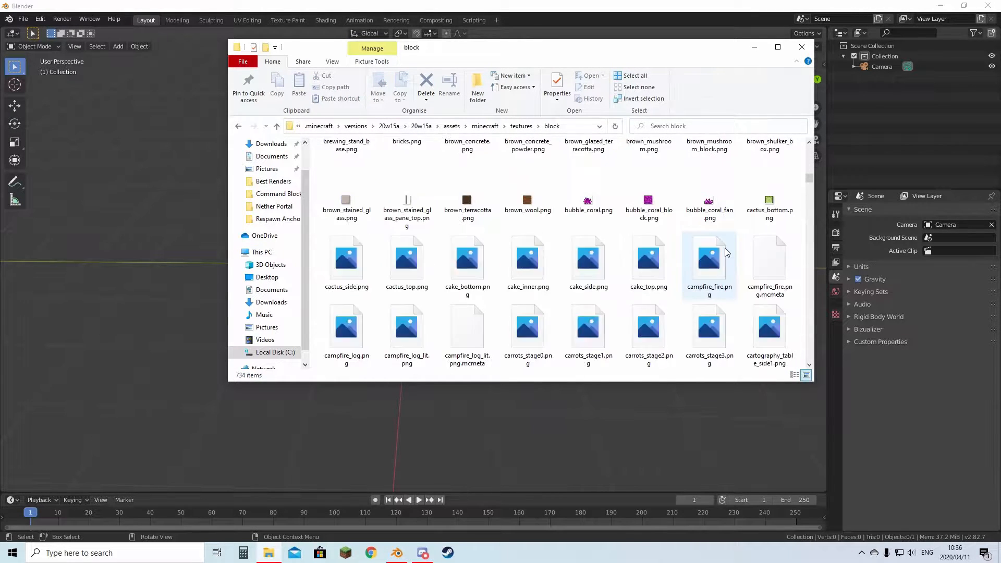
{"action": "scroll", "scroll_direction": "down", "scroll_amount": 3}
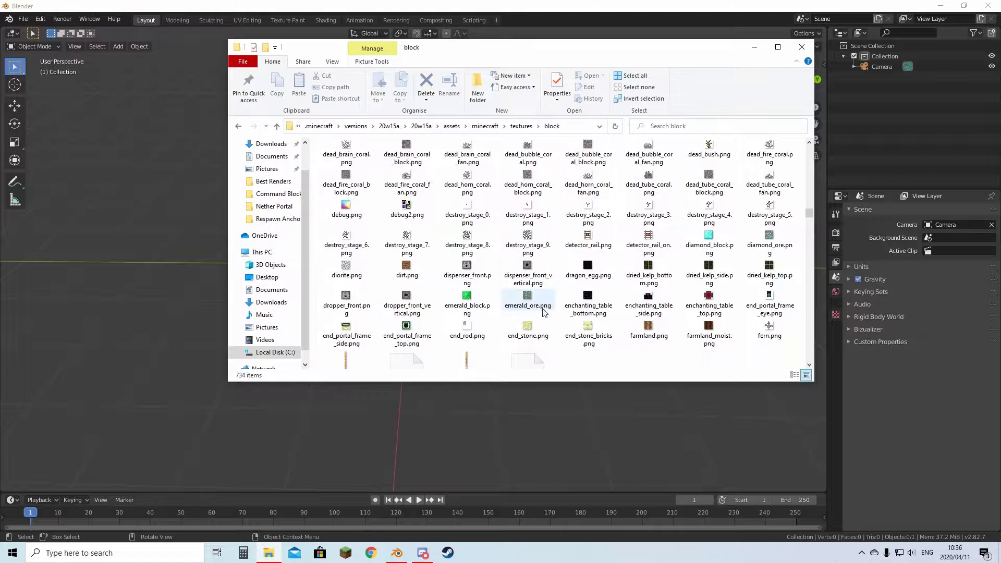
{"action": "type", "text": "diamond"}
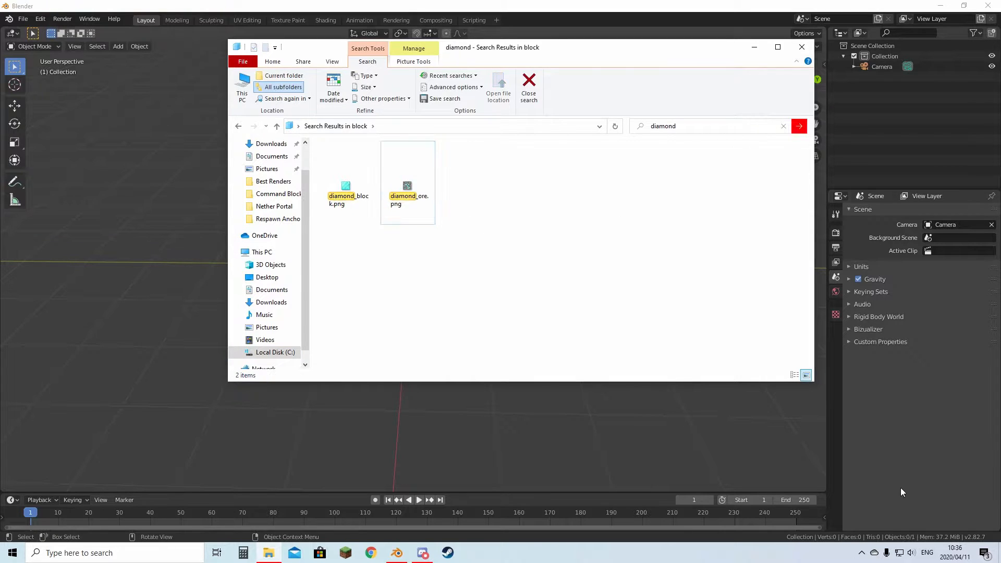
{"action": "left_click", "coordinate": [802, 47]}
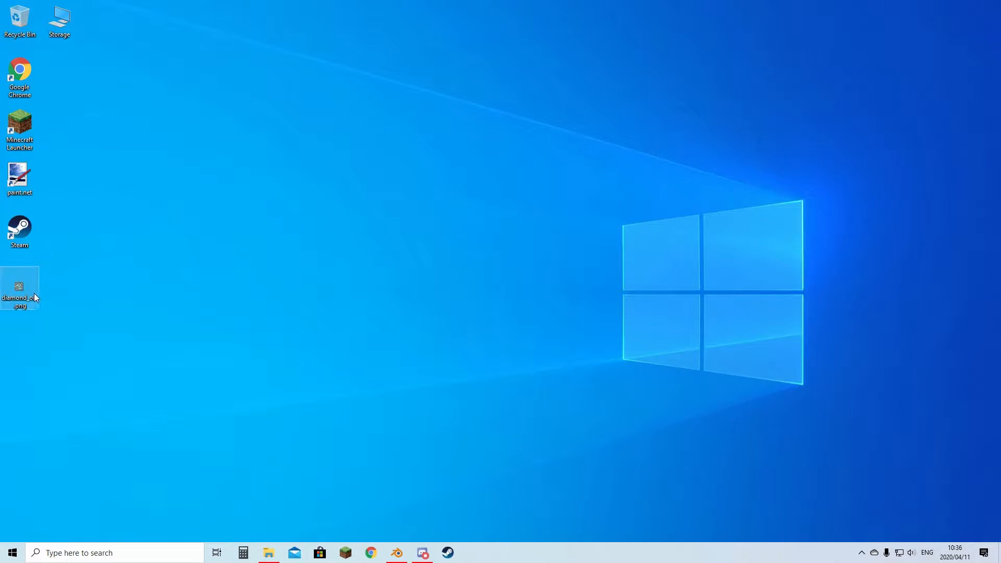
Step: Restore Blender and add a Mesh > Plane at the world origin
{"action": "left_click", "coordinate": [396, 552]}
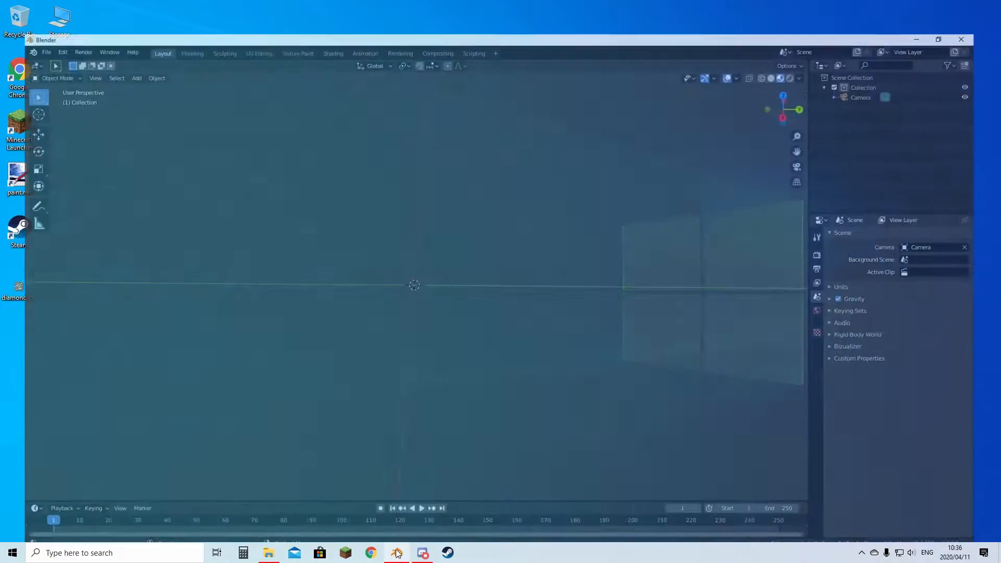
{"action": "left_click", "coordinate": [939, 39]}
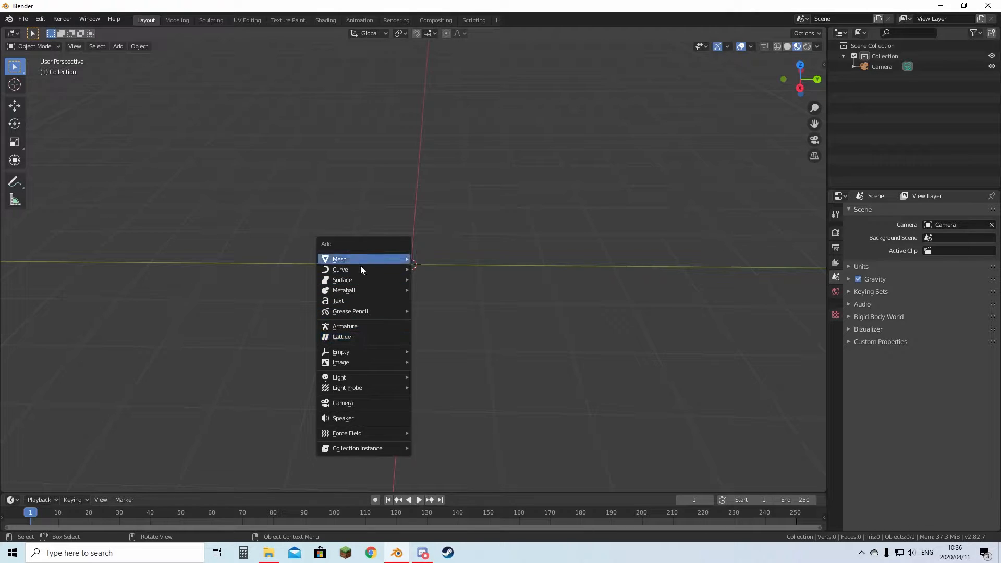
{"action": "mouse_move", "coordinate": [340, 259]}
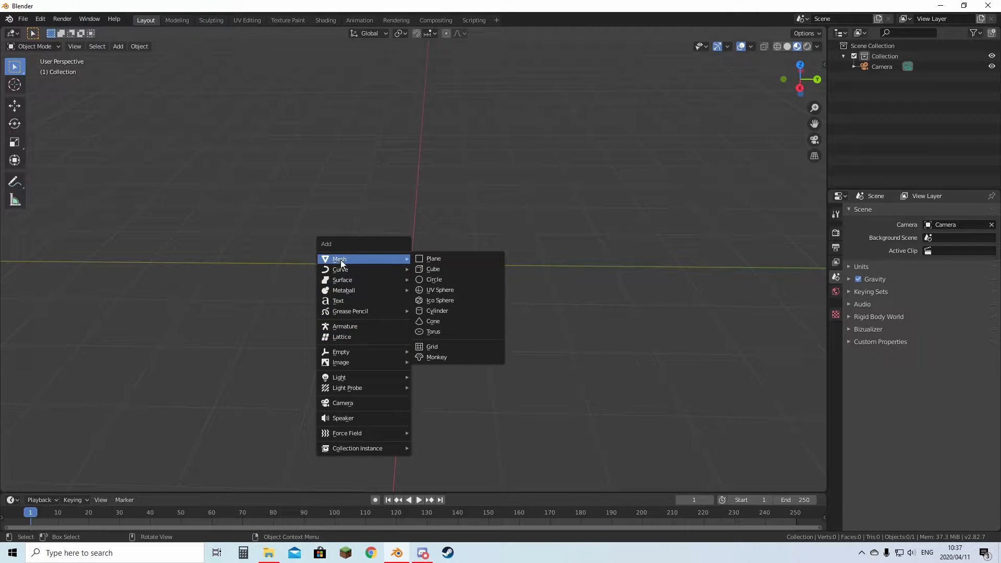
{"action": "left_click", "coordinate": [433, 259]}
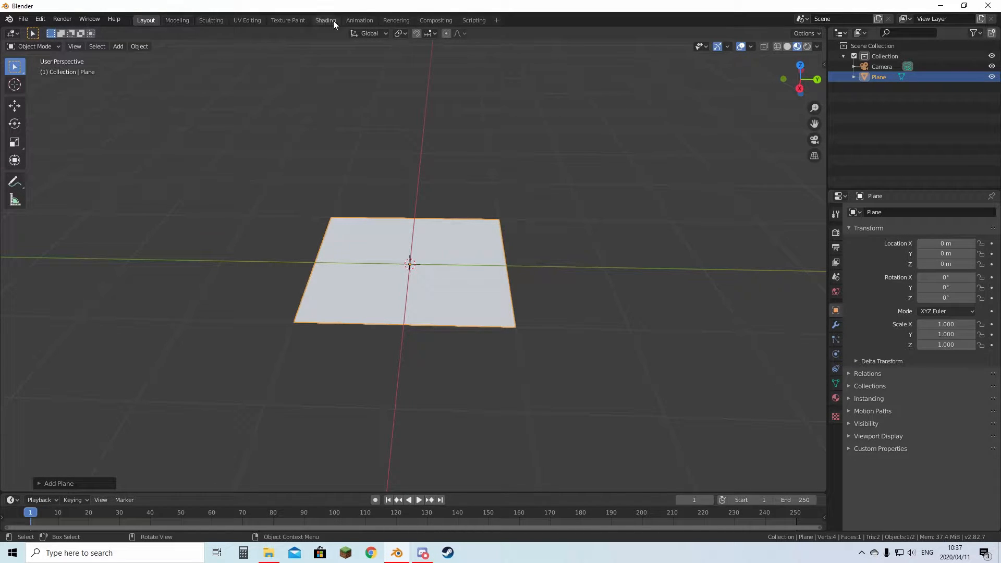
Step: In the Shading workspace, preview materials and create a new material for the plane
{"action": "left_click", "coordinate": [326, 20]}
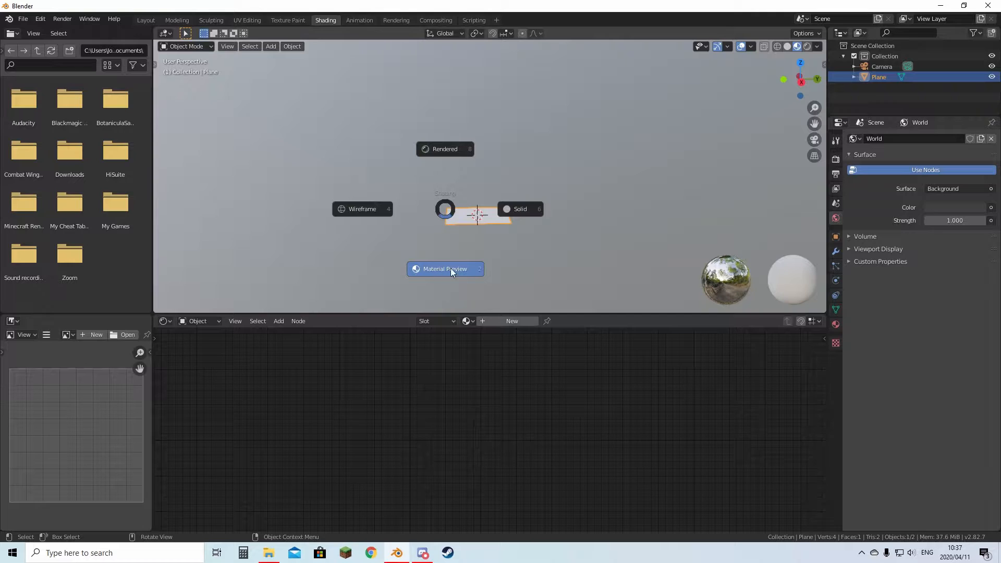
{"action": "left_click", "coordinate": [445, 269]}
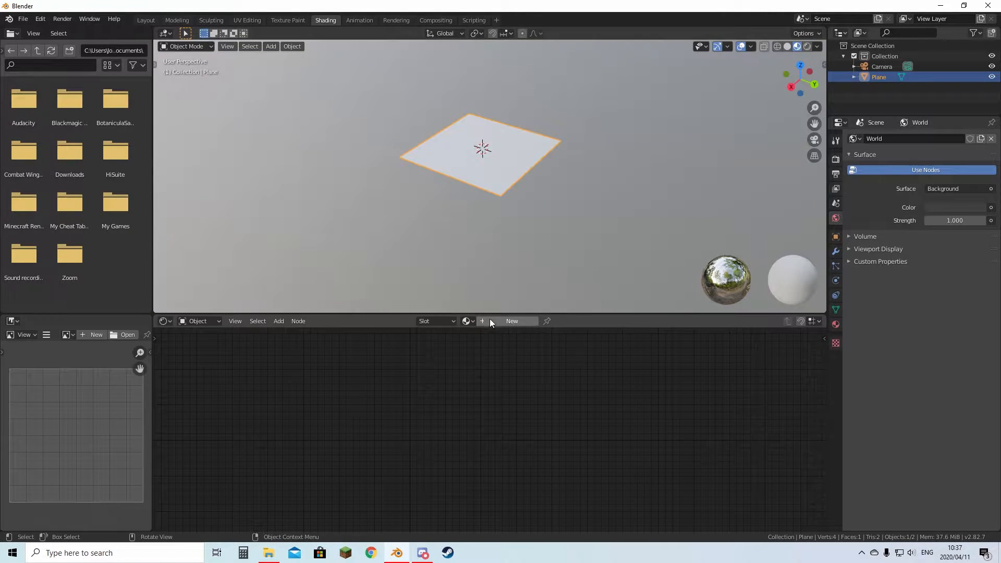
{"action": "left_click", "coordinate": [512, 321]}
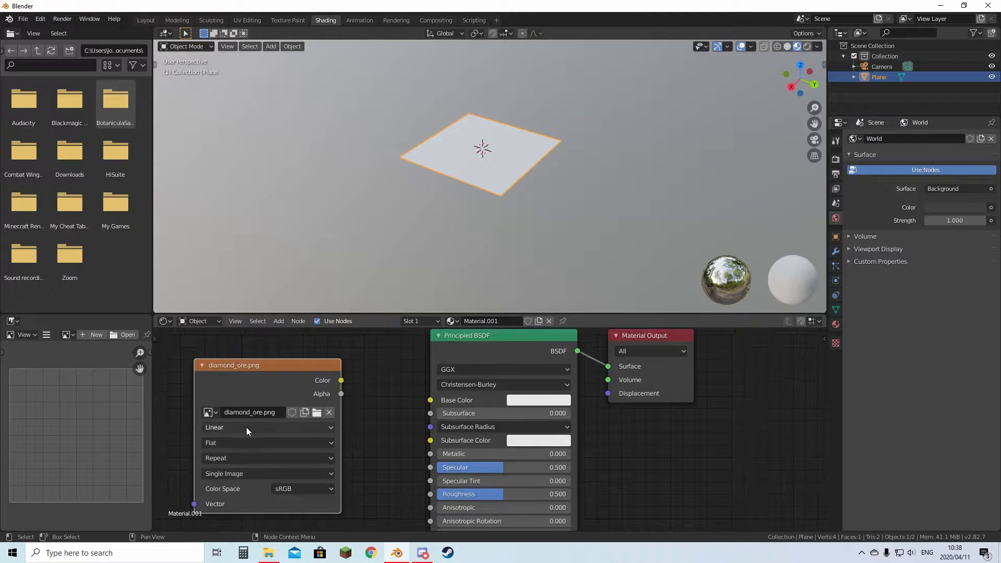
Step: Feed a diamond_ore.png Image Texture with Closest interpolation into Base Color
{"action": "left_click", "coordinate": [267, 427]}
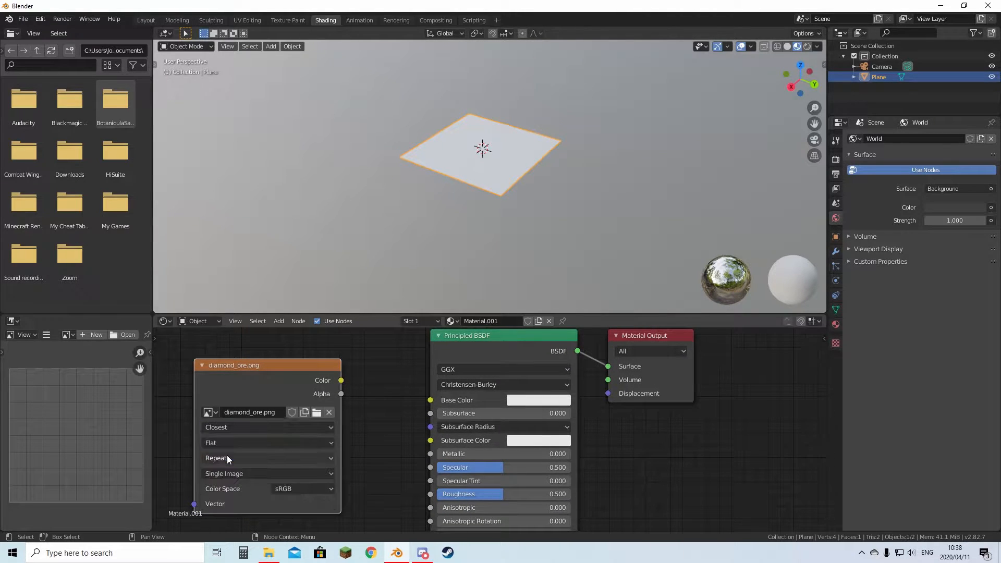
{"action": "left_click_drag", "start_coordinate": [341, 381], "coordinate": [412, 412]}
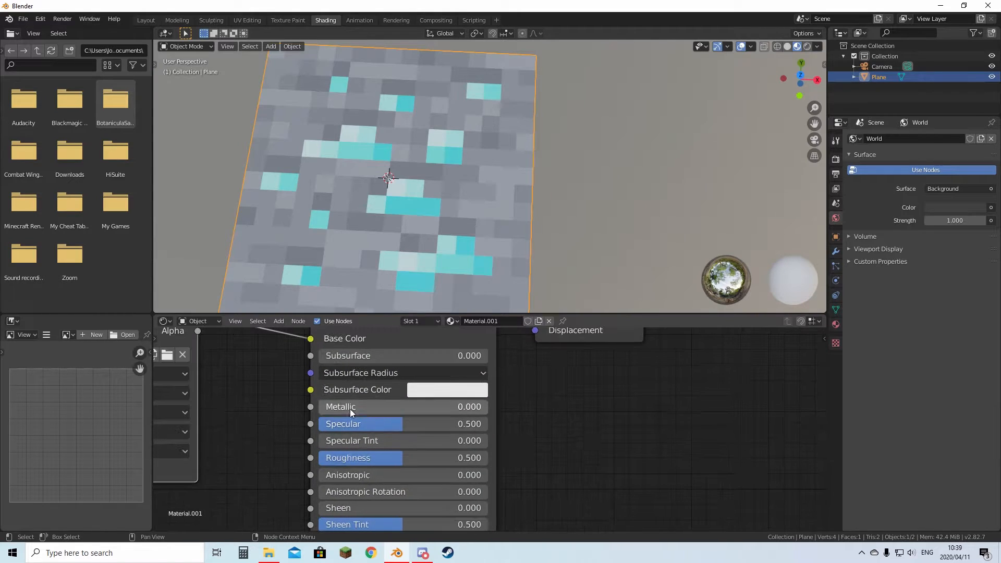
{"action": "left_click_drag", "start_coordinate": [358, 407], "coordinate": [470, 406]}
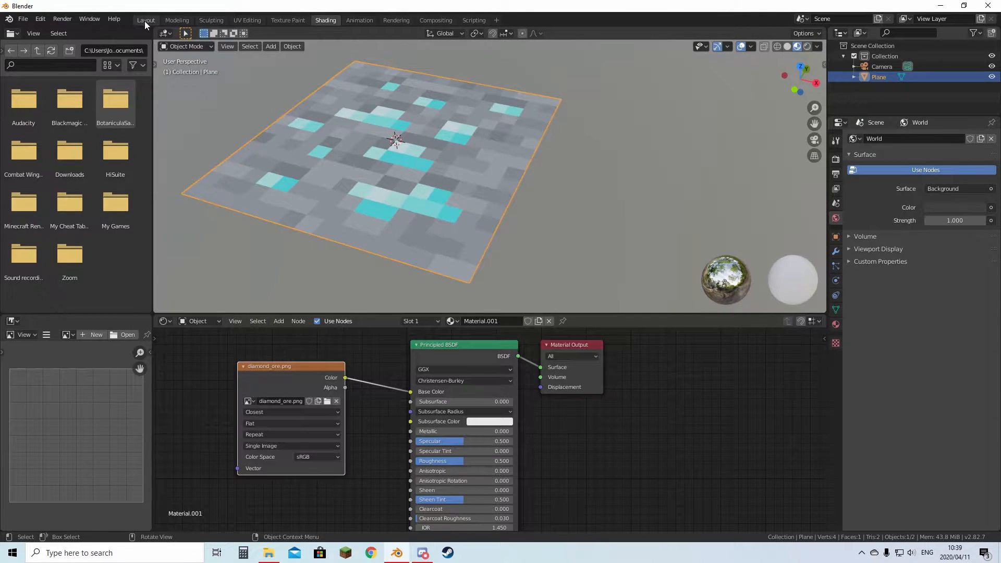
Step: In Layout Edit Mode, subdivide the plane into a 16x16 grid and select diamond faces
{"action": "left_click", "coordinate": [145, 20]}
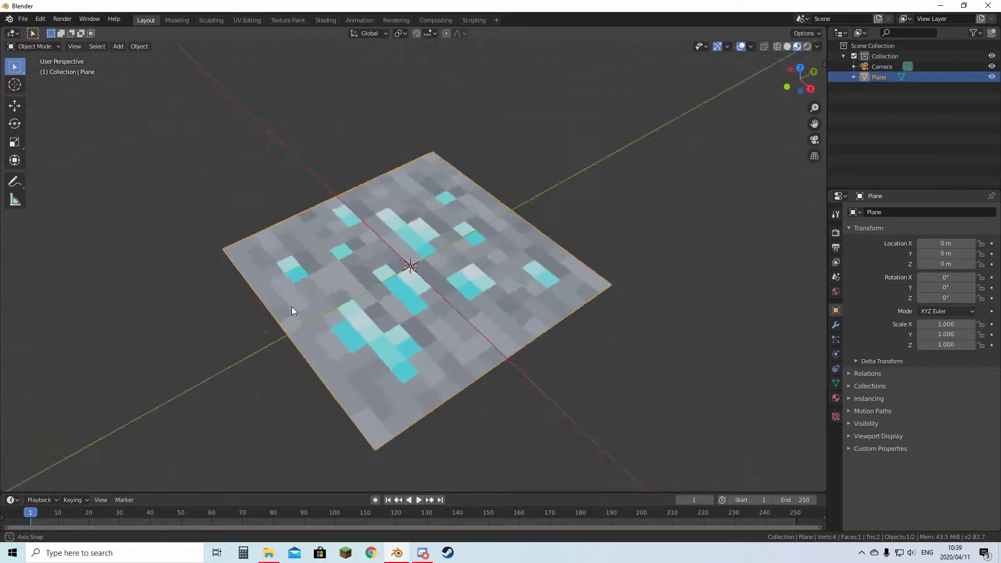
{"action": "key", "text": "Tab"}
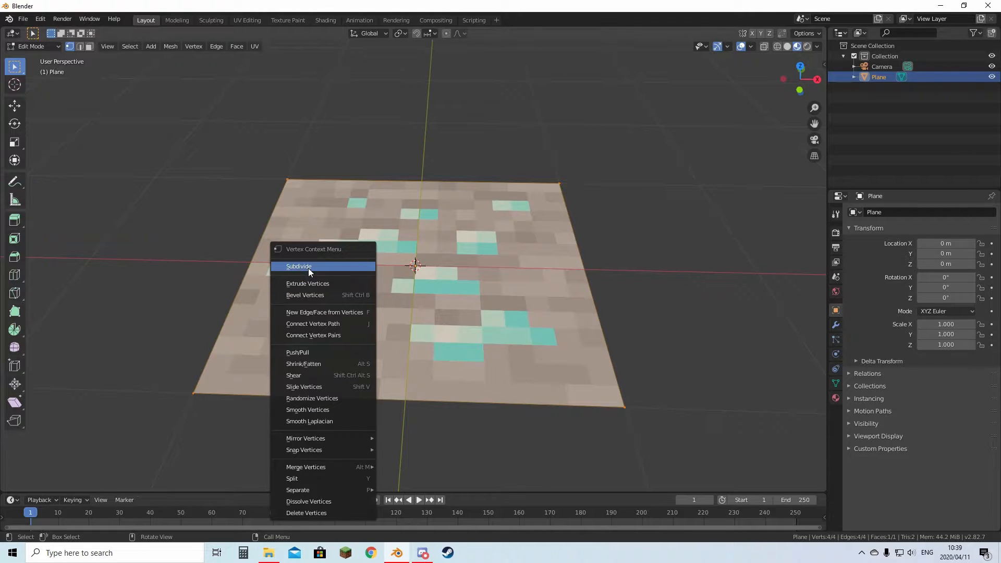
{"action": "left_click", "coordinate": [299, 266]}
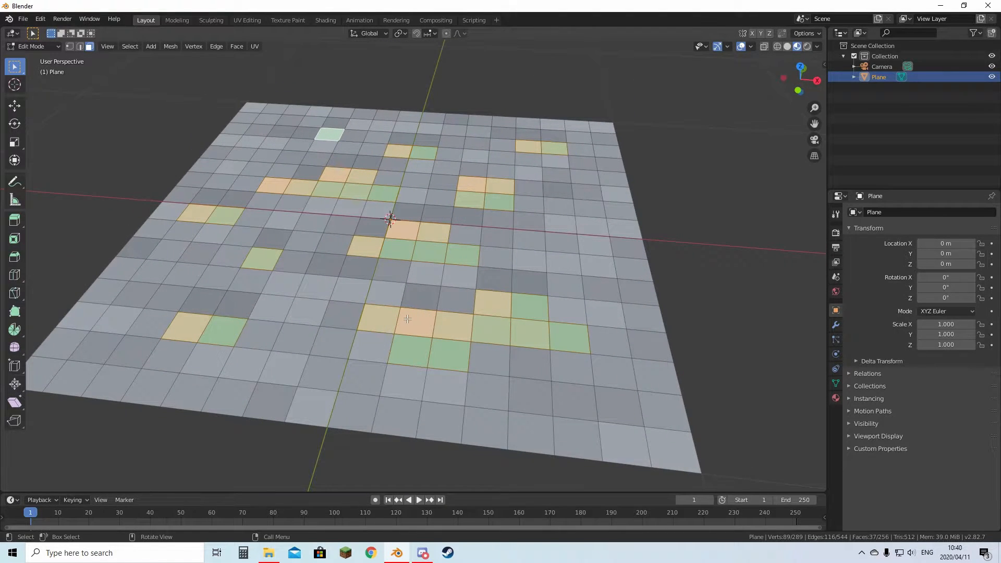
Step: Extrude the selected diamond faces individually upward into raised blocks
{"action": "right_click", "coordinate": [407, 320]}
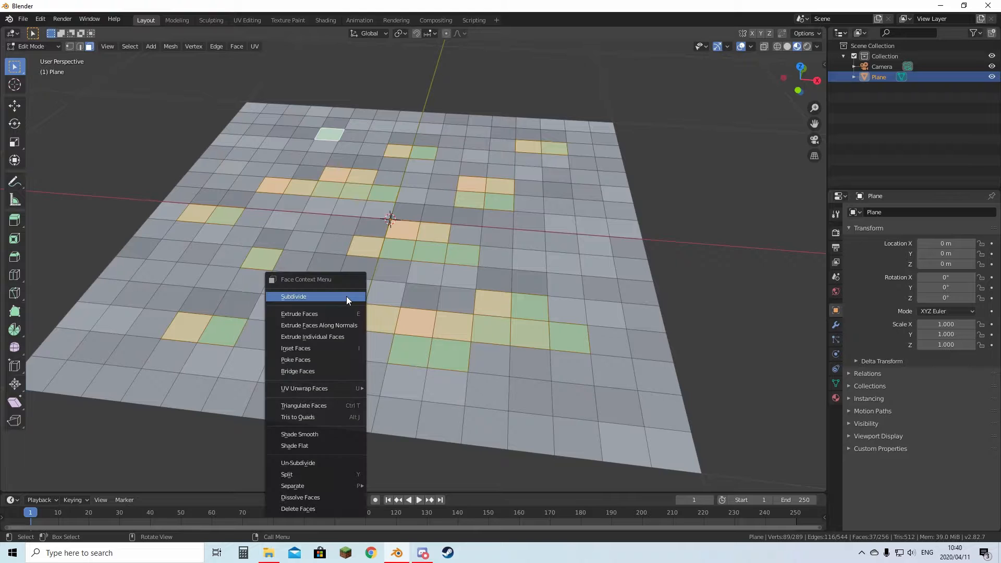
{"action": "mouse_move", "coordinate": [313, 336]}
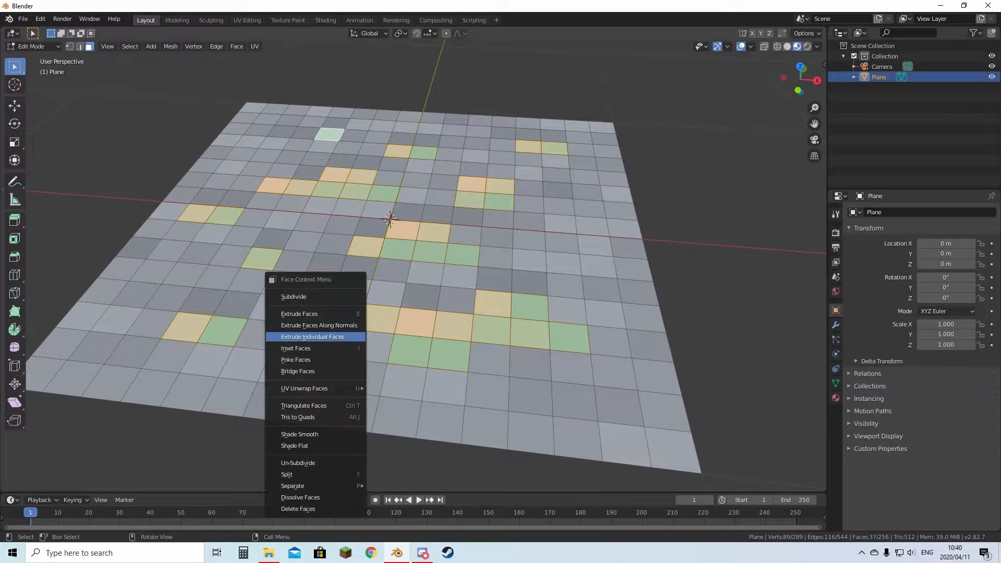
{"action": "left_click", "coordinate": [312, 336]}
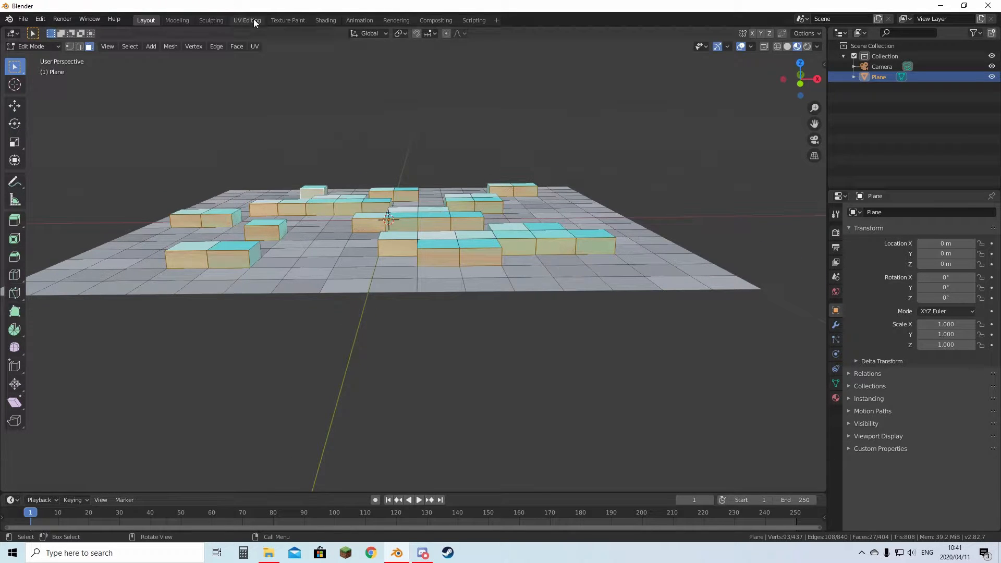
Step: In UV Editing, grab the blocks' side UVs and move them onto diamond pixels
{"action": "left_click", "coordinate": [247, 19]}
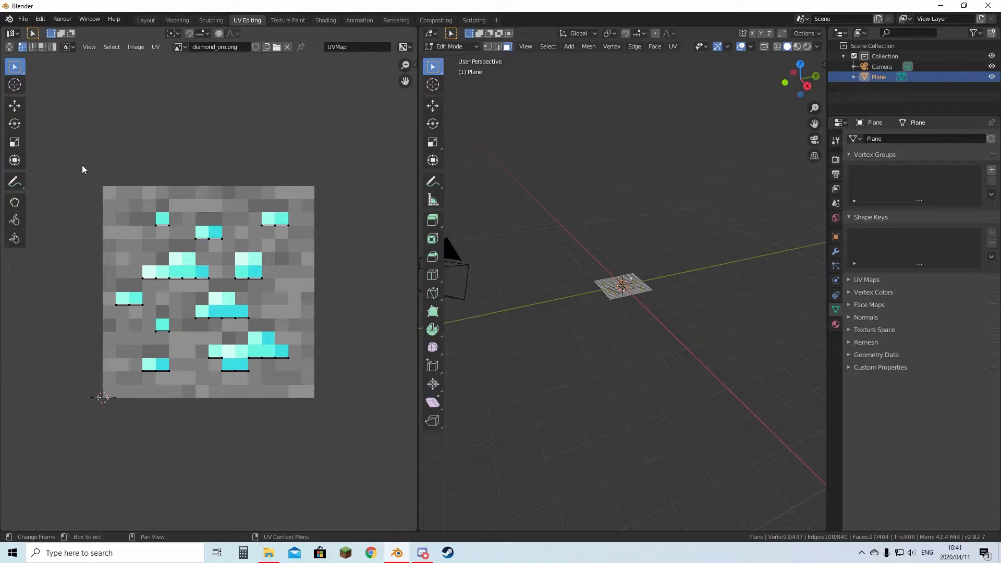
{"action": "key", "text": "g"}
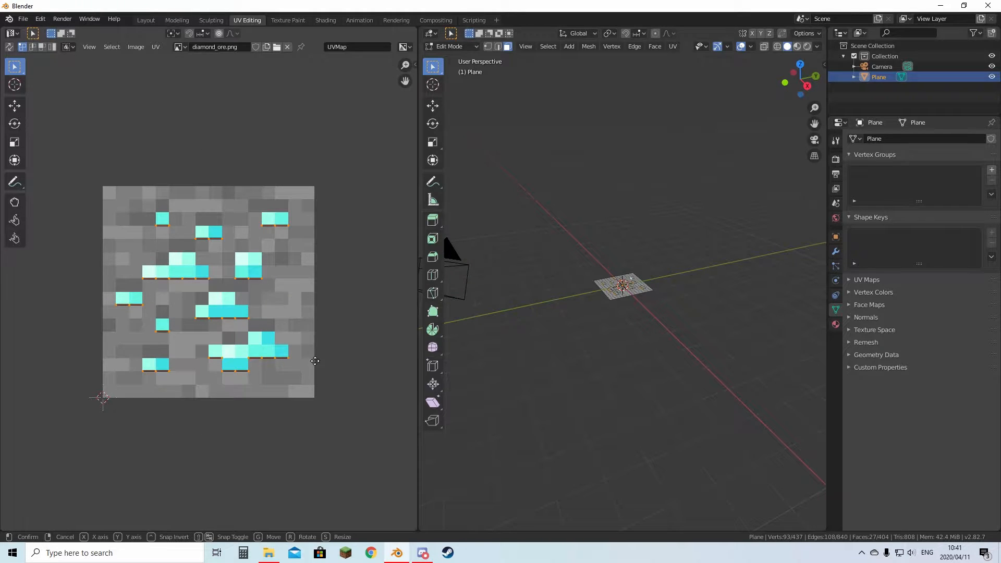
{"action": "left_click_drag", "start_coordinate": [315, 360], "coordinate": [303, 339]}
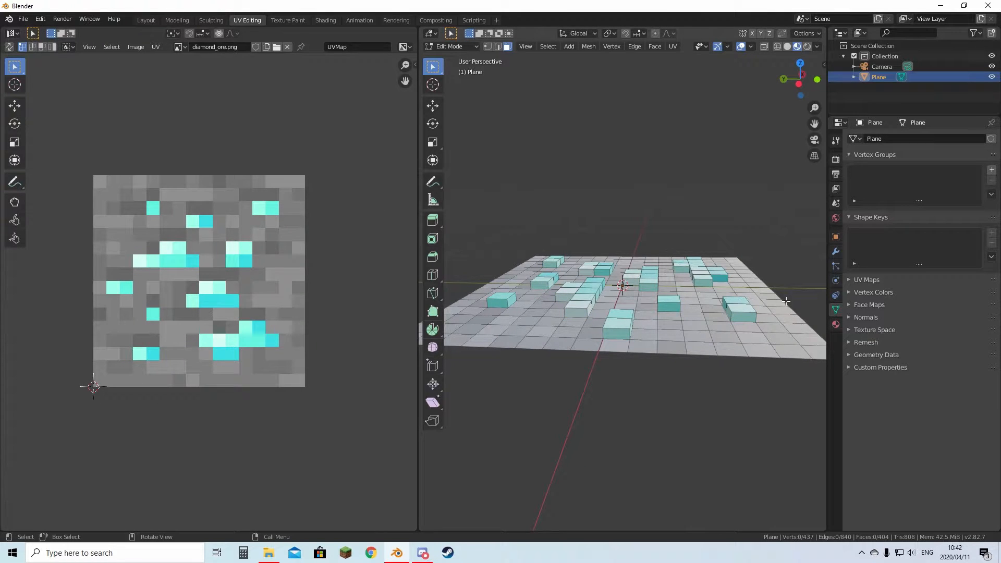
Step: Back in Layout, orbit the view while rotating the plane 90° on X and raising it 1 m
{"action": "left_click", "coordinate": [145, 20]}
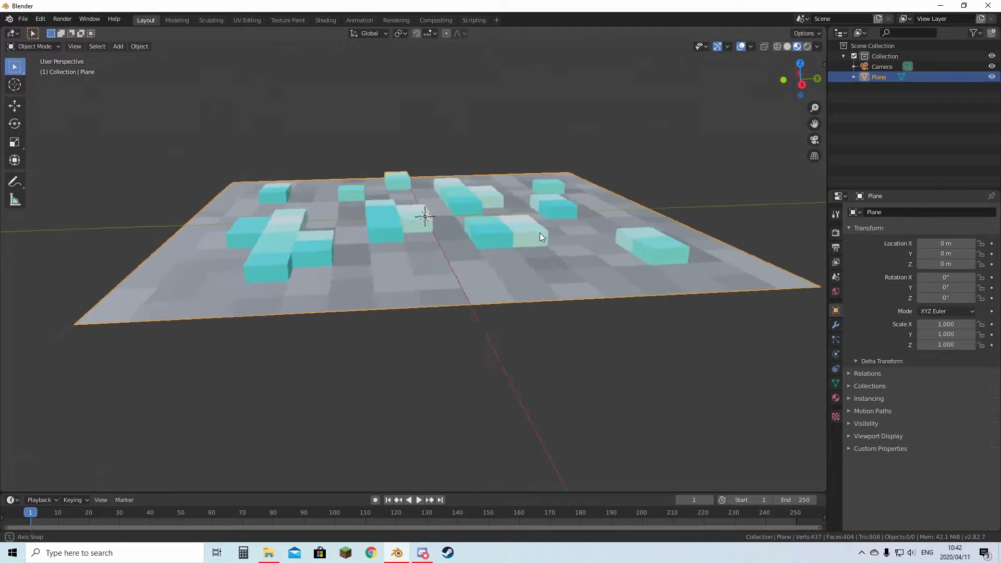
{"action": "left_click_drag", "start_coordinate": [540, 237], "coordinate": [450, 395]}
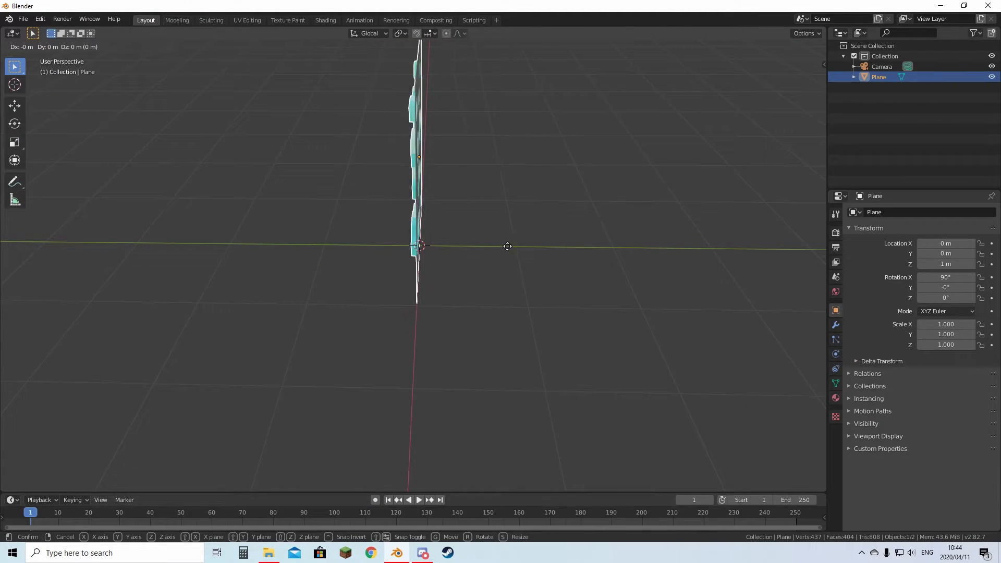
{"action": "mouse_move", "coordinate": [464, 261]}
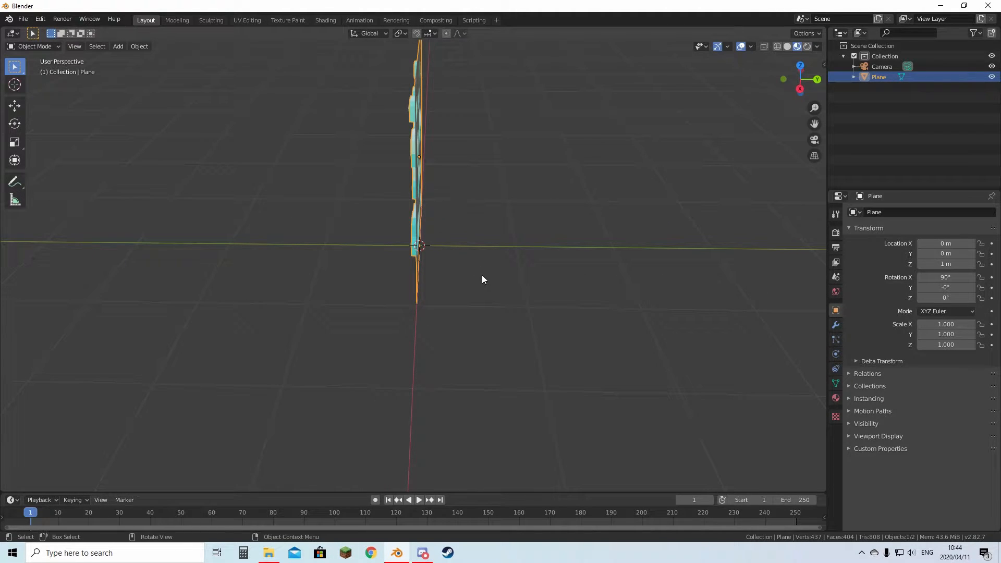
Step: Move the face to Y -1 m, then duplicate and rotate copies 90° on Z
{"action": "key", "text": "g"}
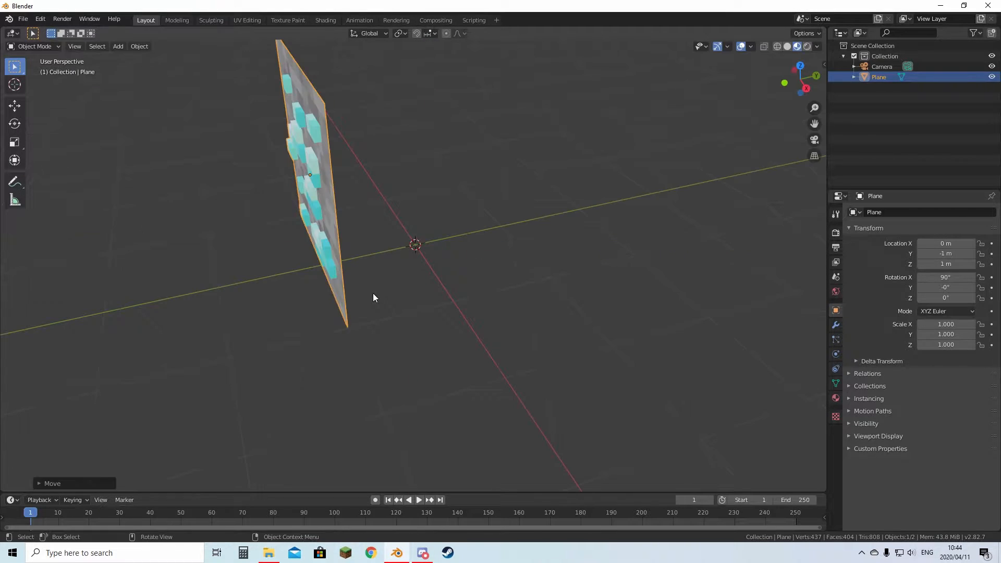
{"action": "mouse_move", "coordinate": [360, 279]}
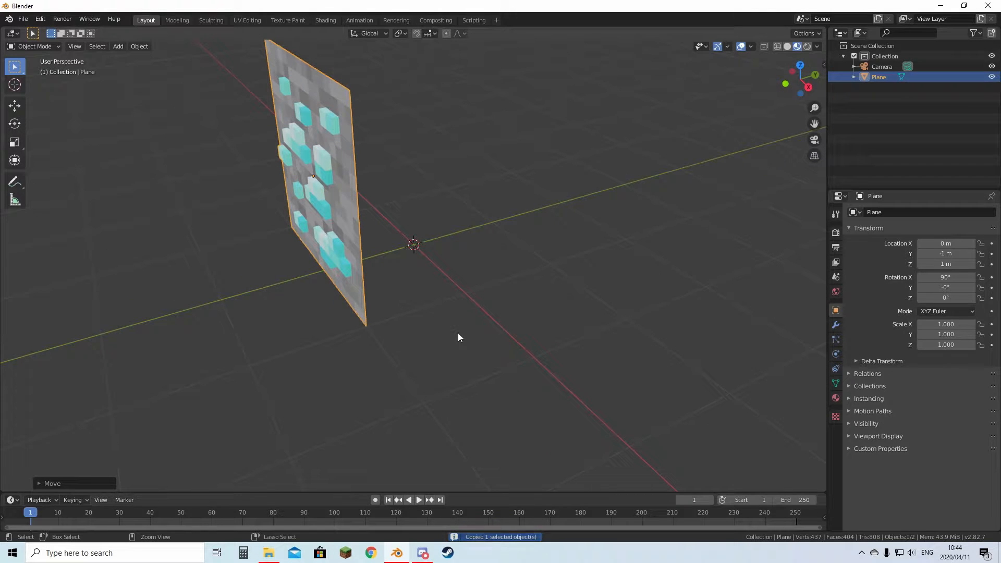
{"action": "key", "text": "ctrl+v"}
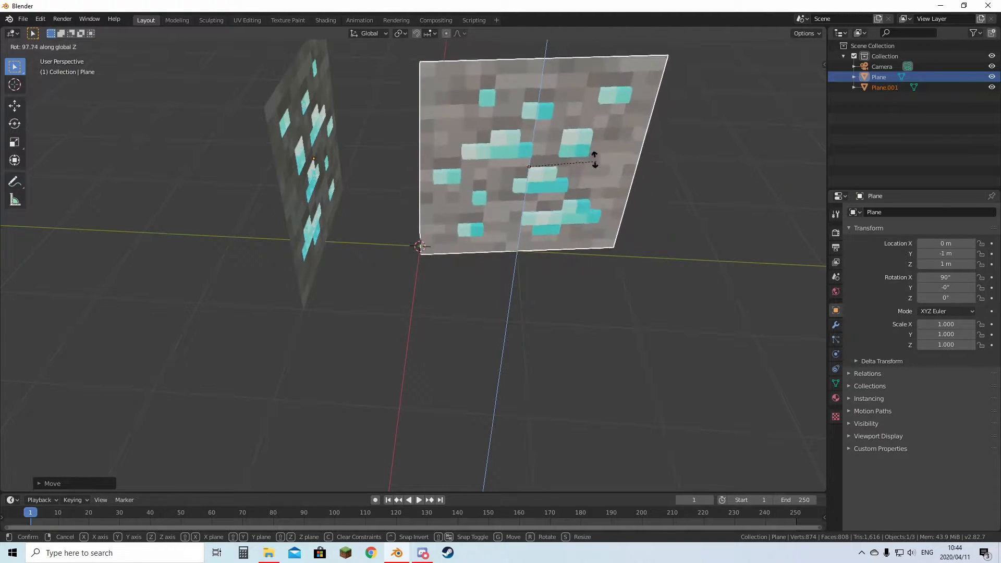
{"action": "mouse_move", "coordinate": [505, 131]}
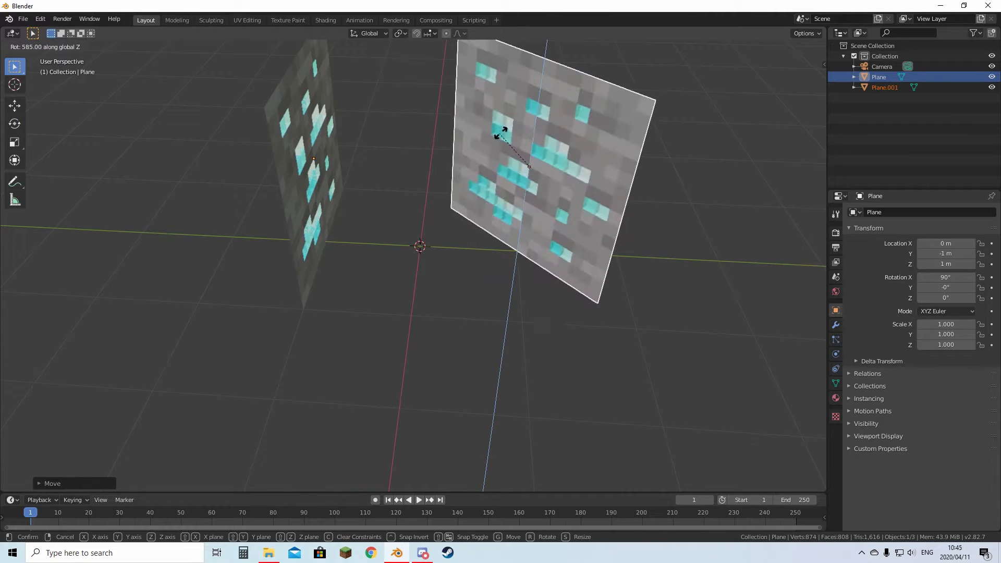
{"action": "mouse_move", "coordinate": [580, 254]}
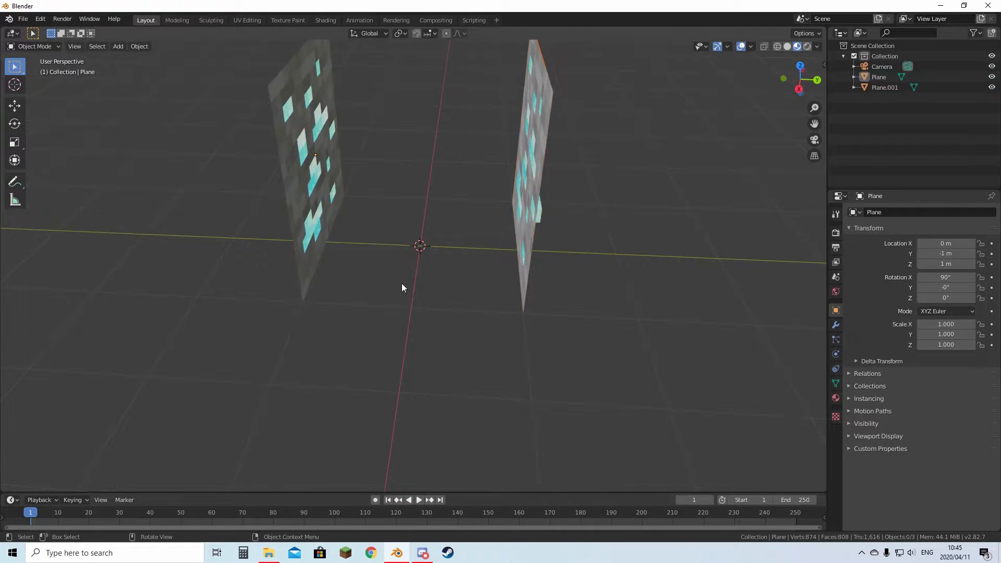
{"action": "key", "text": "ctrl+v"}
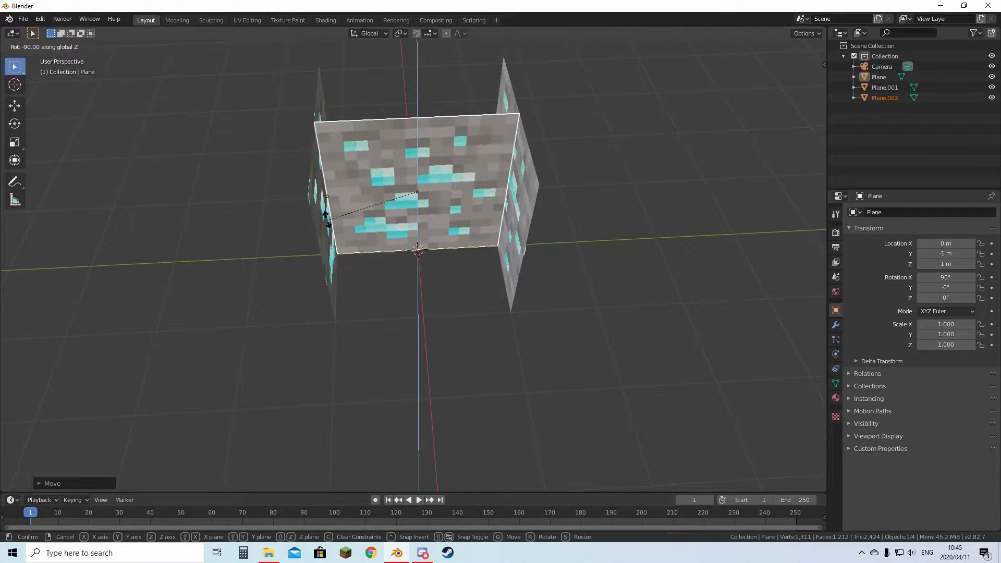
{"action": "key", "text": "ctrl+v"}
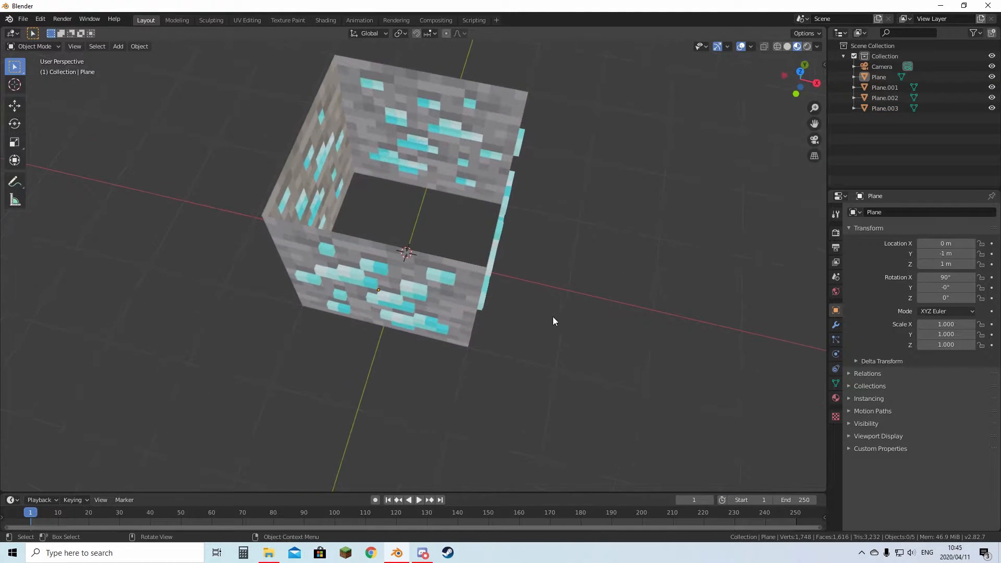
Step: Duplicate a side ore face and place copies as the cube's top and bottom faces
{"action": "key", "text": "ctrl+v"}
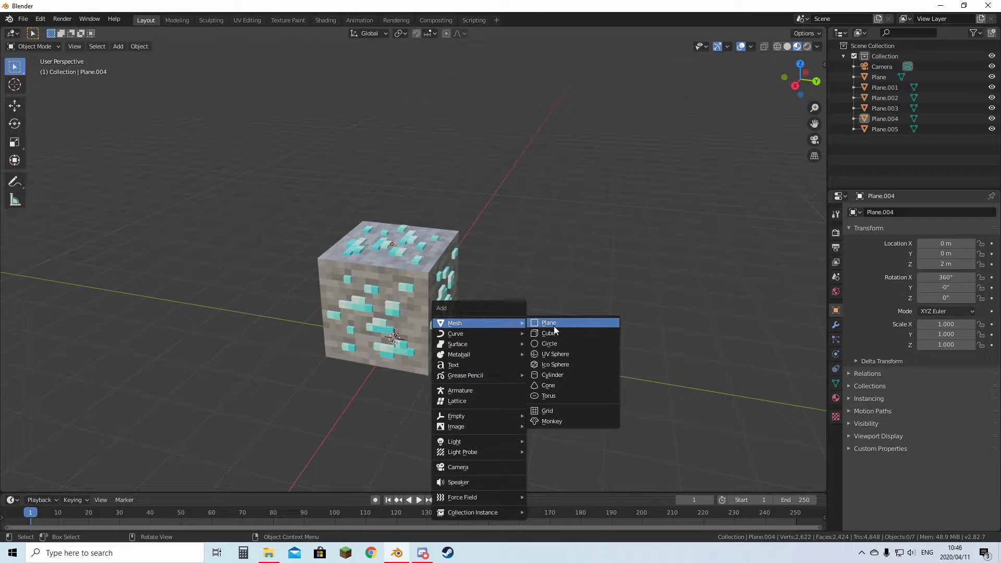
Step: Add a plane beneath the diamond ore cube and scale it up into a floor
{"action": "left_click", "coordinate": [548, 323]}
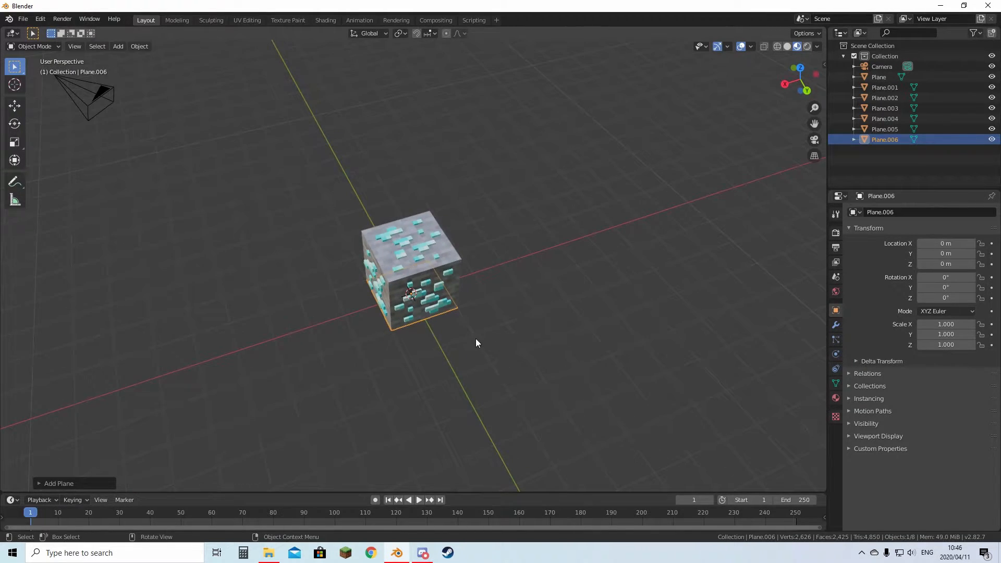
{"action": "key", "text": "s"}
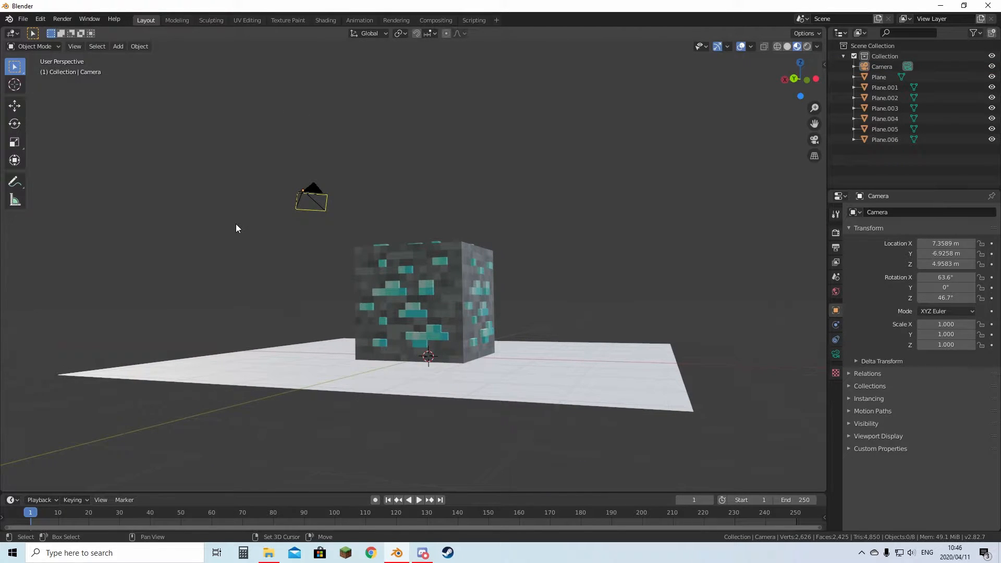
Step: Select the camera and slightly adjust its tilt to frame the cube on the floor
{"action": "left_click_drag", "start_coordinate": [421, 287], "coordinate": [358, 377]}
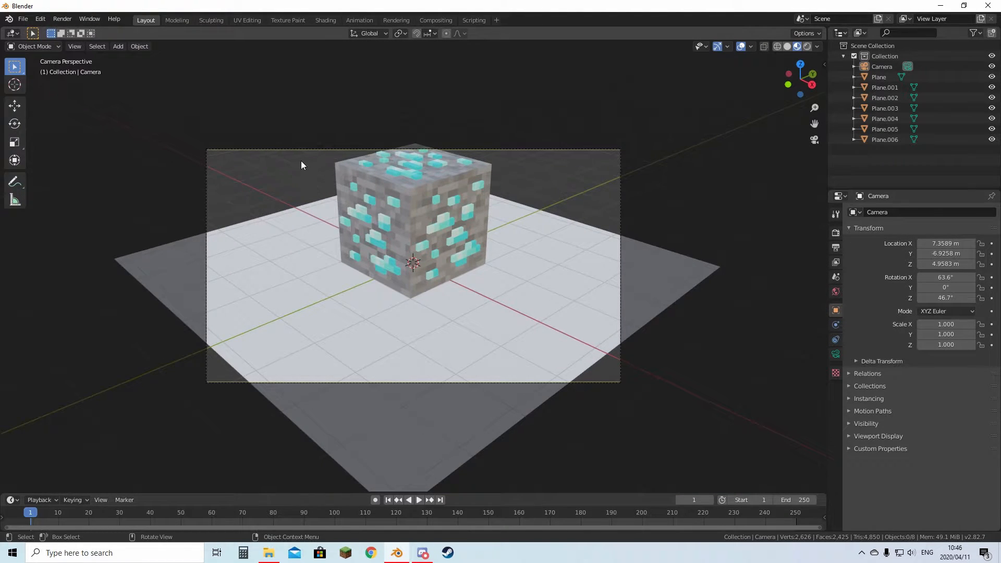
{"action": "left_click", "coordinate": [882, 67]}
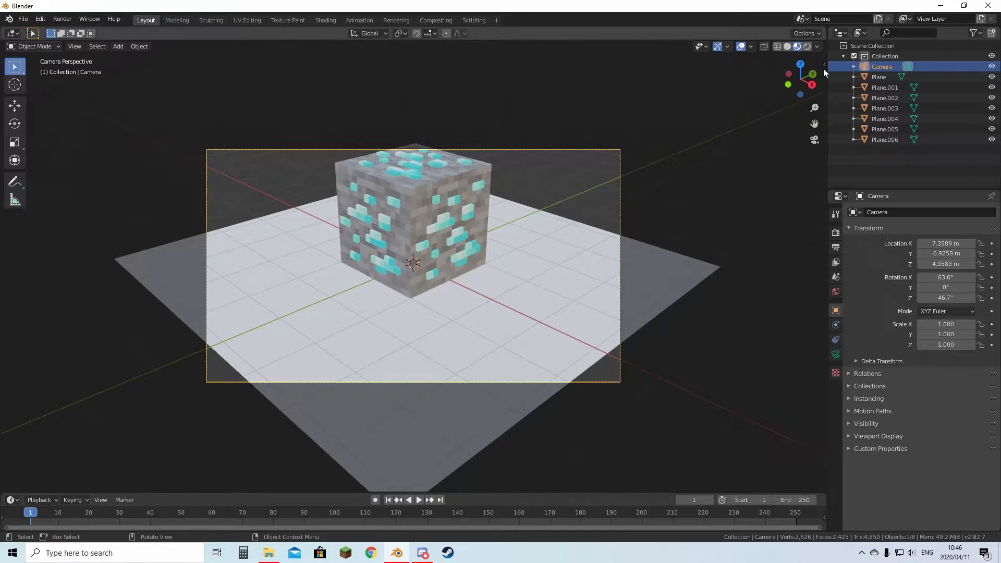
{"action": "left_click", "coordinate": [820, 65]}
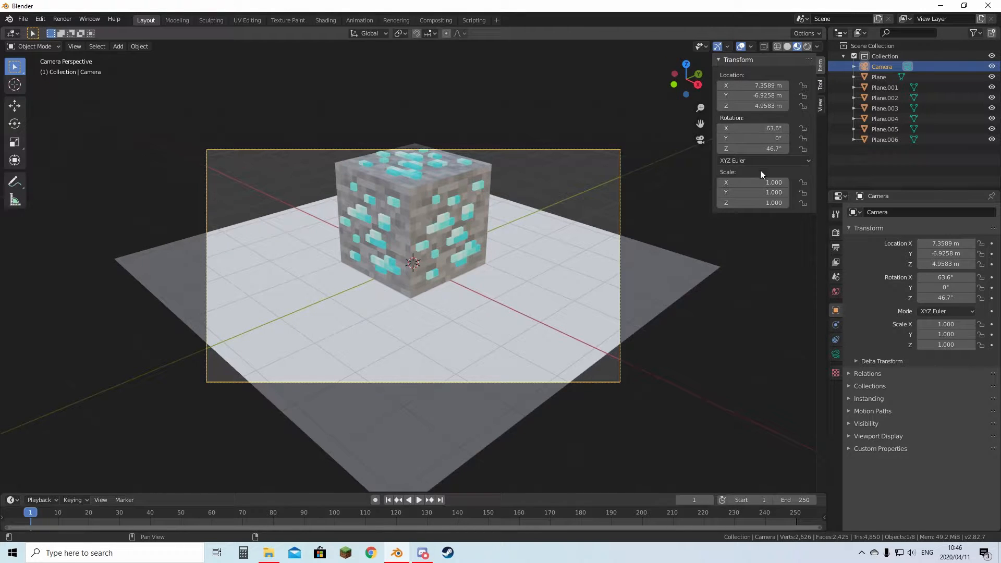
{"action": "mouse_move", "coordinate": [712, 247]}
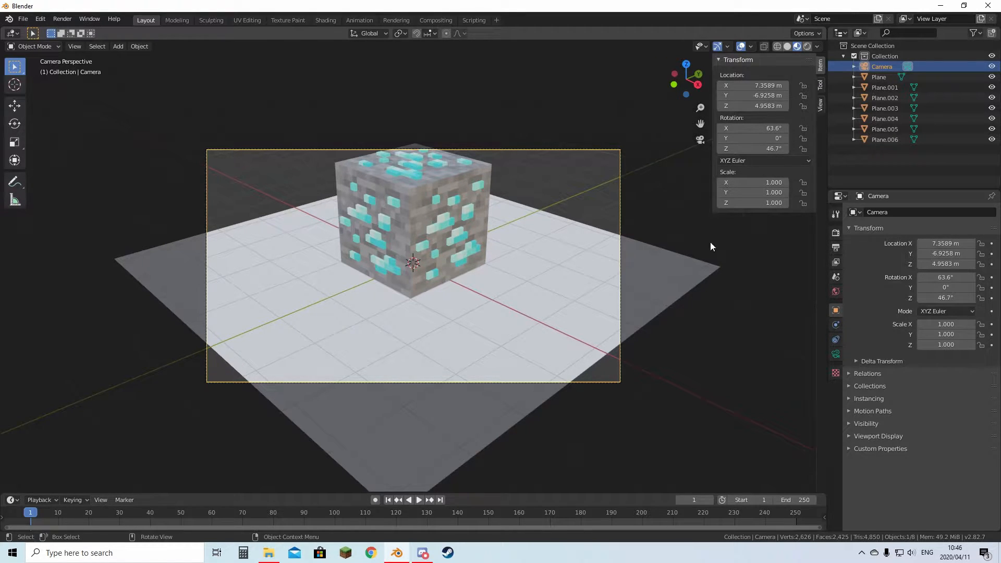
{"action": "left_click_drag", "start_coordinate": [753, 127], "coordinate": [763, 128]}
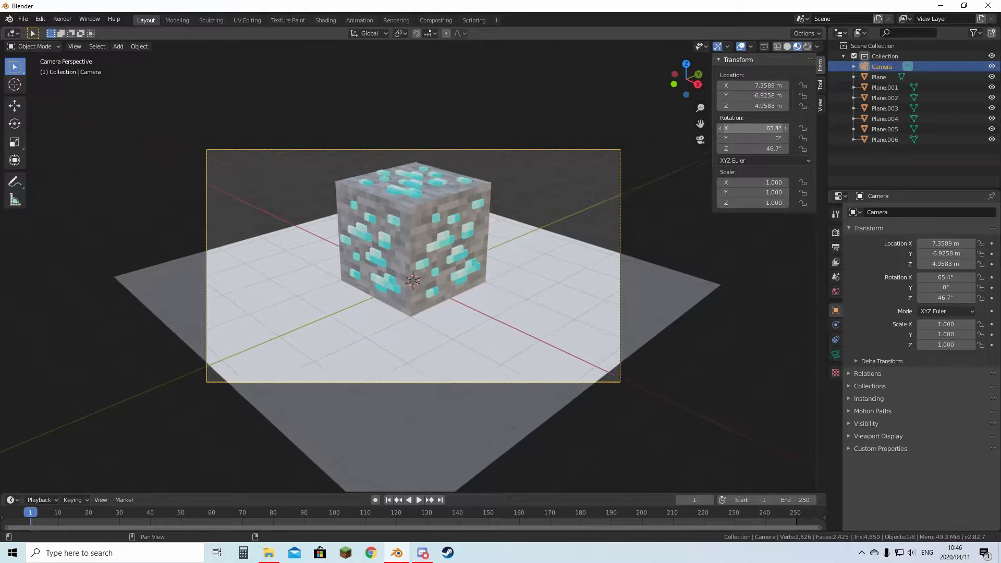
{"action": "left_click_drag", "start_coordinate": [754, 128], "coordinate": [763, 128]}
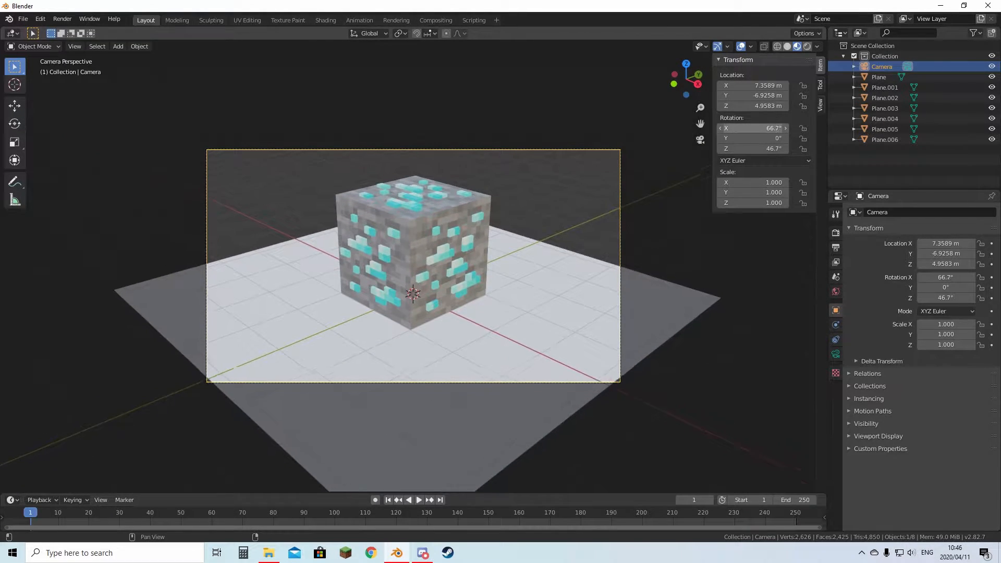
{"action": "left_click_drag", "start_coordinate": [760, 149], "coordinate": [756, 148]}
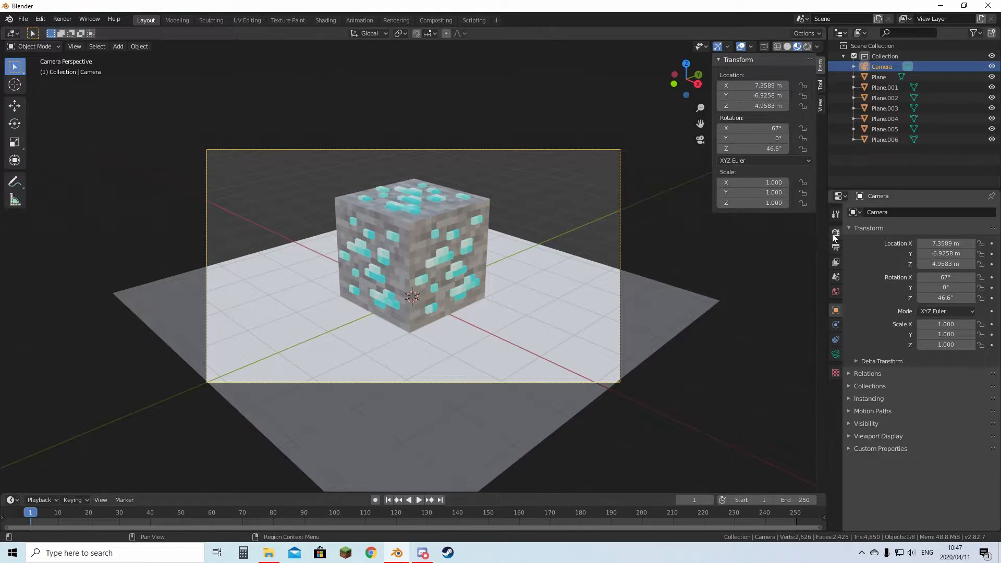
{"action": "mouse_move", "coordinate": [835, 233]}
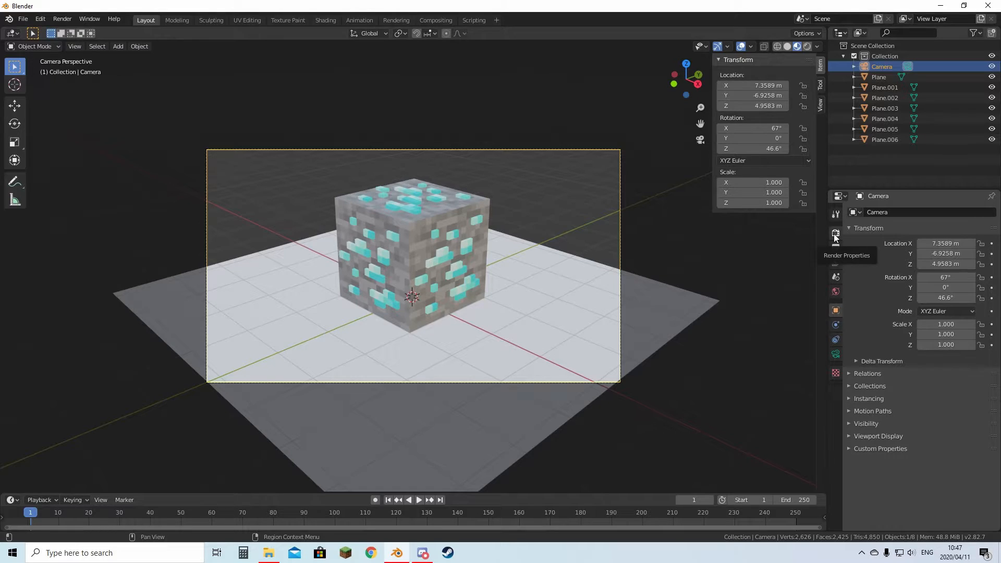
Step: Change the Render Engine from Eevee to Cycles in Render Properties
{"action": "left_click", "coordinate": [835, 234]}
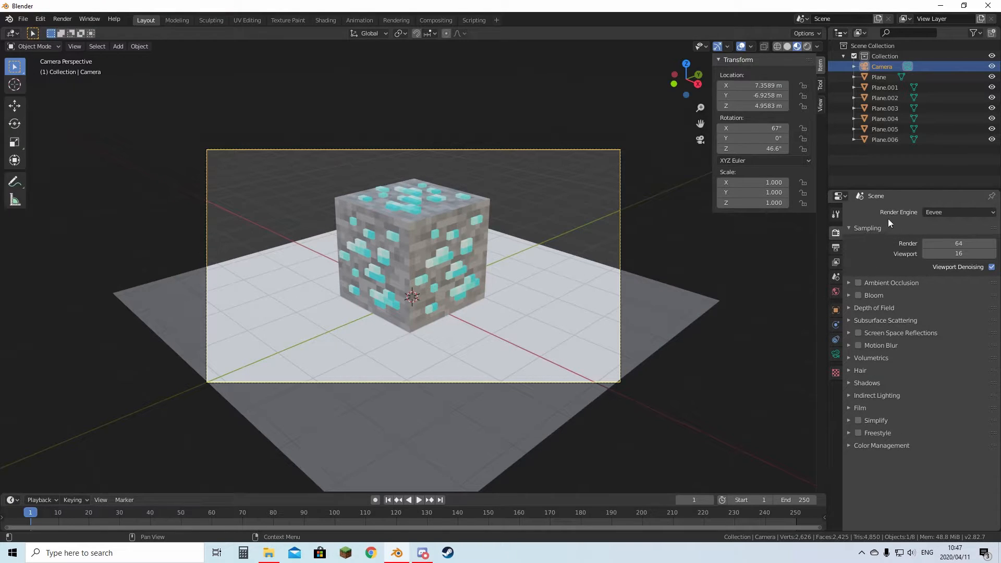
{"action": "left_click", "coordinate": [958, 212]}
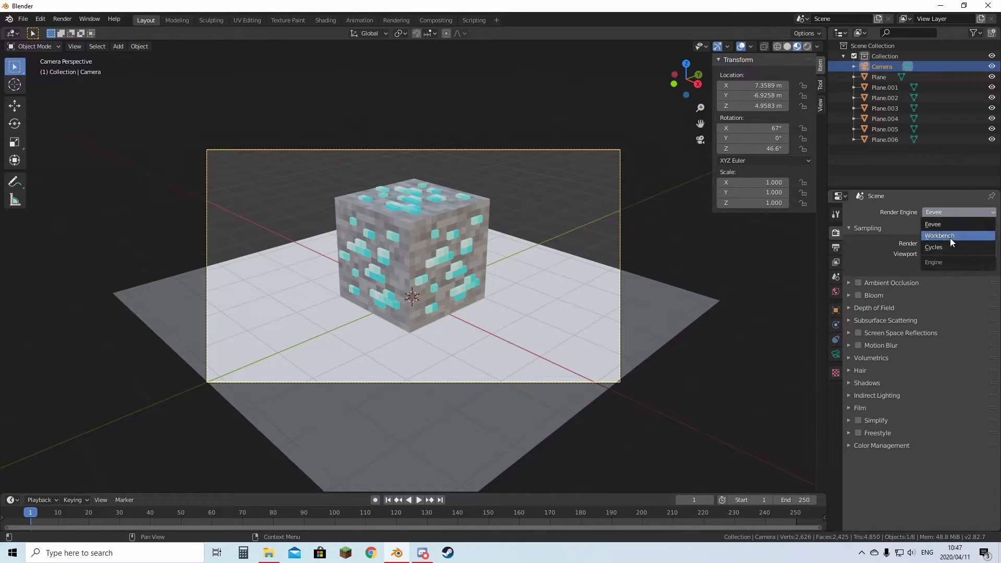
{"action": "left_click", "coordinate": [934, 247]}
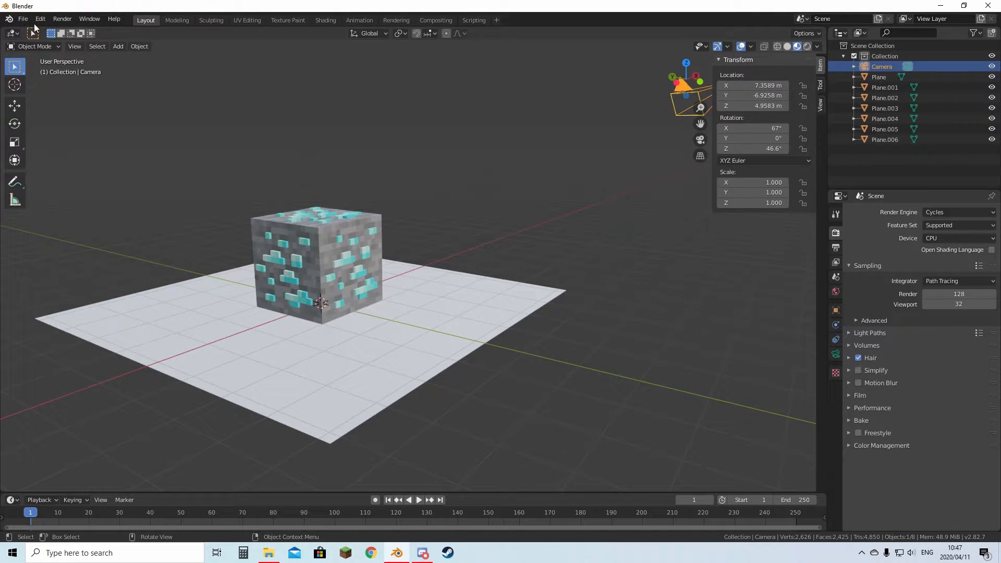
Step: Set Cycles render devices to CUDA with the GTX 1050 Ti and CPU enabled, then close Preferences
{"action": "left_click", "coordinate": [39, 19]}
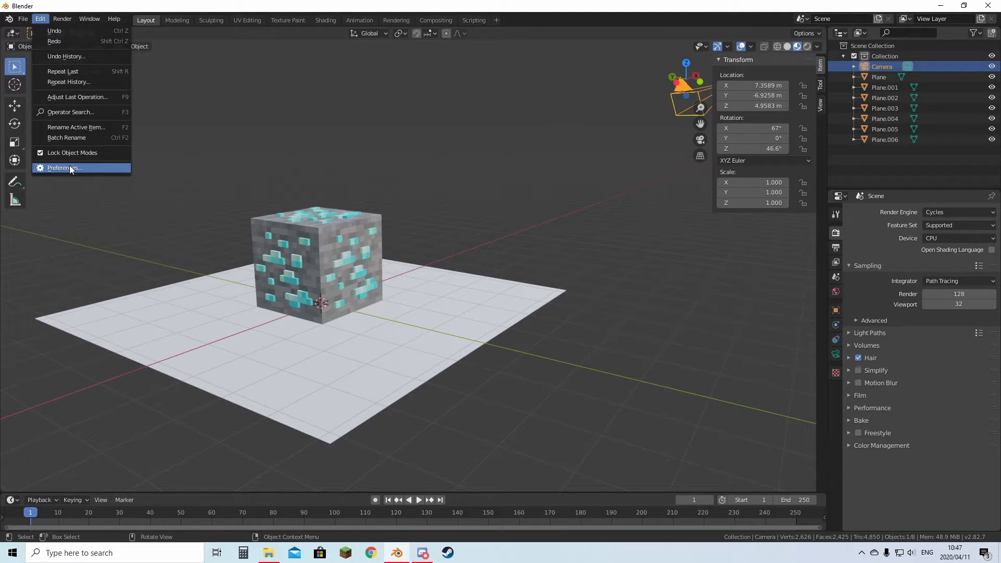
{"action": "left_click", "coordinate": [62, 168]}
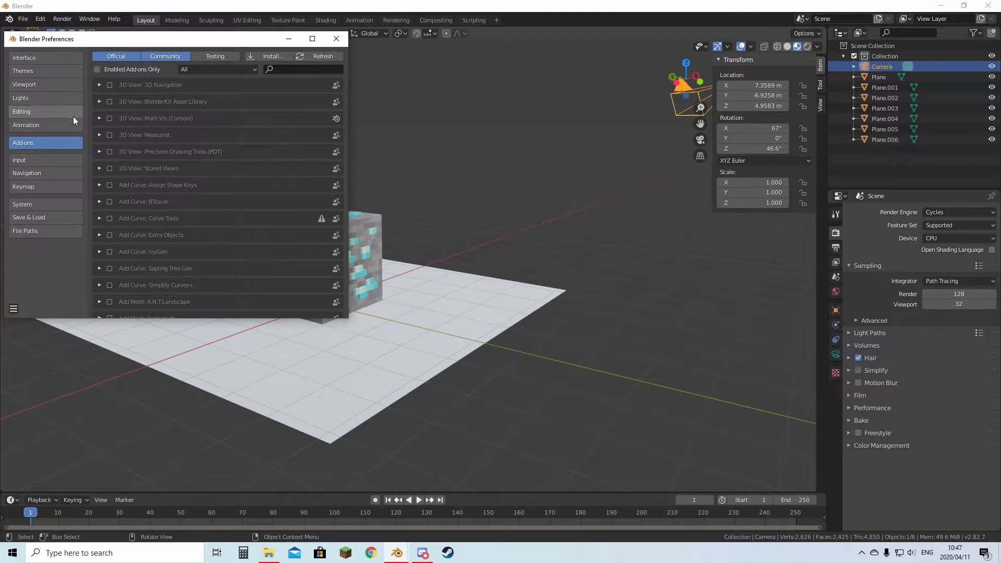
{"action": "left_click", "coordinate": [22, 204]}
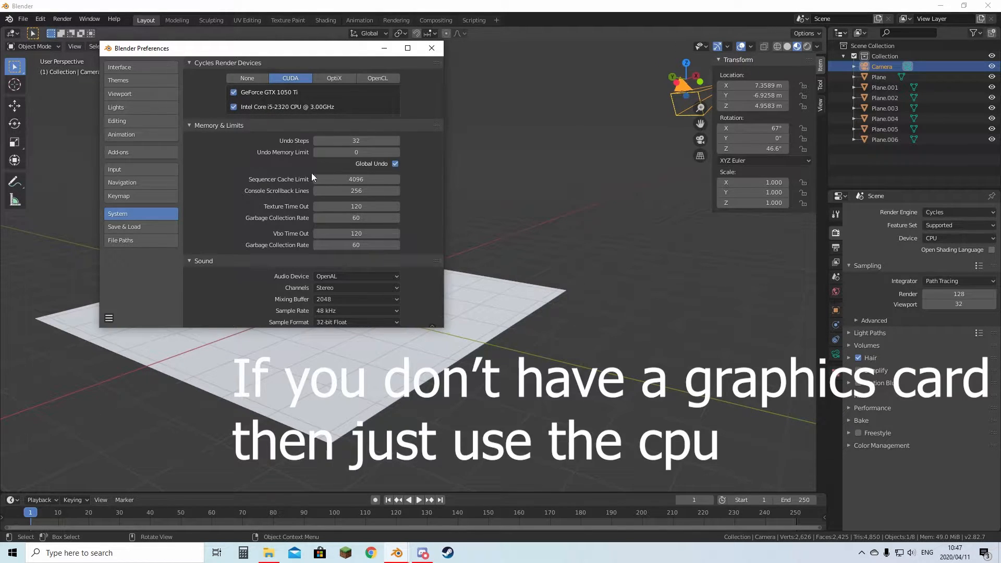
{"action": "left_click", "coordinate": [109, 319]}
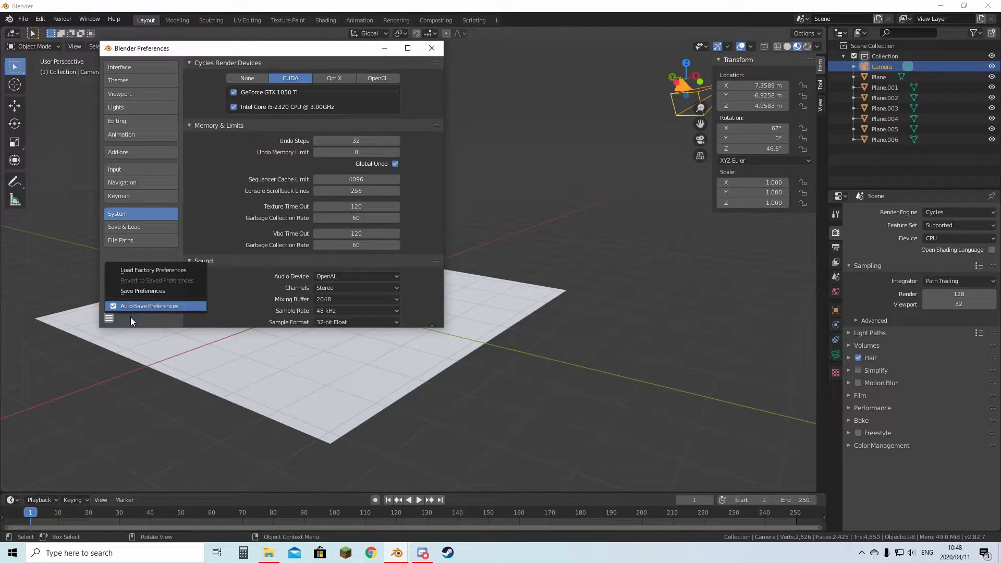
{"action": "mouse_move", "coordinate": [142, 290]}
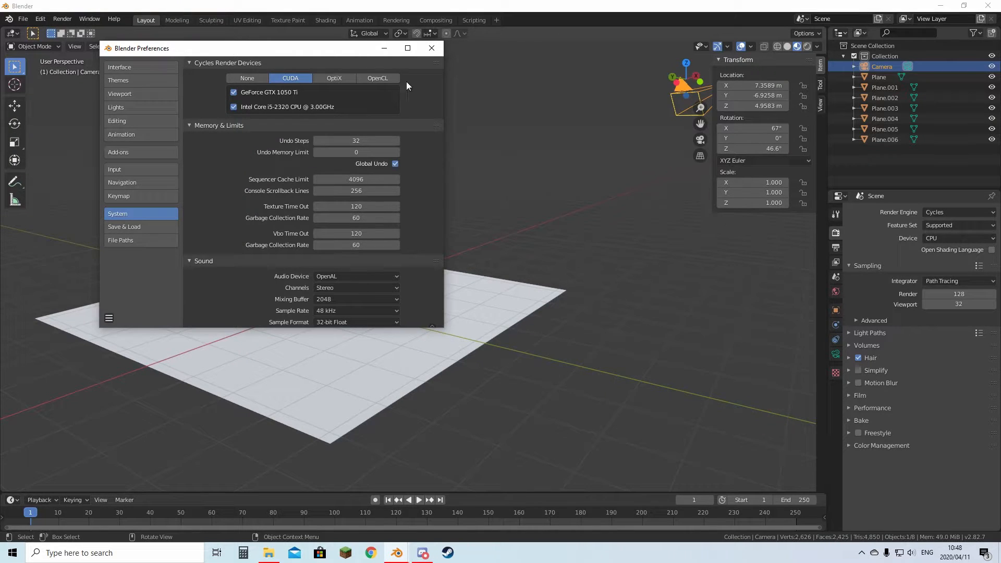
{"action": "left_click", "coordinate": [432, 48]}
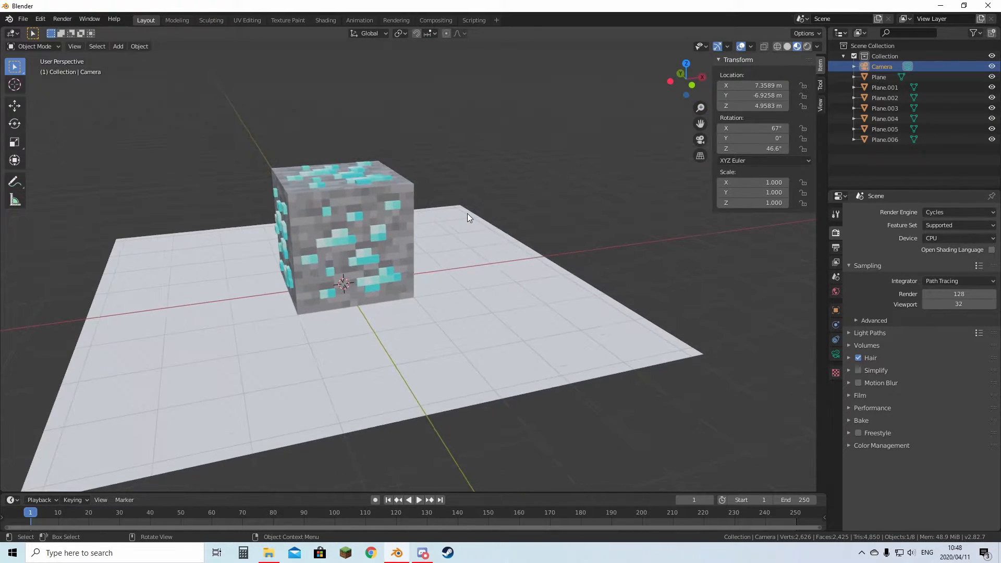
Step: Set the render Device to GPU Compute and preview the cube in Rendered shading
{"action": "left_click", "coordinate": [958, 239]}
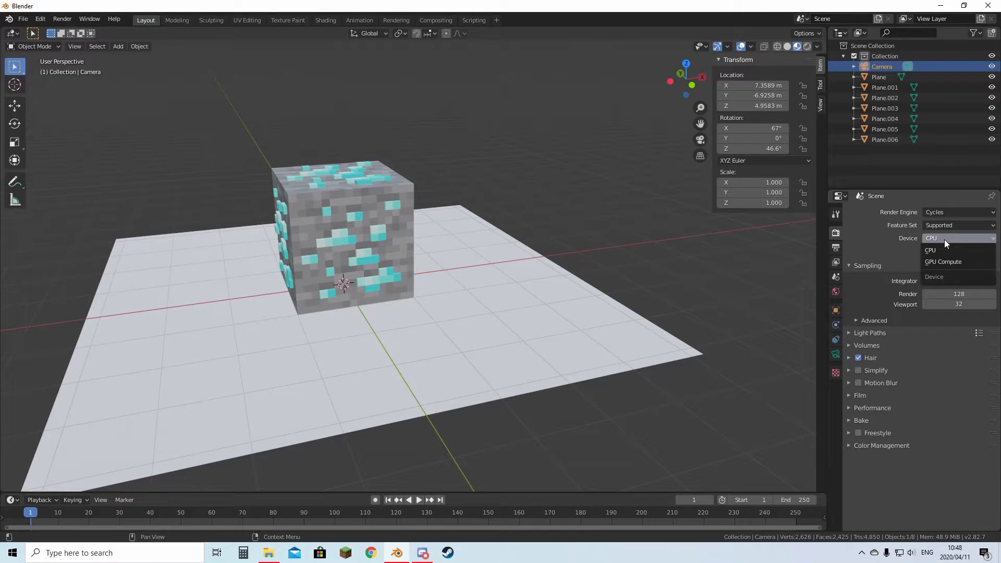
{"action": "left_click", "coordinate": [942, 262]}
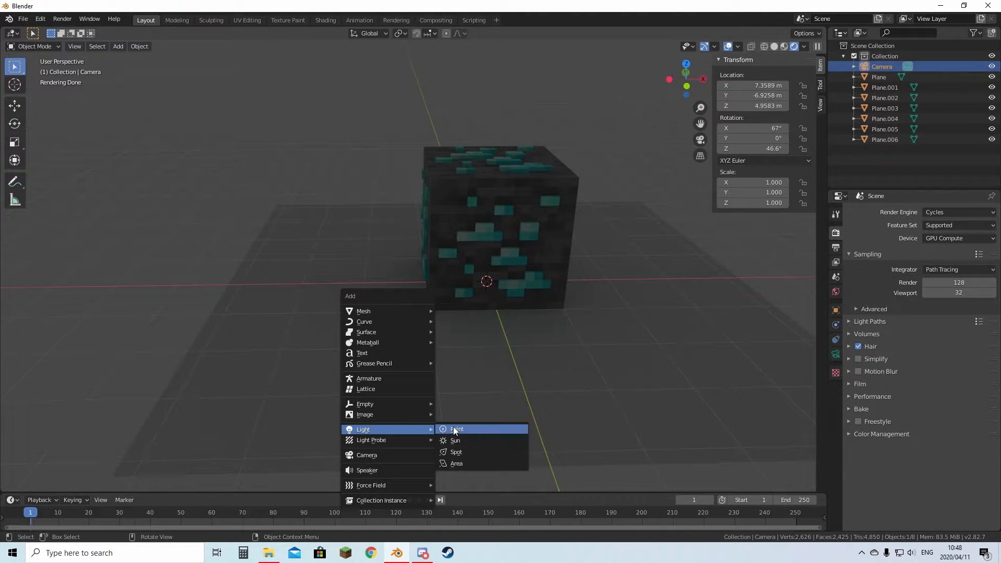
Step: Add a point light above the cube with about 93.9 W power and 0.95 m size
{"action": "left_click", "coordinate": [456, 429]}
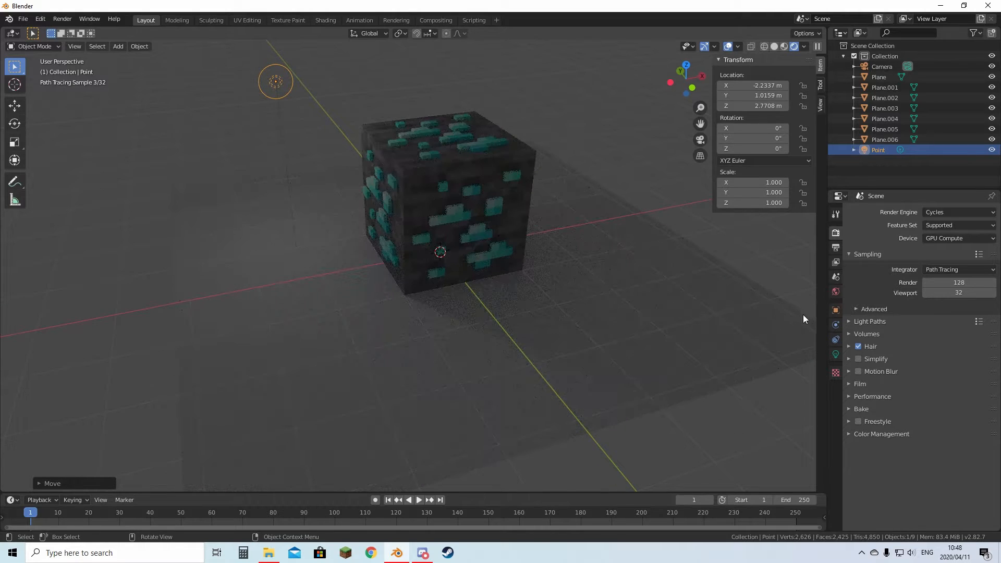
{"action": "left_click", "coordinate": [834, 339]}
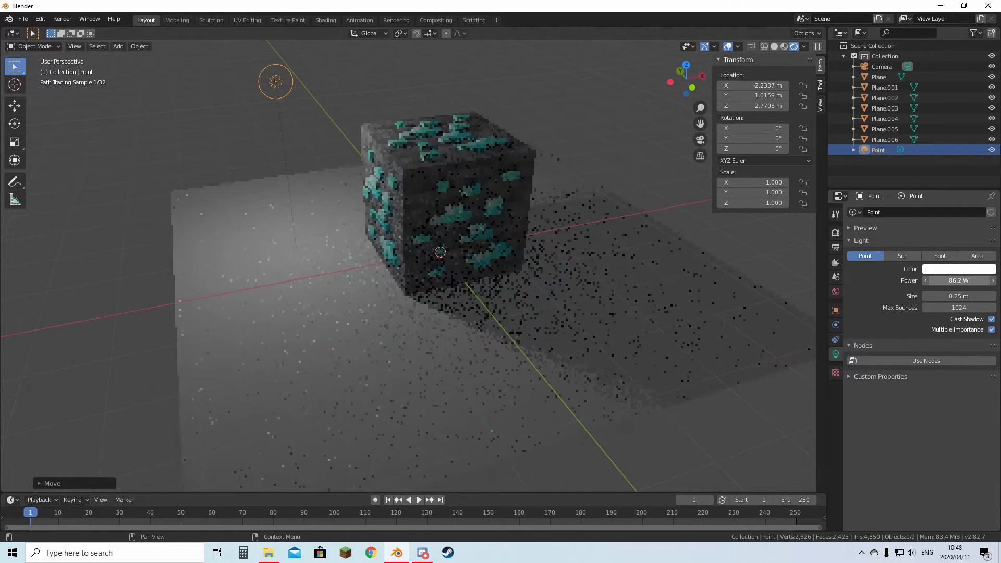
{"action": "left_click_drag", "start_coordinate": [959, 296], "coordinate": [977, 296]}
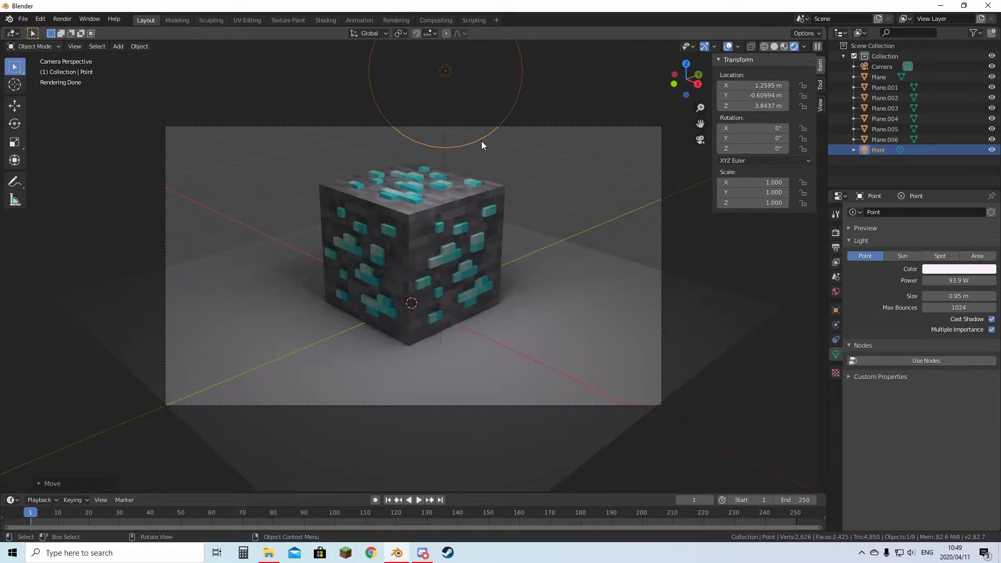
{"action": "left_click_drag", "start_coordinate": [482, 145], "coordinate": [466, 258]}
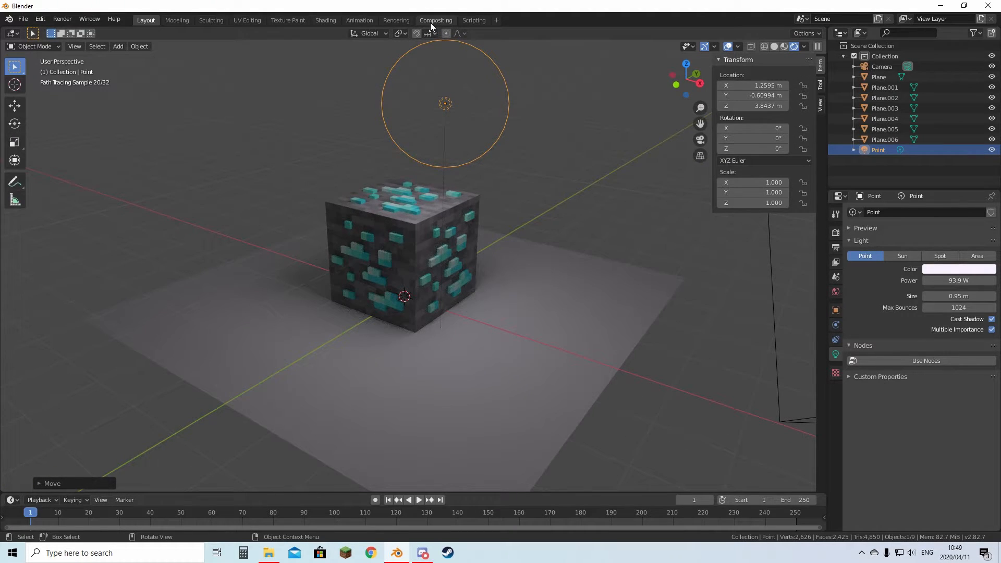
Step: In Compositing, turn on Use Nodes and enable the Denoising Data passes
{"action": "left_click", "coordinate": [436, 20]}
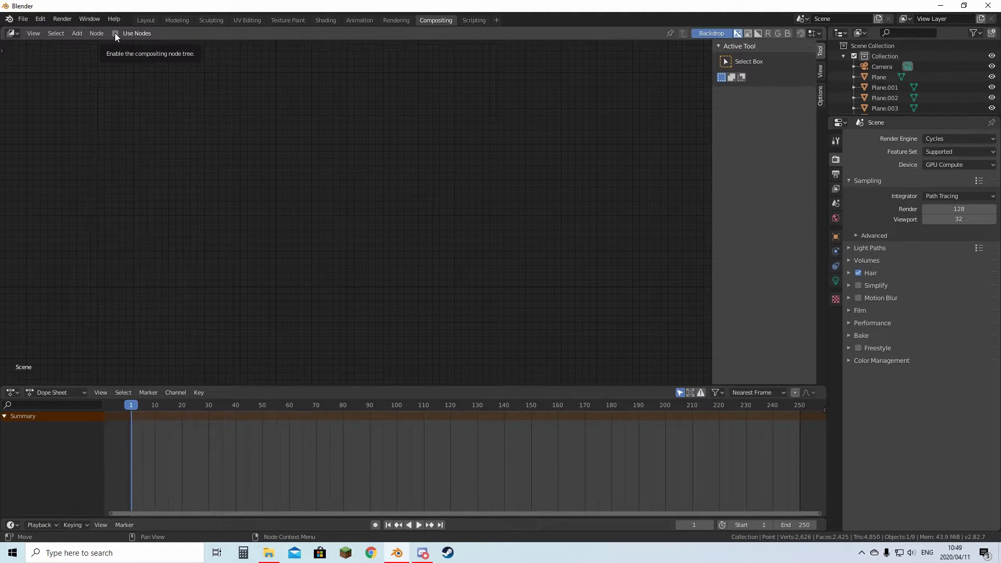
{"action": "left_click", "coordinate": [115, 33]}
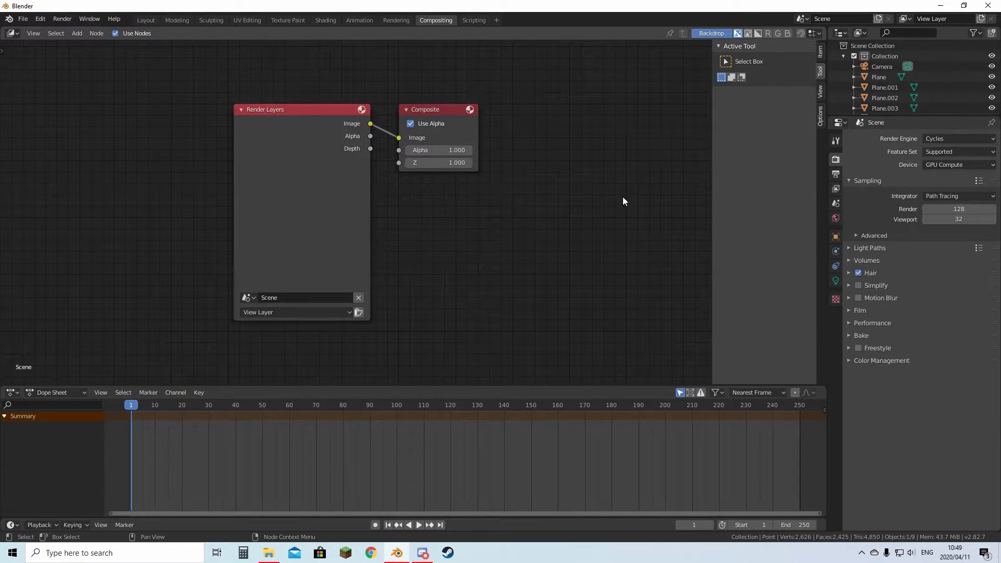
{"action": "left_click", "coordinate": [836, 188]}
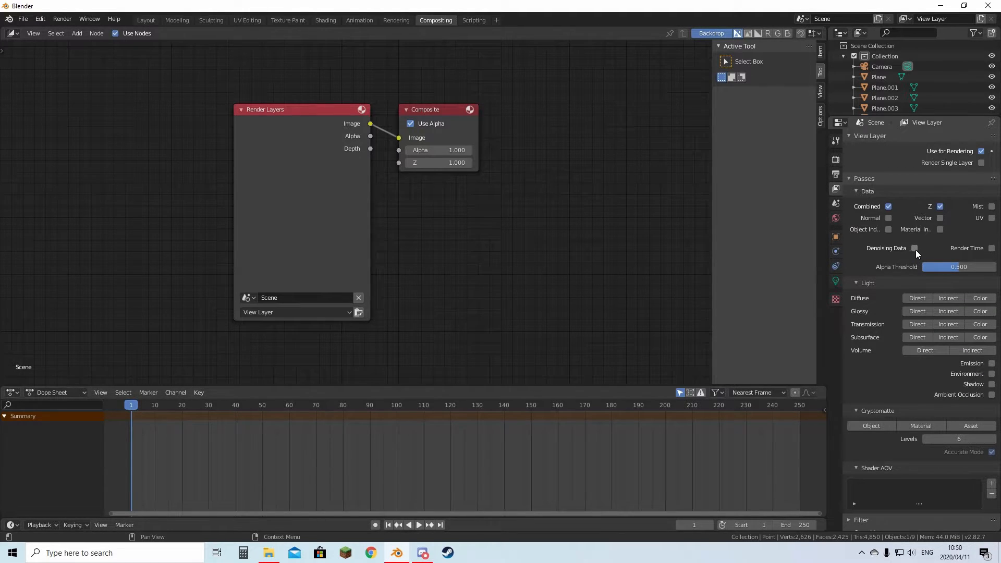
{"action": "left_click", "coordinate": [914, 248]}
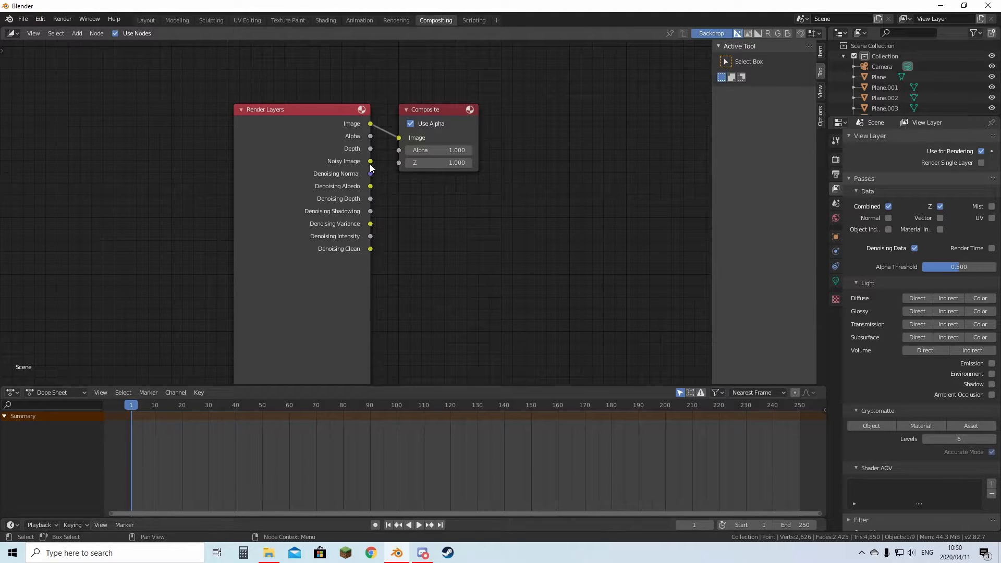
Step: Add a Denoise node linking image, normal and albedo into Composite
{"action": "left_click_drag", "start_coordinate": [438, 109], "coordinate": [473, 118]}
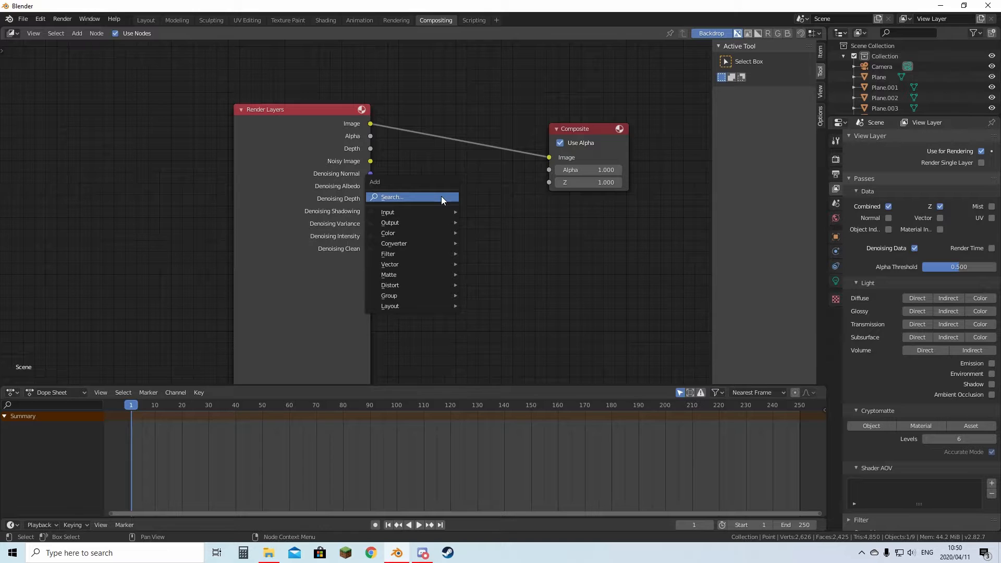
{"action": "left_click", "coordinate": [392, 196]}
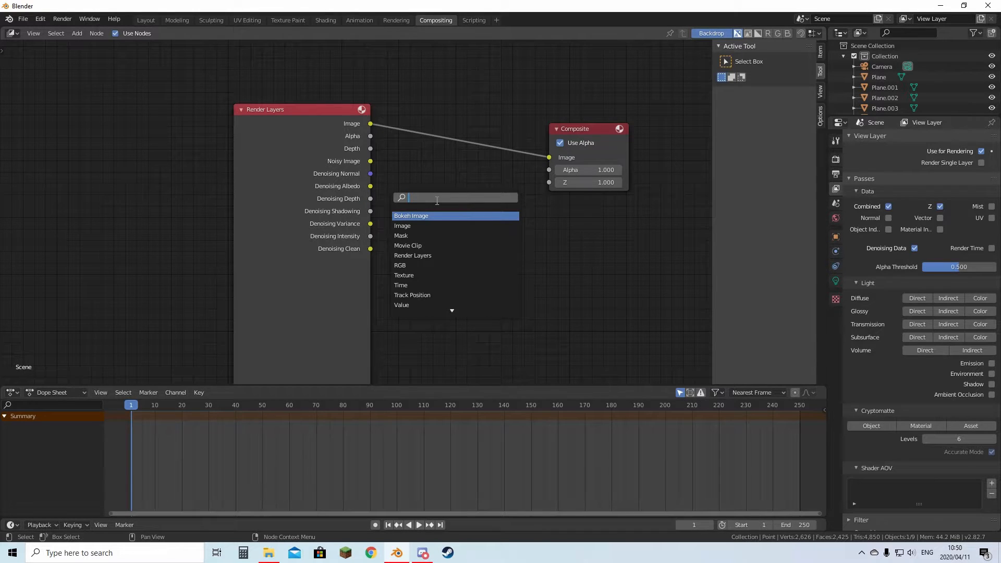
{"action": "type", "text": "deno"}
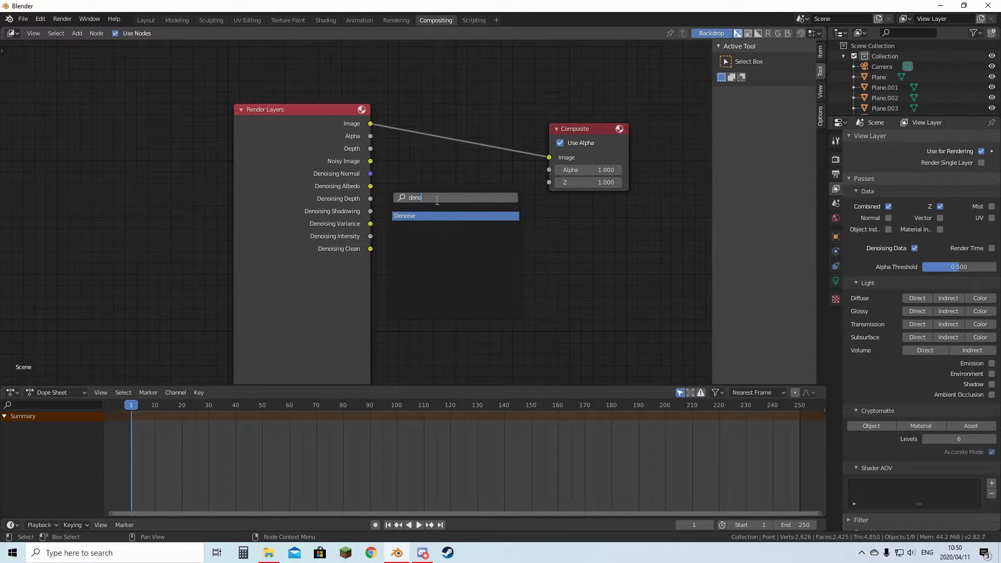
{"action": "left_click", "coordinate": [404, 215]}
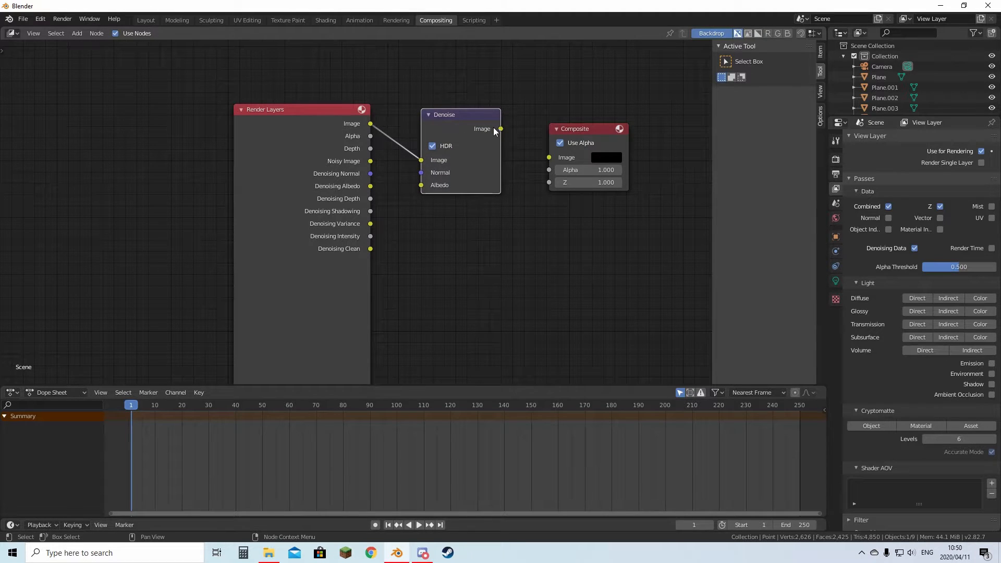
{"action": "left_click_drag", "start_coordinate": [500, 128], "coordinate": [549, 157]}
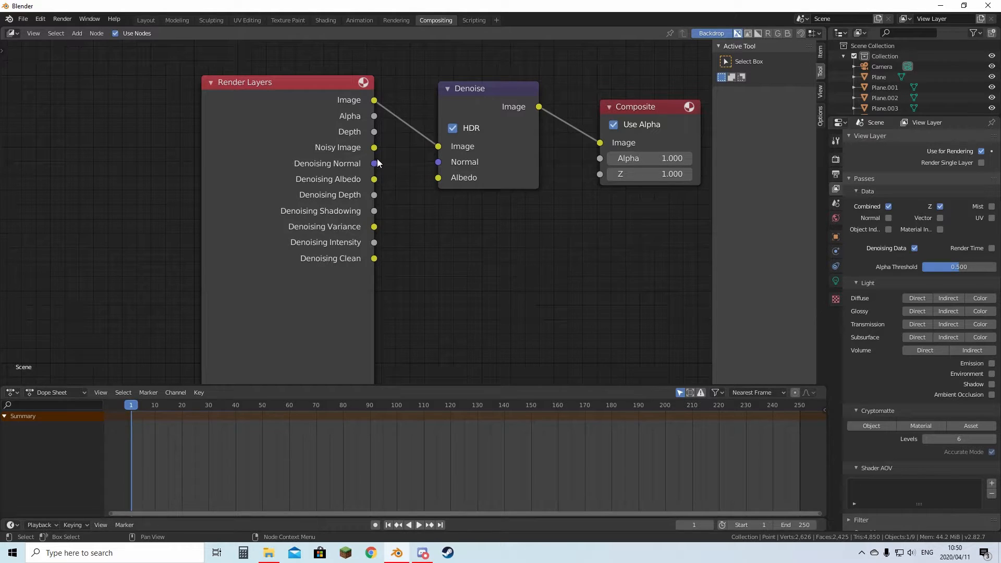
{"action": "left_click_drag", "start_coordinate": [374, 164], "coordinate": [438, 162]}
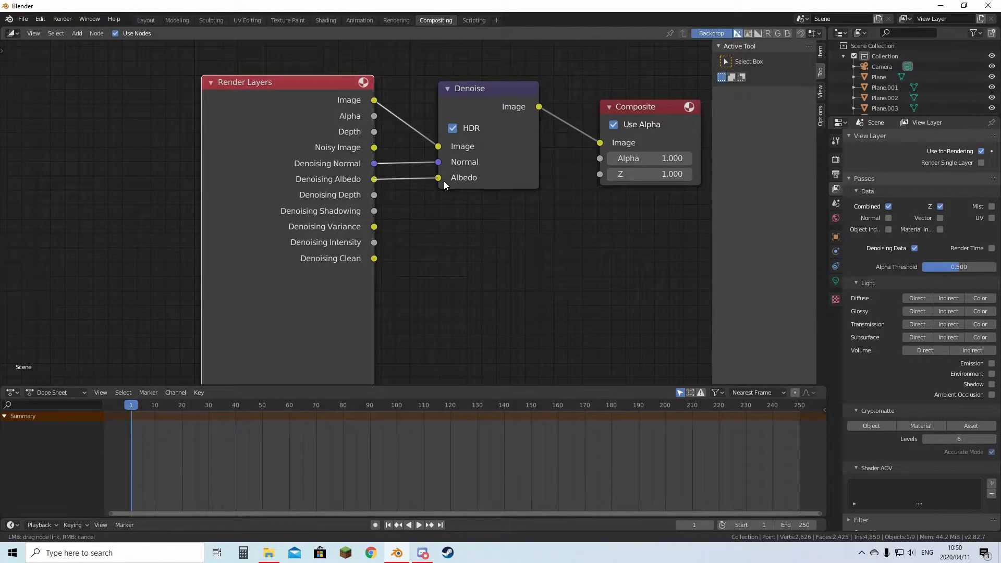
{"action": "left_click", "coordinate": [145, 19]}
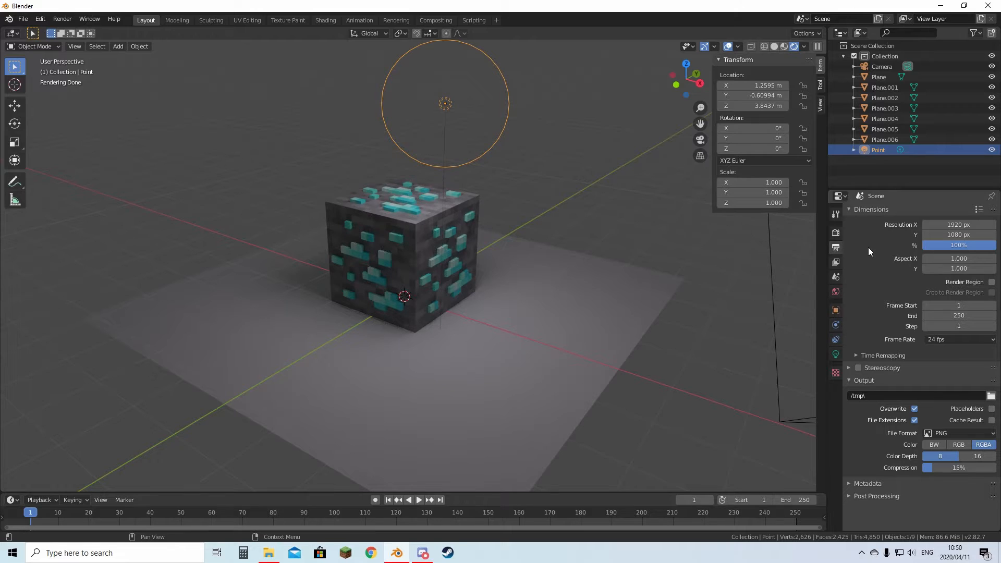
Step: Raise the 1920×1080 output Resolution % from 100% to 200%
{"action": "left_click", "coordinate": [958, 225]}
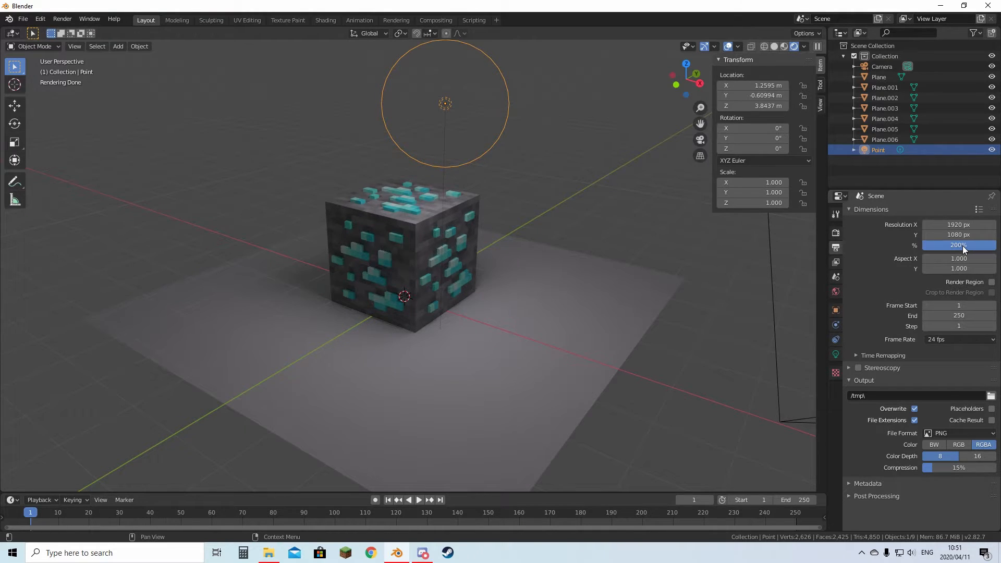
{"action": "left_click", "coordinate": [836, 213]}
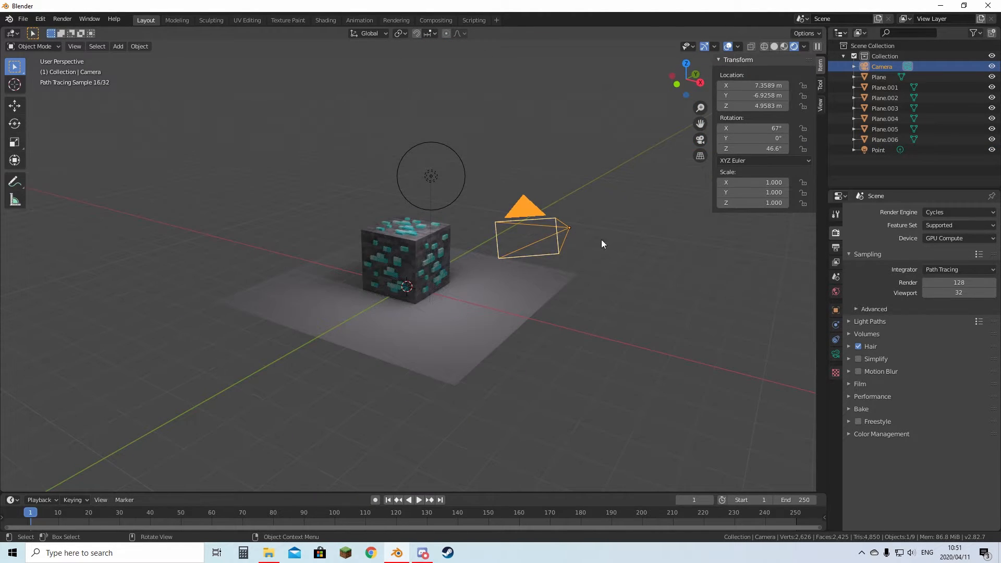
Step: Enable camera depth of field with a 9.4 m focus distance and show limits
{"action": "left_click", "coordinate": [836, 356]}
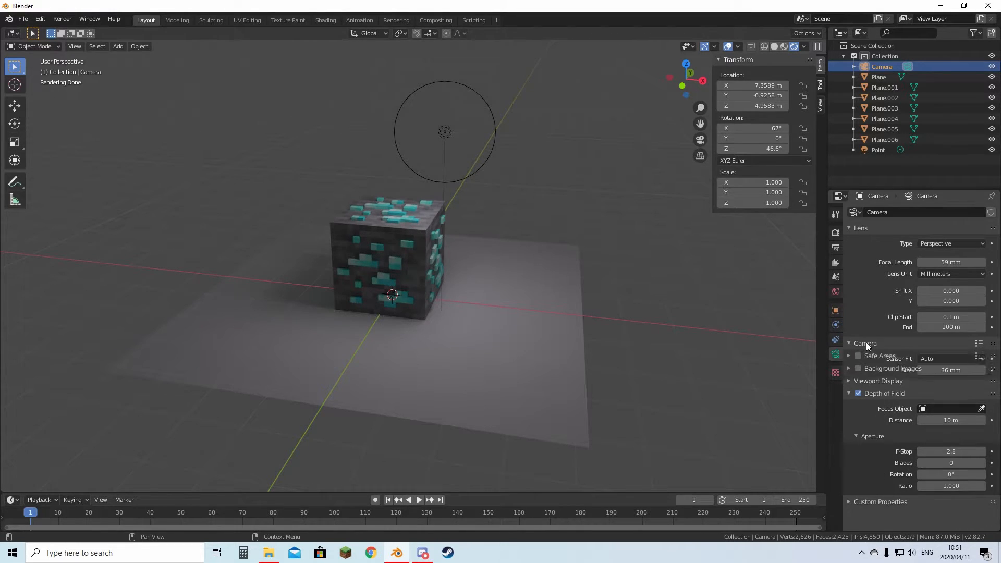
{"action": "left_click", "coordinate": [867, 343]}
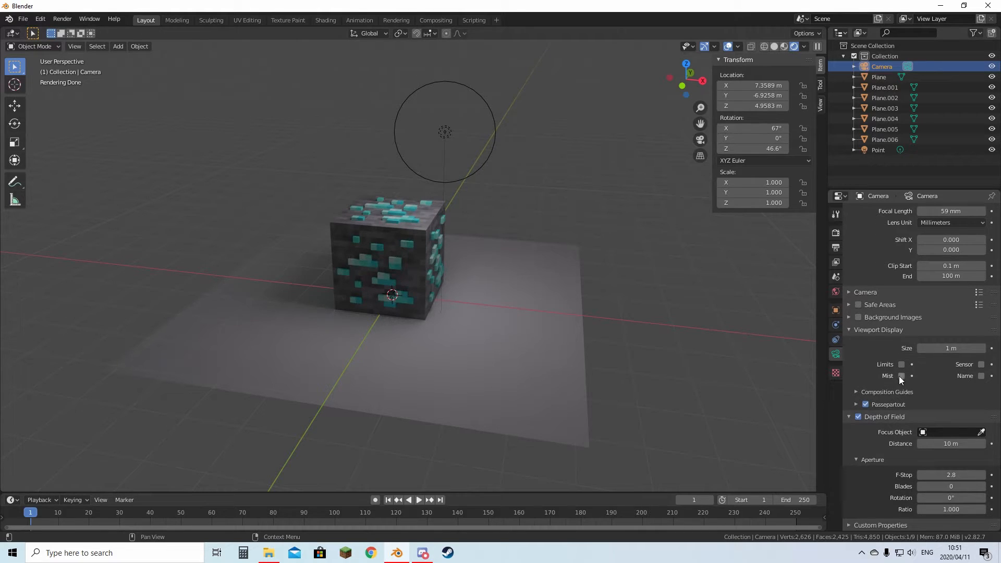
{"action": "left_click", "coordinate": [902, 364]}
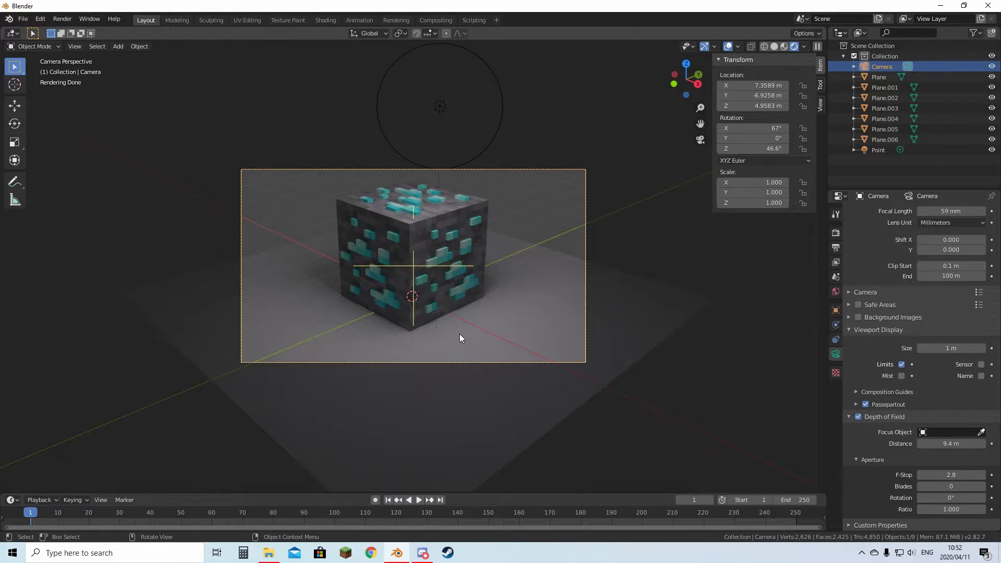
{"action": "mouse_move", "coordinate": [618, 381]}
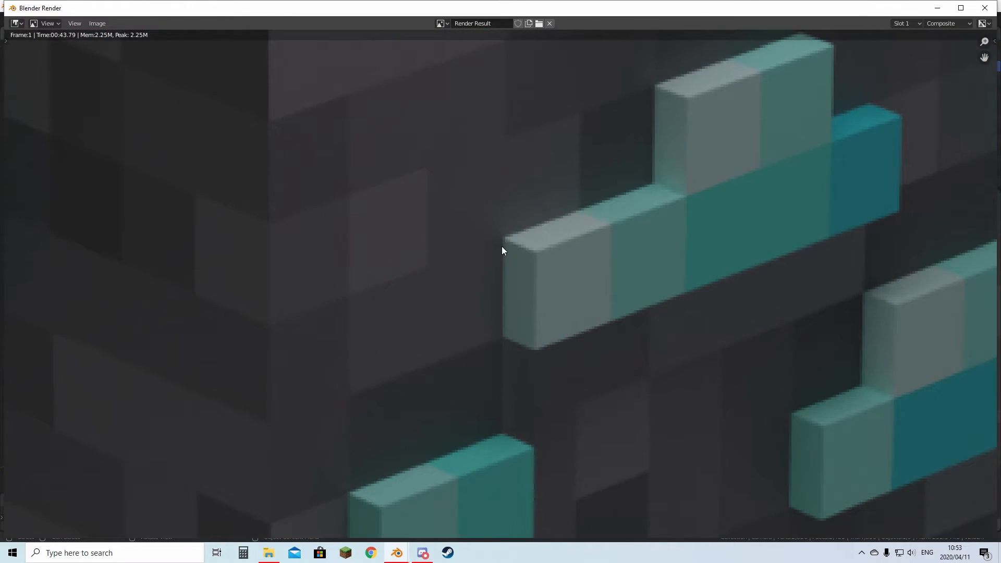
Step: Save the diamond ore render to the Desktop as an image named 'Diamond'
{"action": "scroll", "scroll_direction": "down", "scroll_amount": 3}
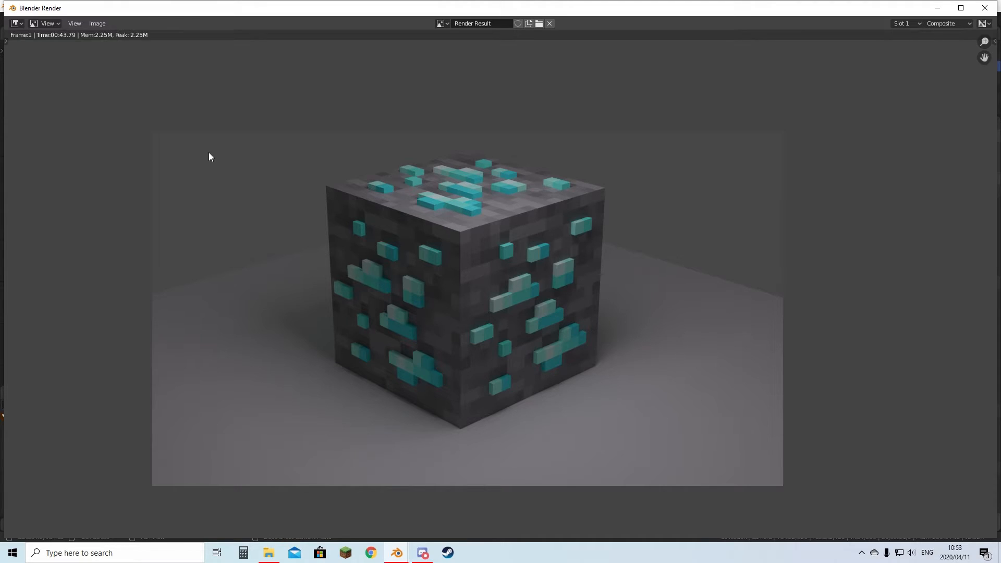
{"action": "left_click", "coordinate": [97, 24]}
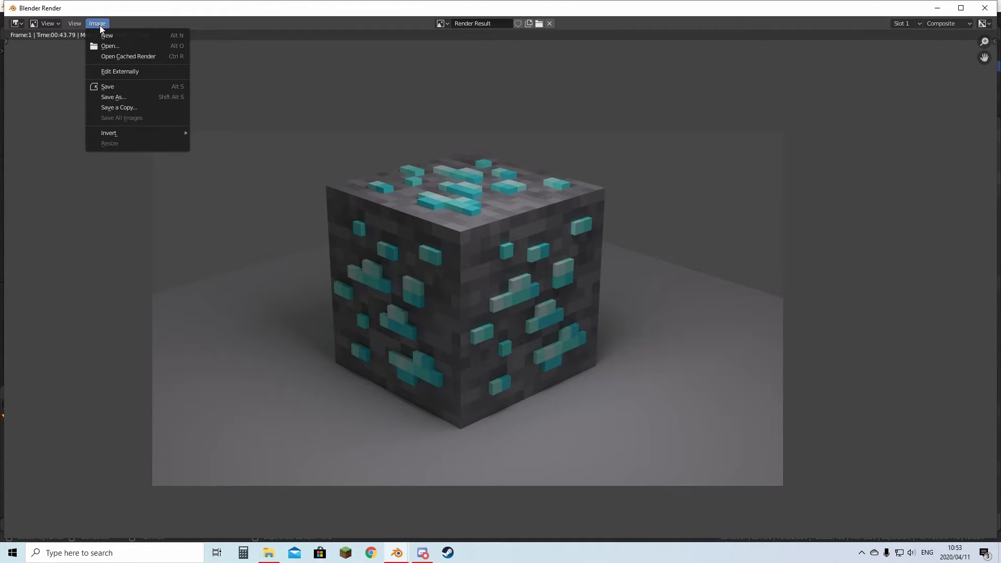
{"action": "left_click", "coordinate": [113, 96]}
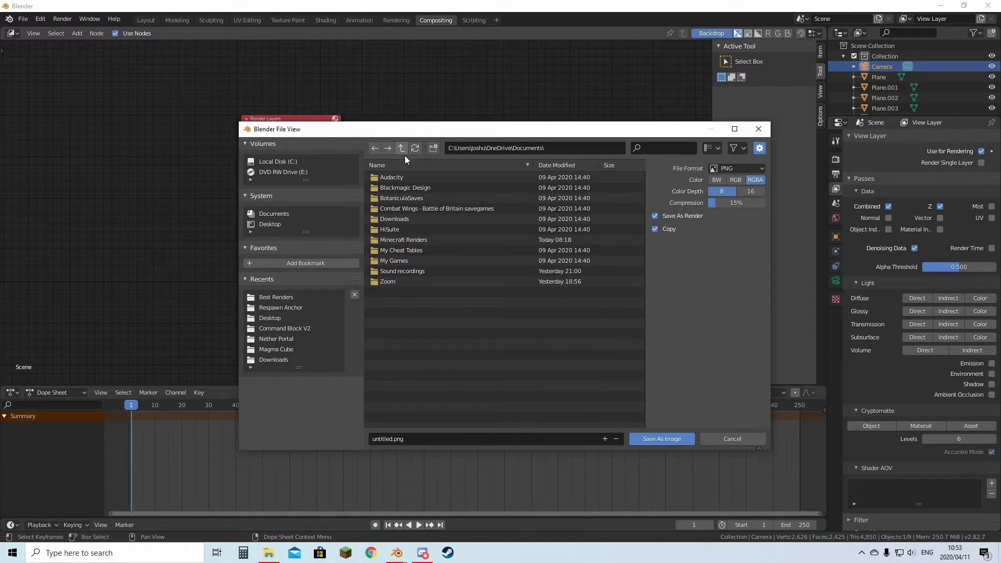
{"action": "left_click", "coordinate": [269, 318]}
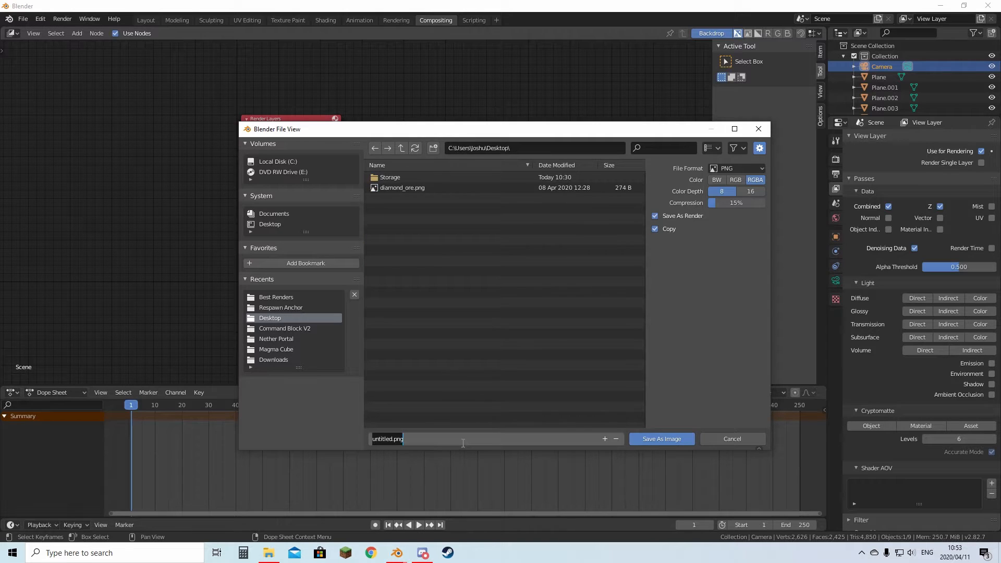
{"action": "type", "text": "Diamond"}
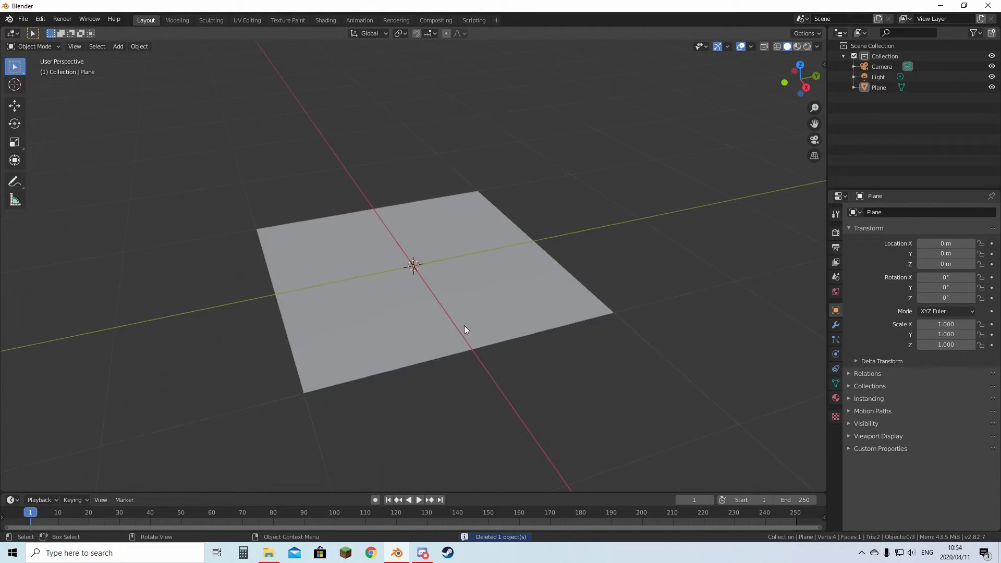
Step: Start a new General scene, then return to the Blender window from the taskbar
{"action": "left_click", "coordinate": [325, 20]}
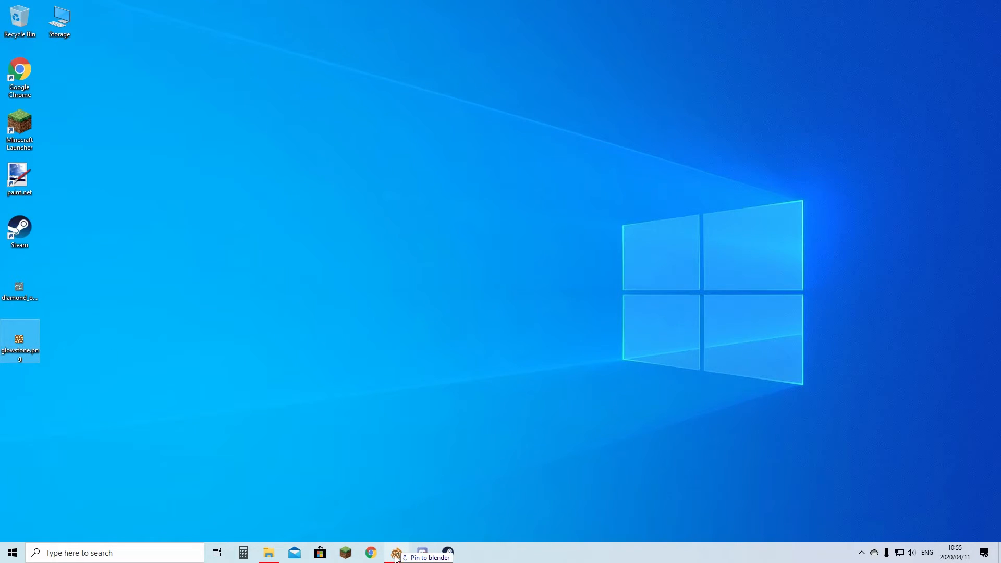
{"action": "left_click", "coordinate": [397, 552]}
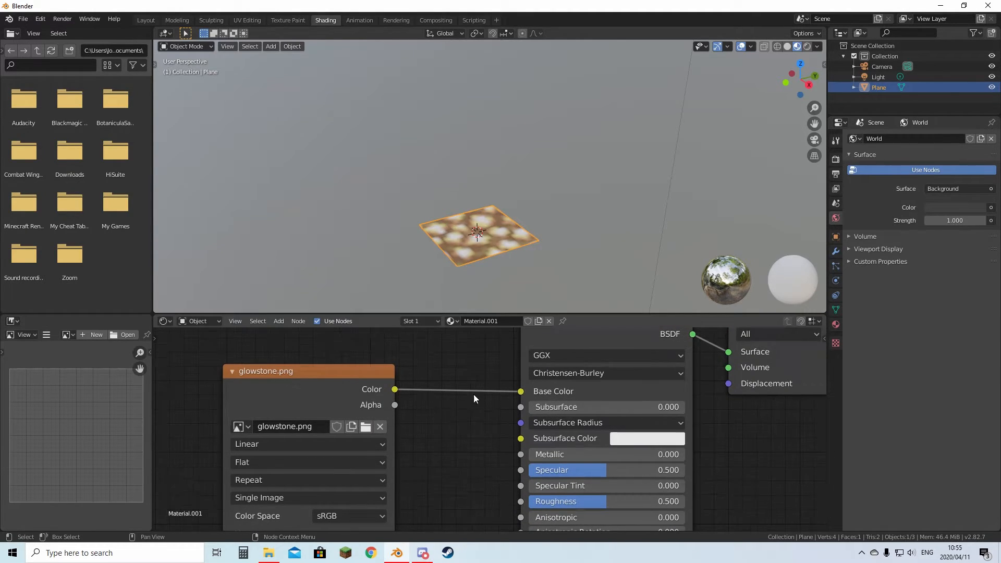
Step: Switch the glowstone Image Texture interpolation from Linear to Closest, then return to Layout
{"action": "left_click", "coordinate": [307, 444]}
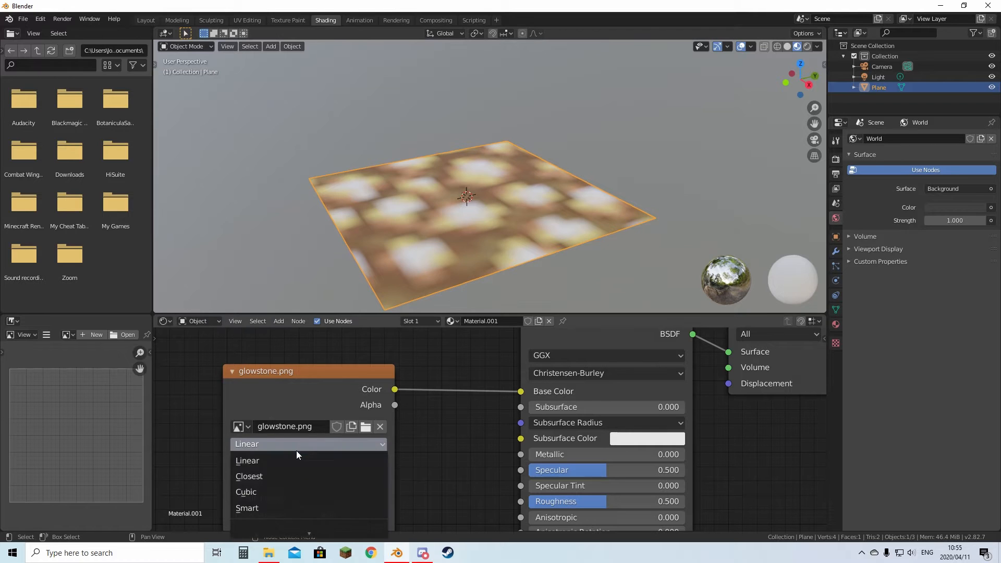
{"action": "left_click", "coordinate": [249, 476]}
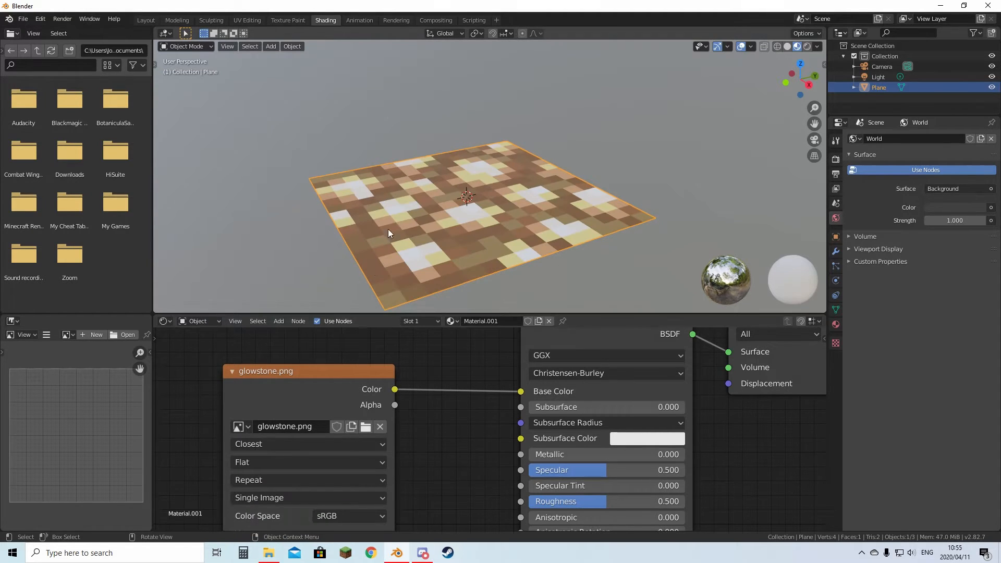
{"action": "left_click_drag", "start_coordinate": [467, 198], "coordinate": [517, 159]}
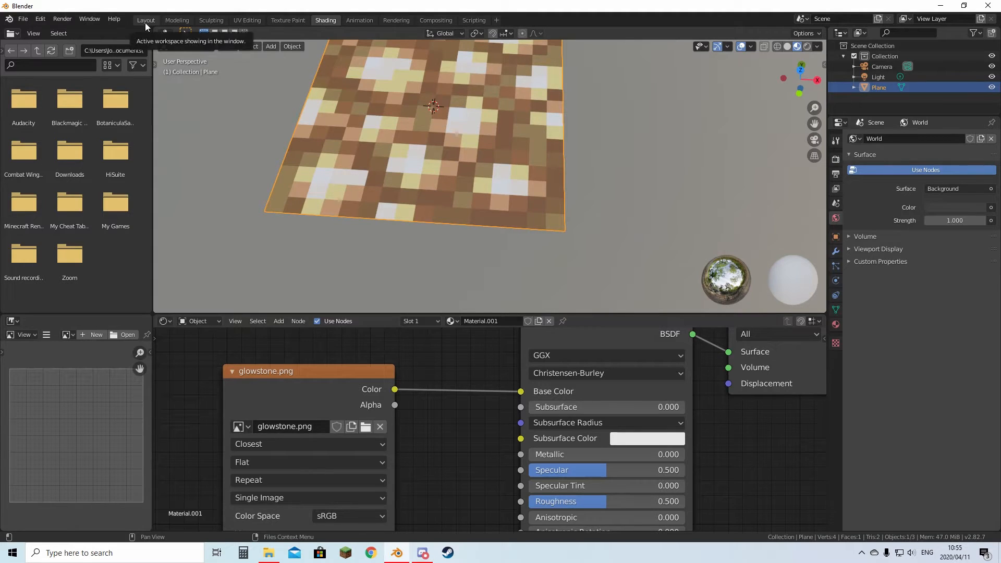
{"action": "left_click", "coordinate": [146, 20]}
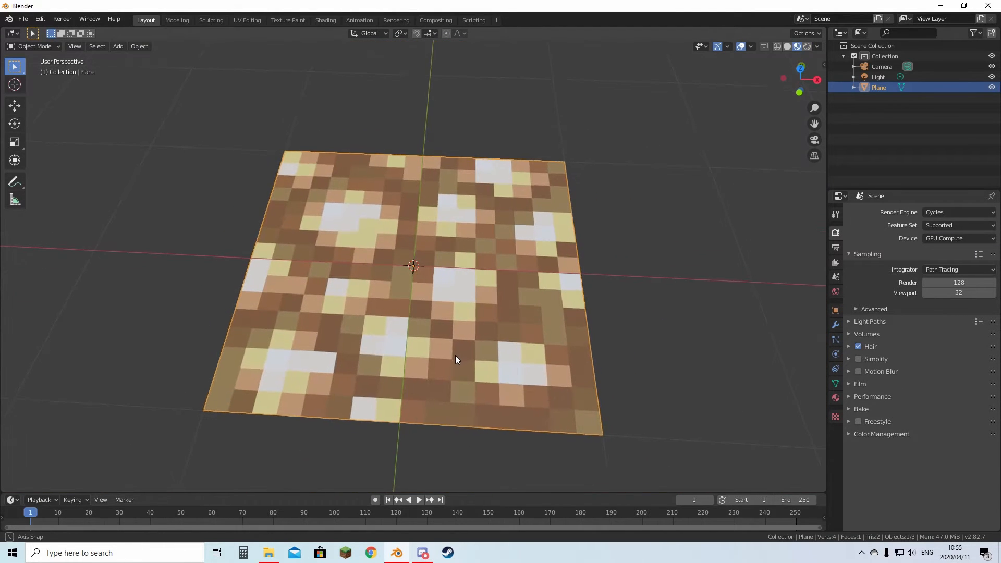
Step: In Edit Mode with face select, select random faces and try Extrude Individual Faces
{"action": "key", "text": "Tab"}
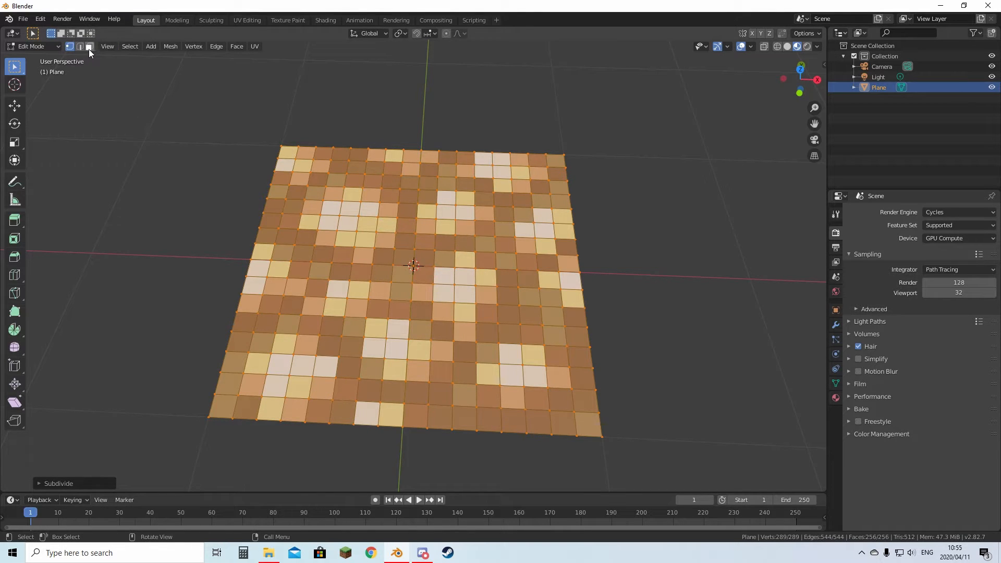
{"action": "left_click", "coordinate": [89, 45]}
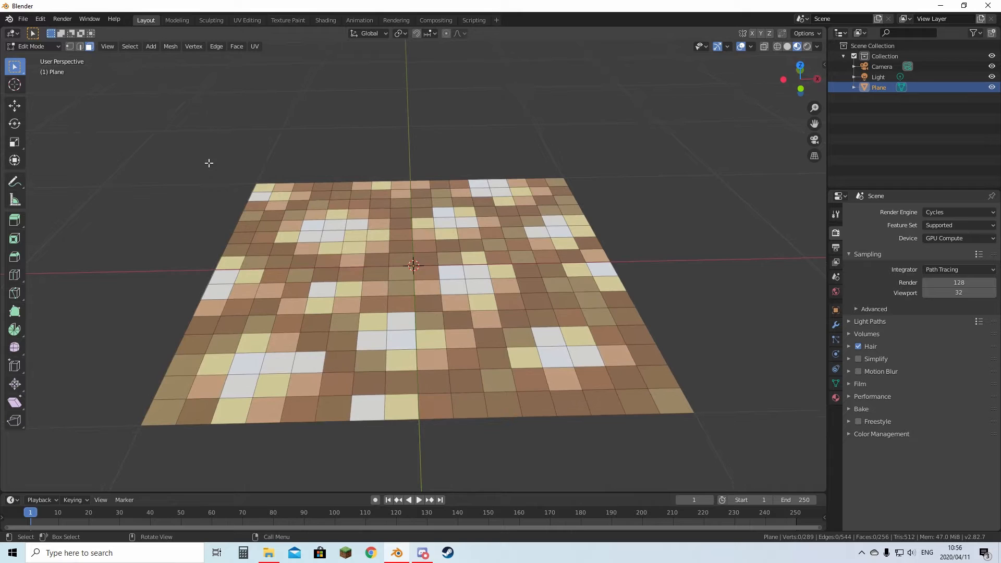
{"action": "left_click", "coordinate": [130, 46]}
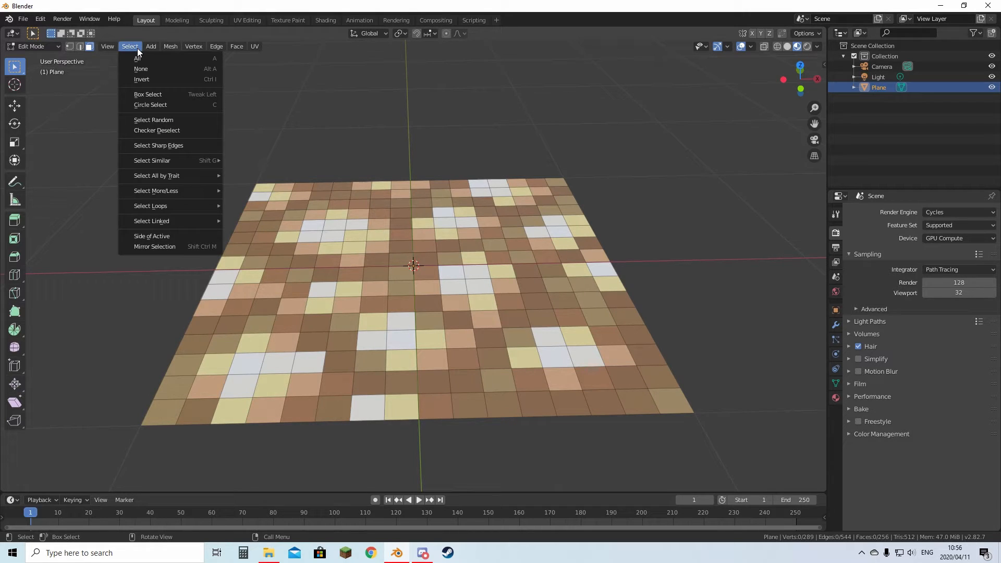
{"action": "mouse_move", "coordinate": [153, 119]}
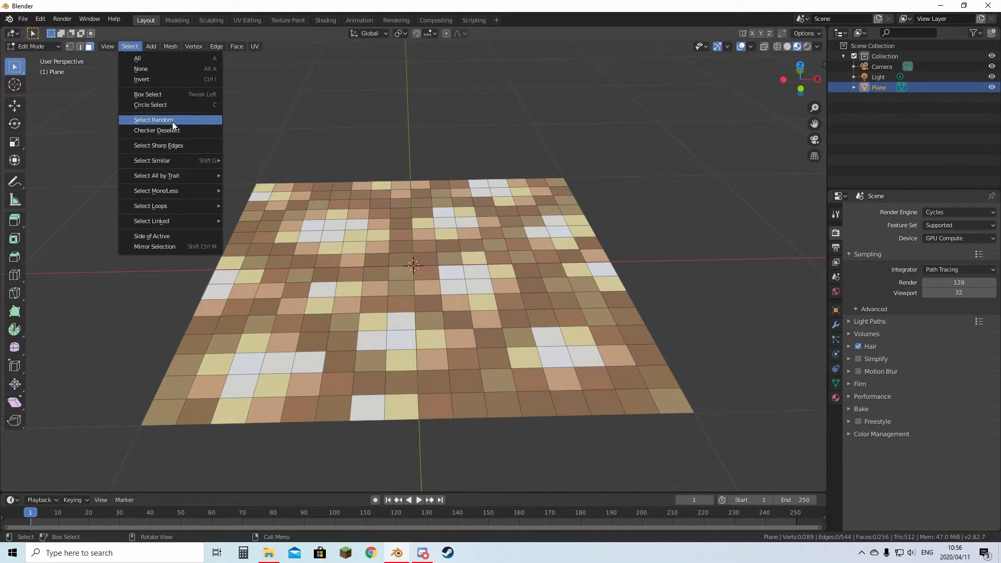
{"action": "mouse_move", "coordinate": [153, 119]}
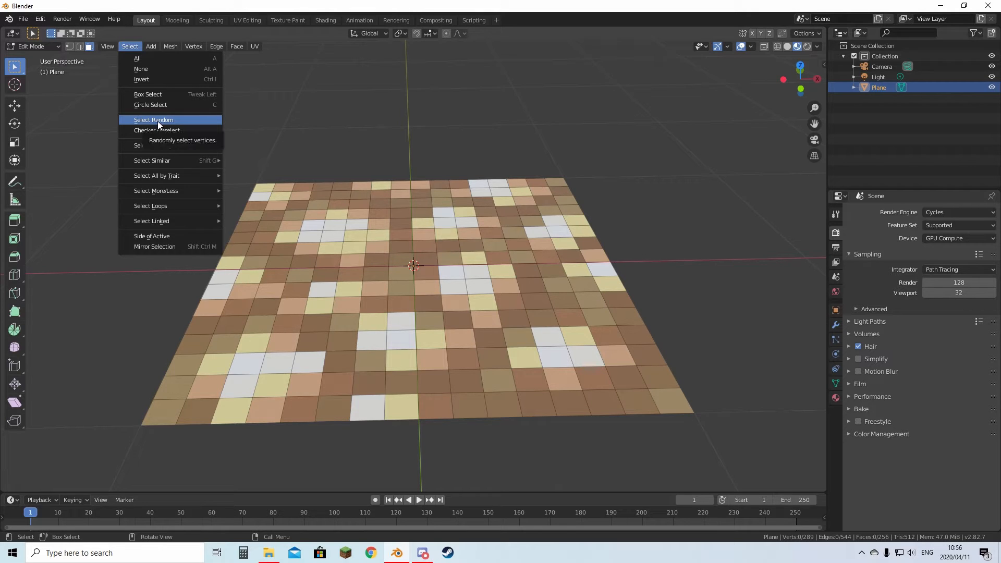
{"action": "left_click", "coordinate": [153, 120]}
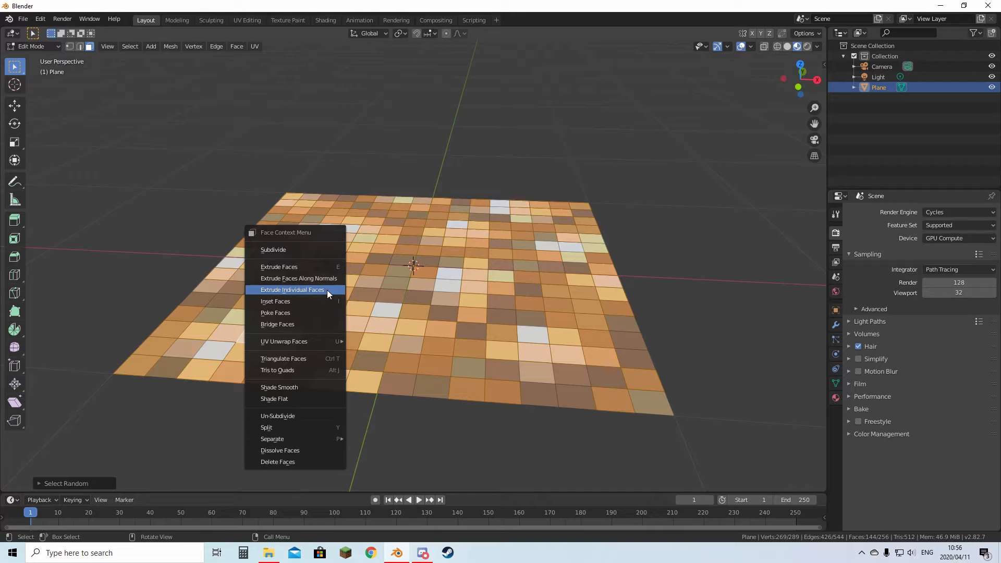
{"action": "left_click", "coordinate": [293, 290]}
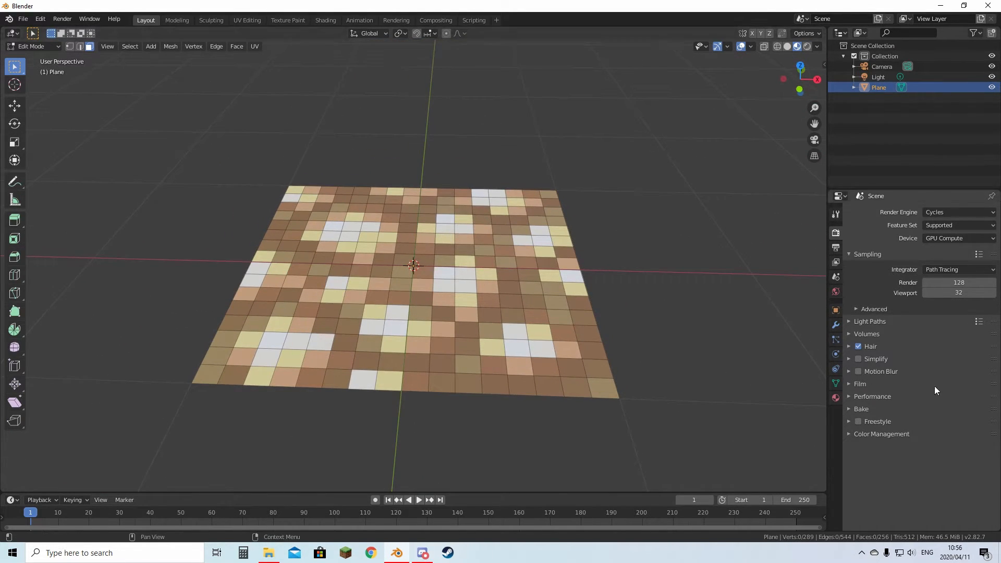
Step: Set the glowstone plane material's Surface shader to Emission
{"action": "left_click", "coordinate": [835, 399]}
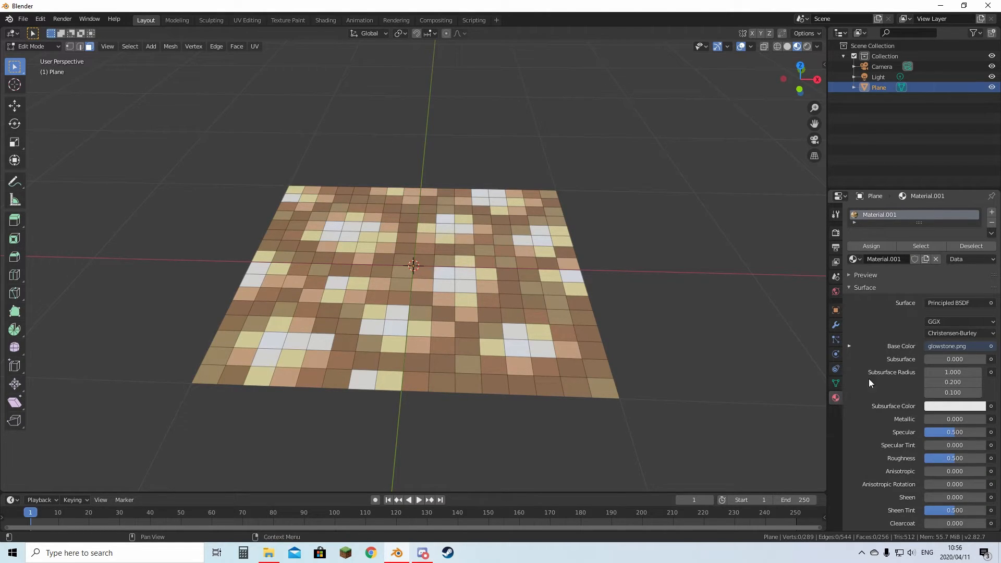
{"action": "left_click", "coordinate": [950, 303]}
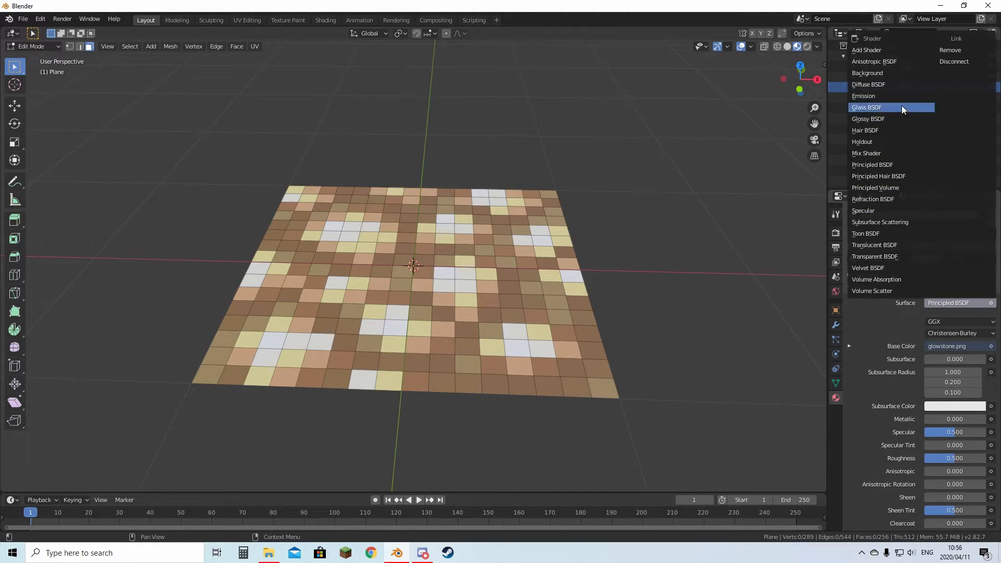
{"action": "left_click", "coordinate": [864, 96]}
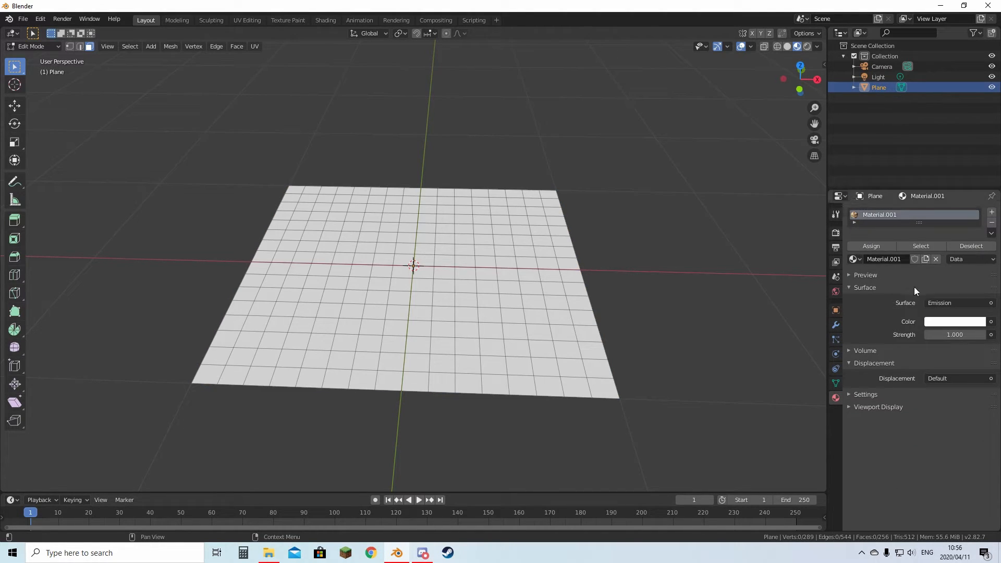
Step: Link the glowstone texture in the Shading editor, then resume mesh editing in Layout
{"action": "left_click", "coordinate": [325, 20]}
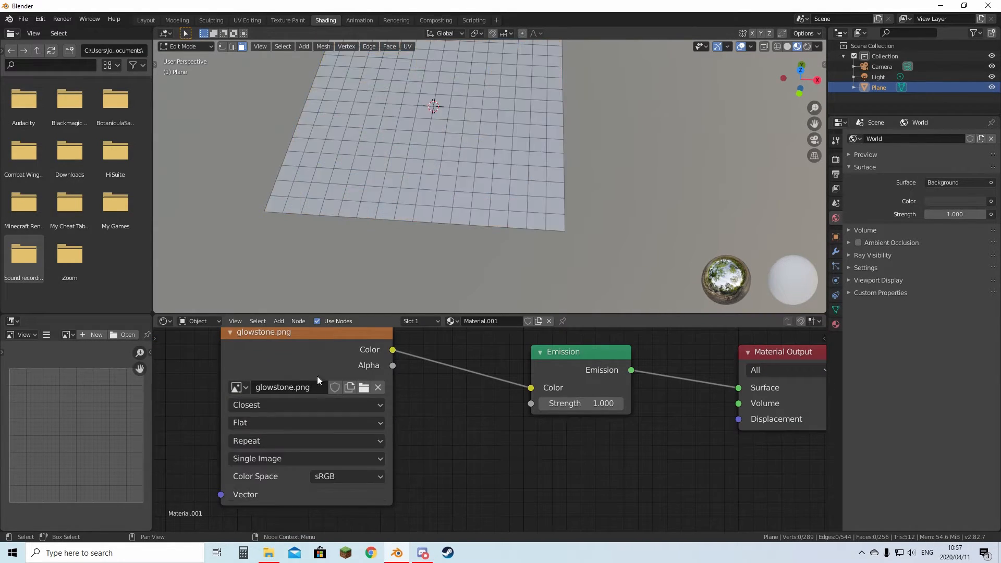
{"action": "left_click", "coordinate": [145, 19]}
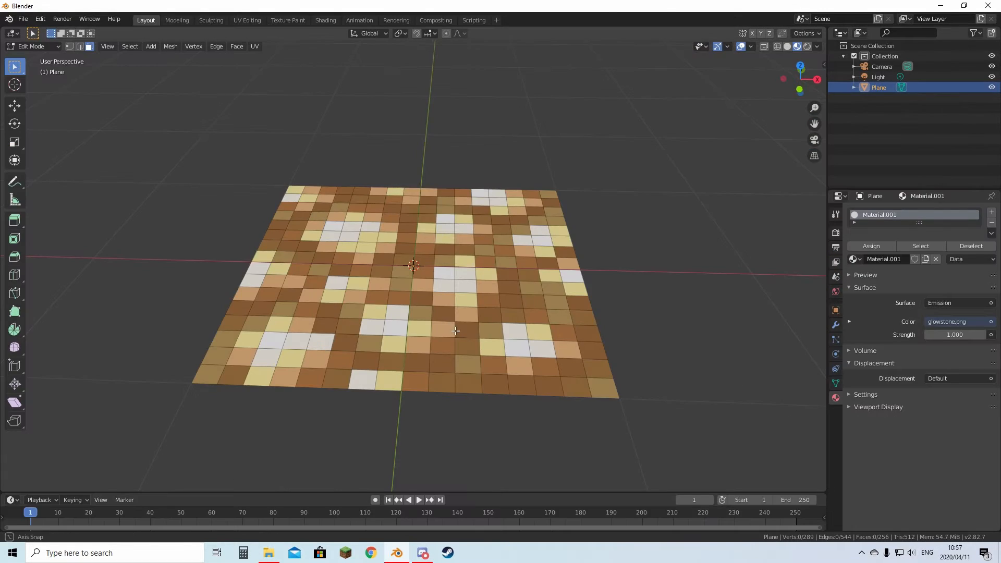
{"action": "key", "text": "z"}
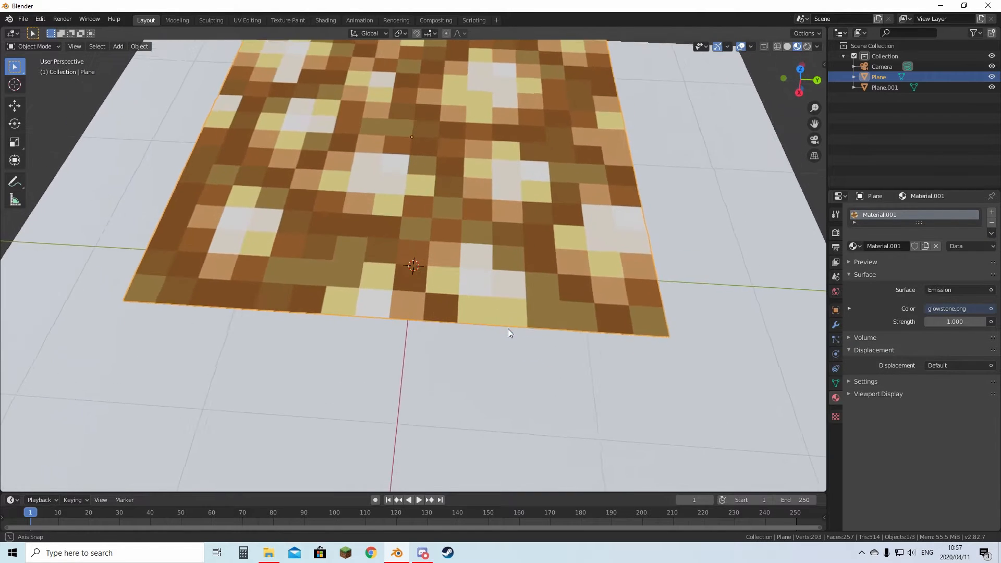
{"action": "key", "text": "Tab"}
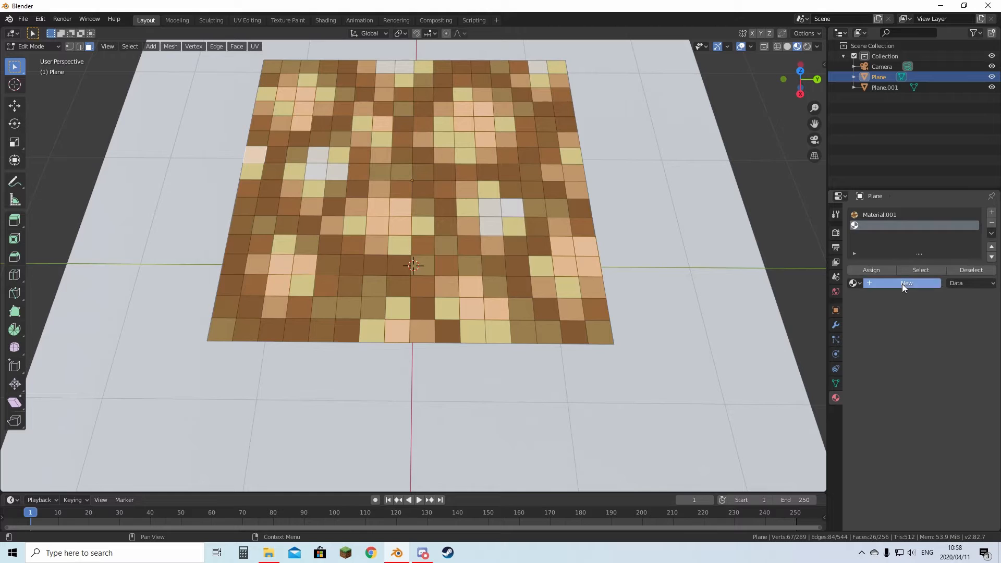
Step: Create Material.002 with glowstone.png feeding an Emission node into Material Output
{"action": "left_click", "coordinate": [905, 283]}
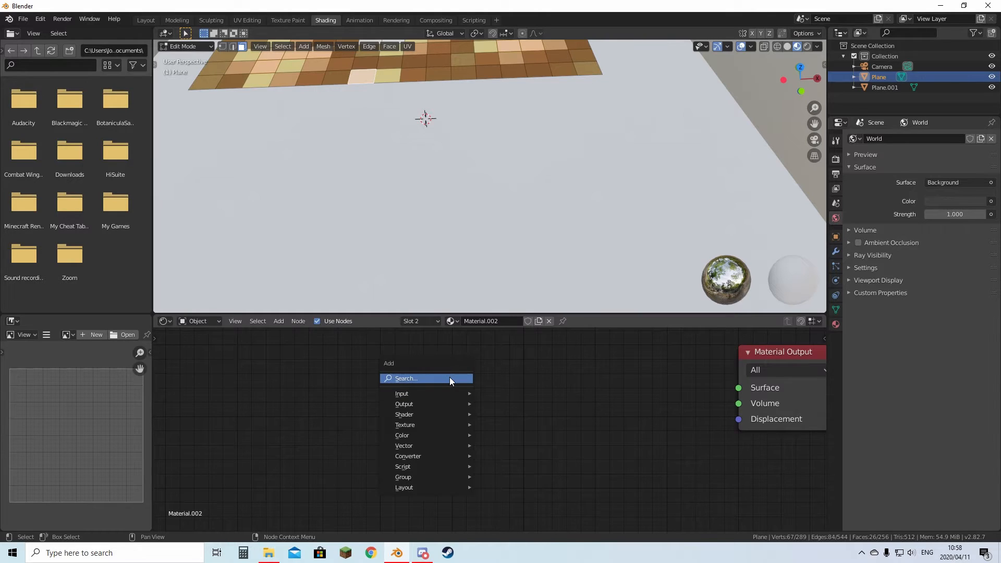
{"action": "type", "text": "em"}
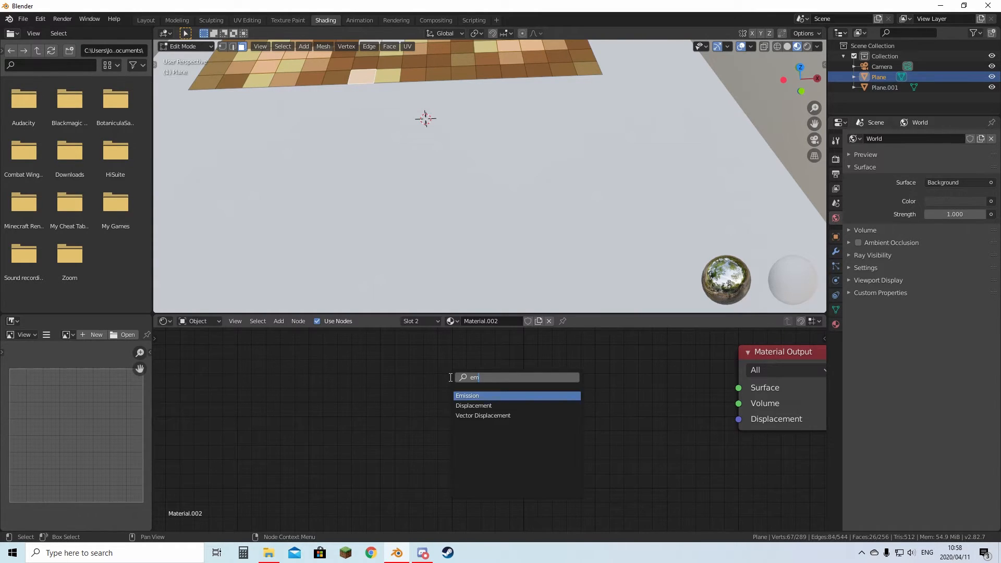
{"action": "left_click", "coordinate": [466, 395]}
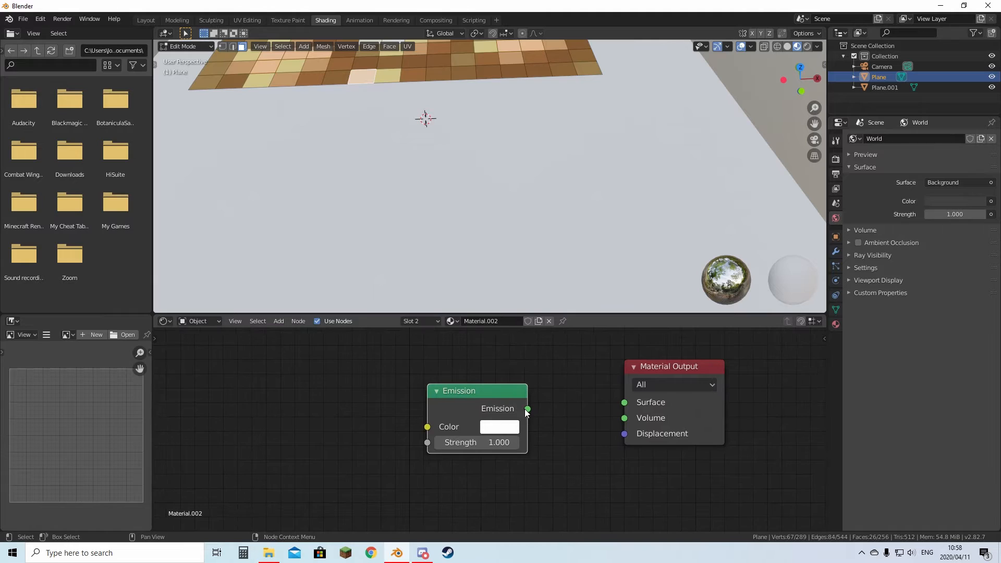
{"action": "left_click_drag", "start_coordinate": [526, 409], "coordinate": [624, 402]}
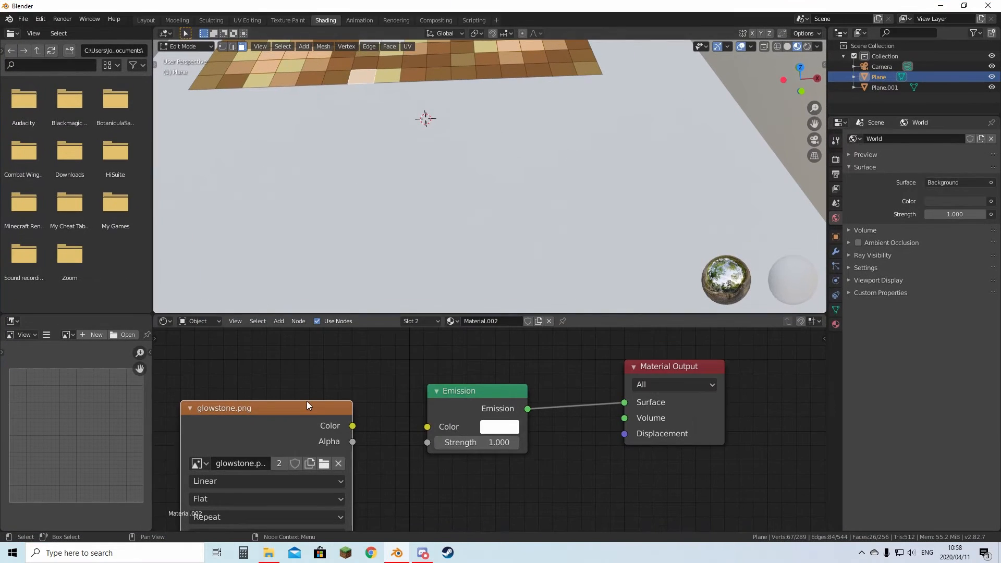
{"action": "left_click_drag", "start_coordinate": [352, 426], "coordinate": [427, 426]}
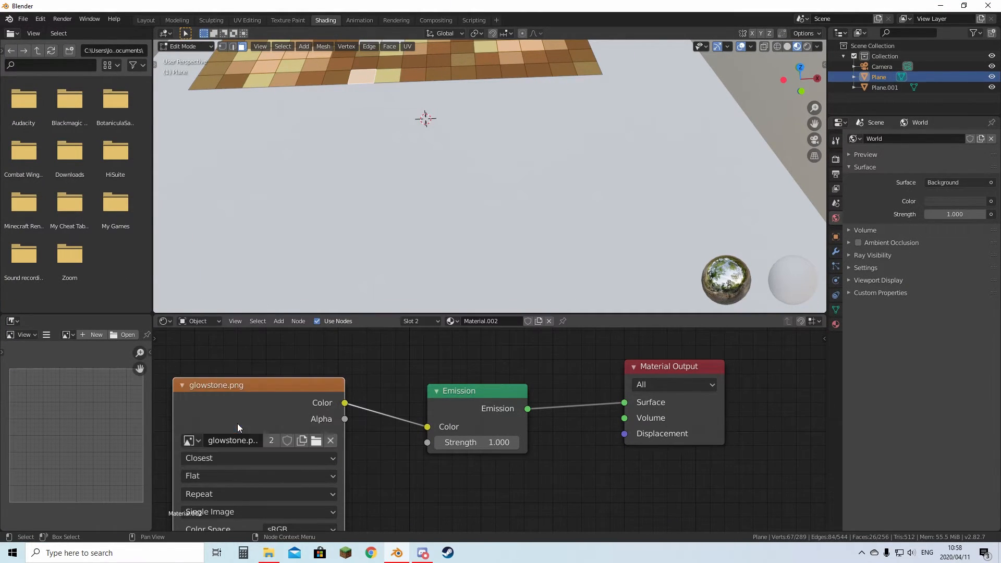
{"action": "left_click", "coordinate": [145, 20]}
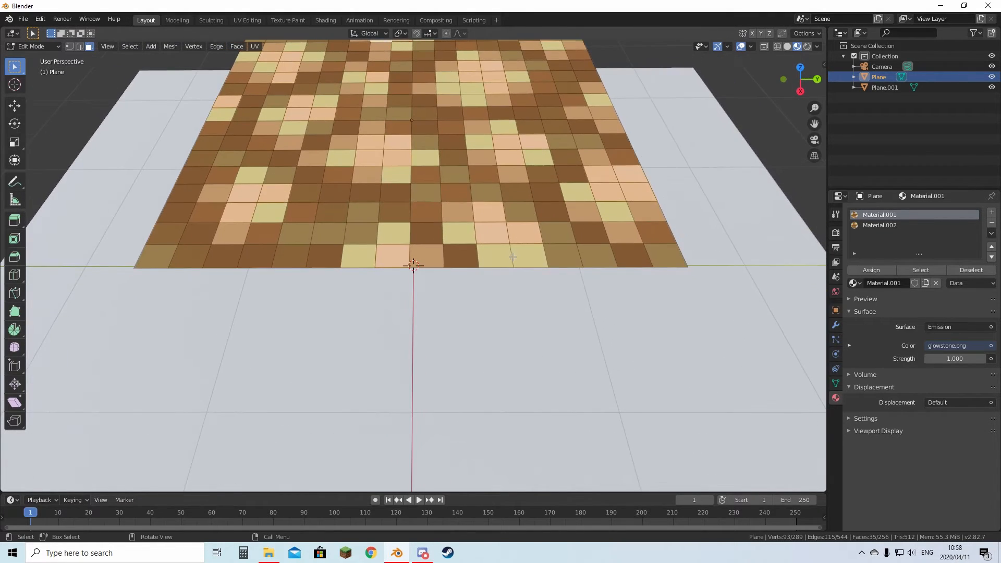
Step: Assign Material.002 to the selected bright faces and change the viewport shading
{"action": "left_click", "coordinate": [880, 225]}
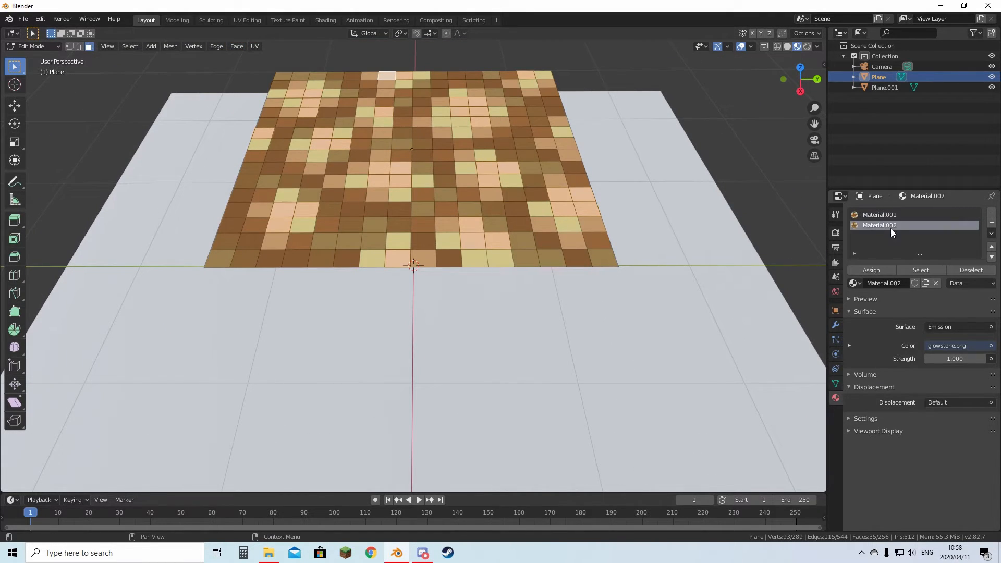
{"action": "left_click", "coordinate": [871, 270]}
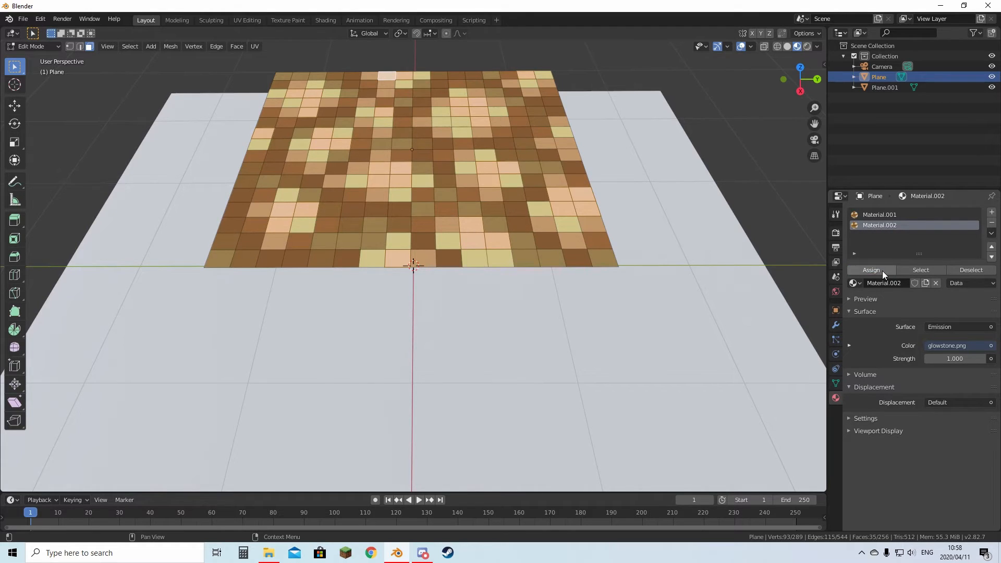
{"action": "left_click", "coordinate": [880, 215]}
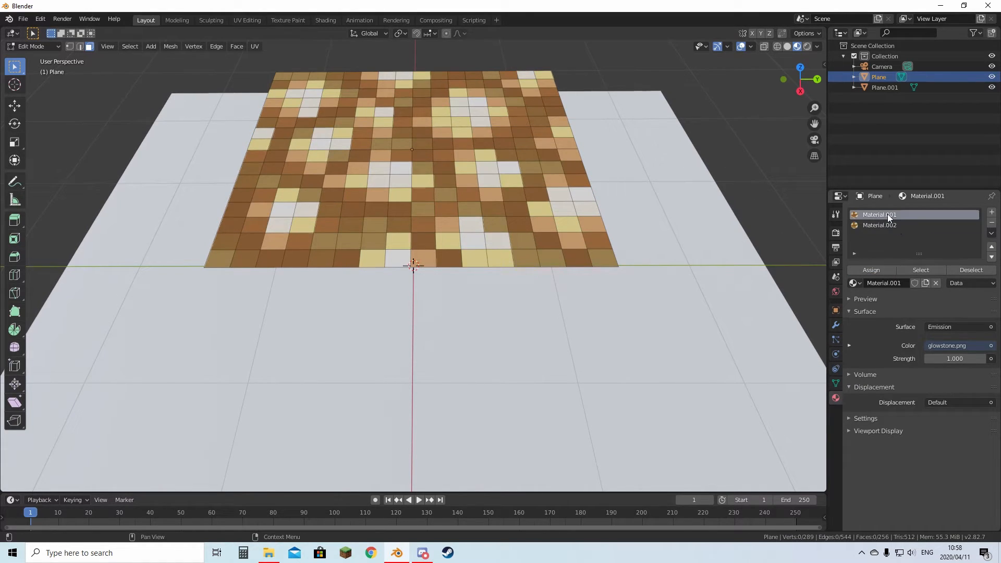
{"action": "left_click", "coordinate": [960, 327]}
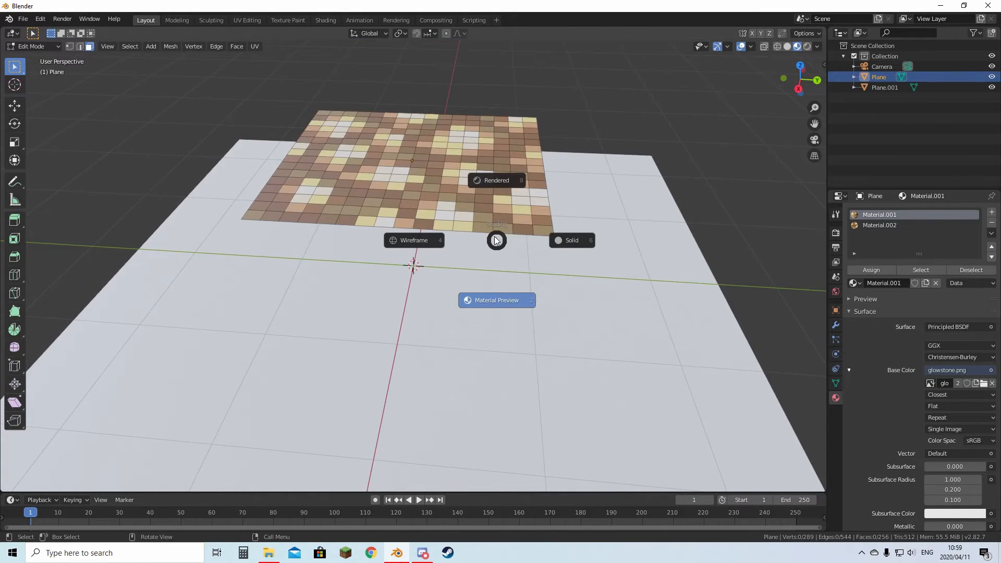
{"action": "left_click", "coordinate": [496, 180]}
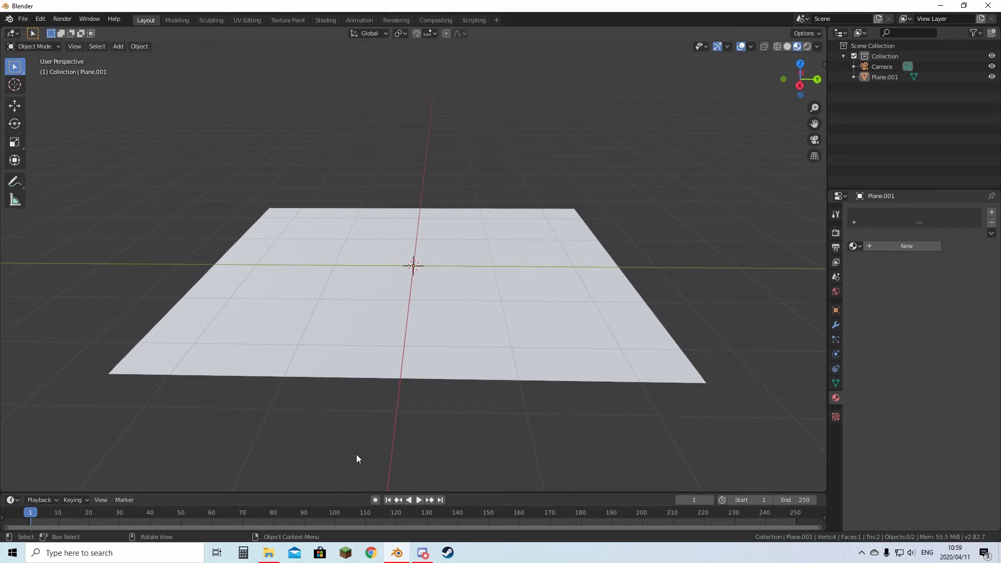
{"action": "mouse_move", "coordinate": [361, 481]}
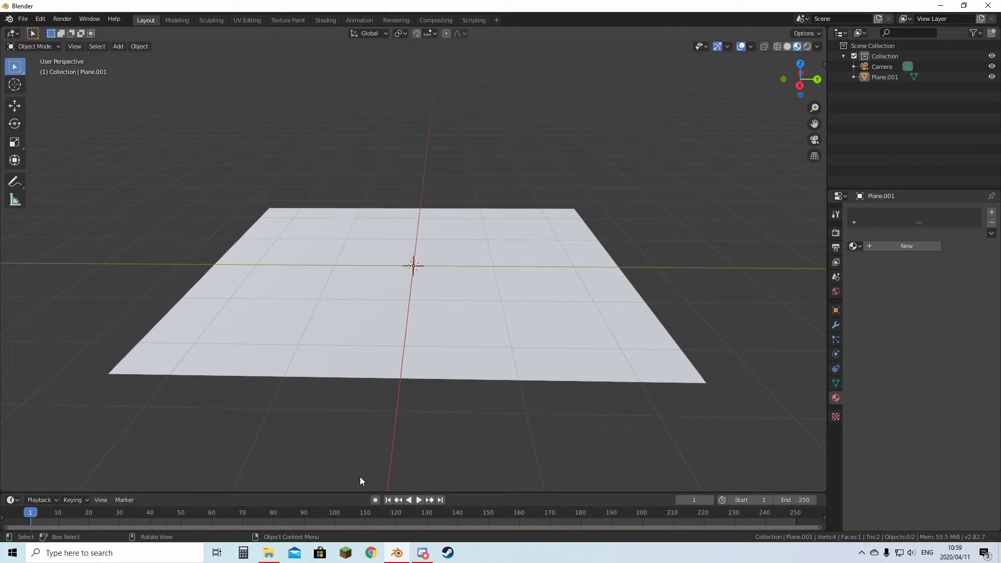
{"action": "mouse_move", "coordinate": [324, 507]}
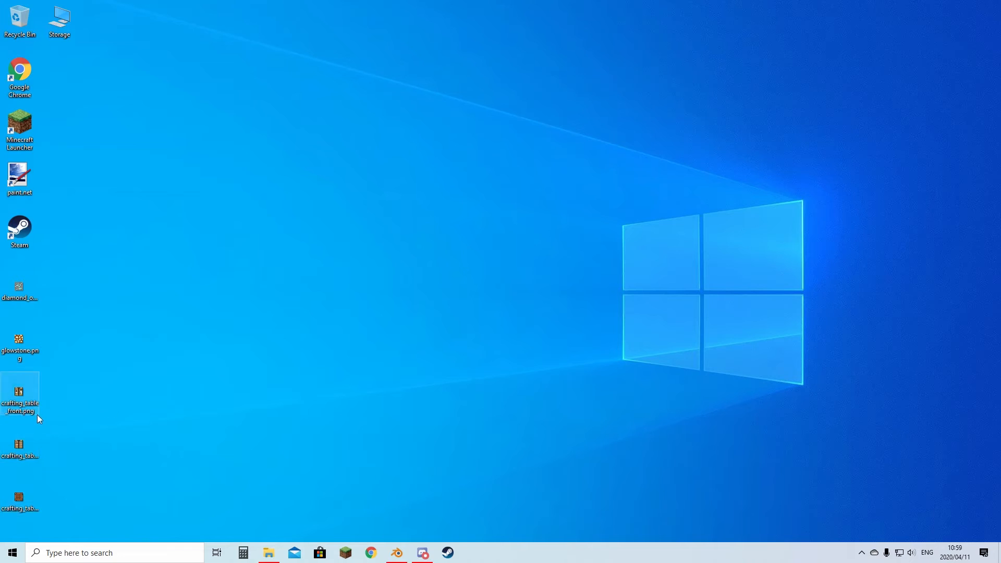
Step: Return to Blender from the taskbar after checking the texture files
{"action": "left_click", "coordinate": [396, 552]}
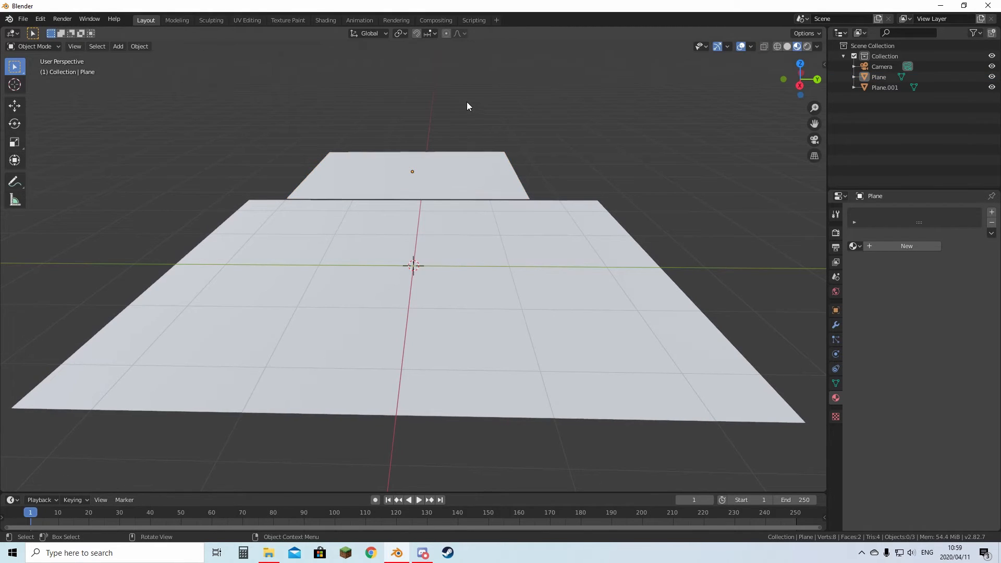
Step: Give the raised plane a new material using crafting_table_top.png as Base Color
{"action": "left_click", "coordinate": [325, 20]}
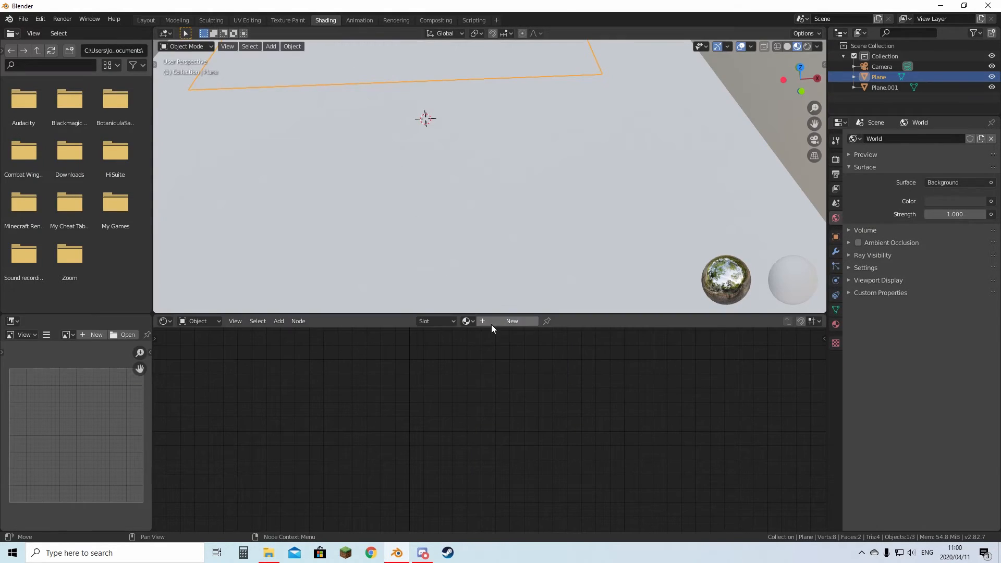
{"action": "left_click", "coordinate": [512, 322]}
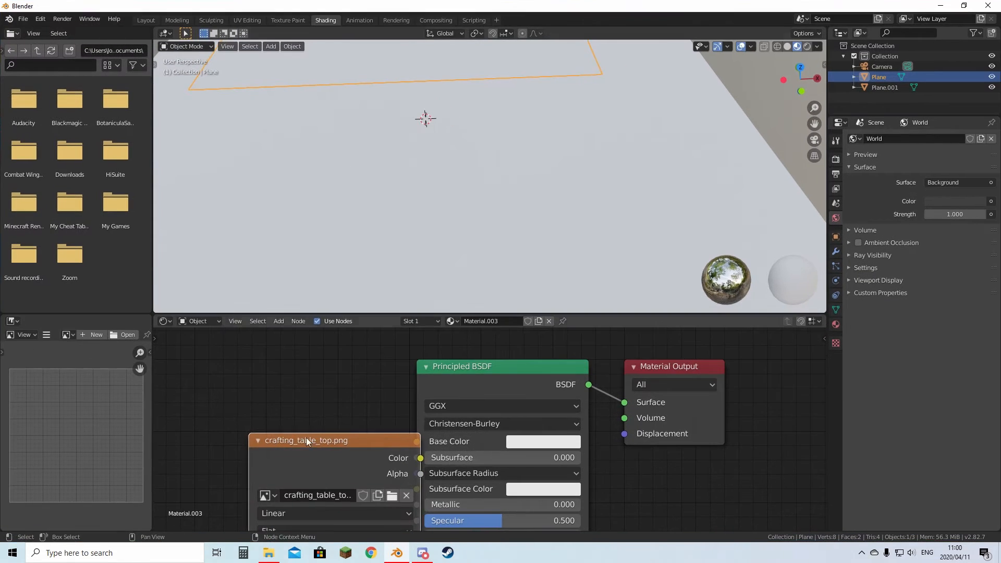
{"action": "left_click", "coordinate": [145, 20]}
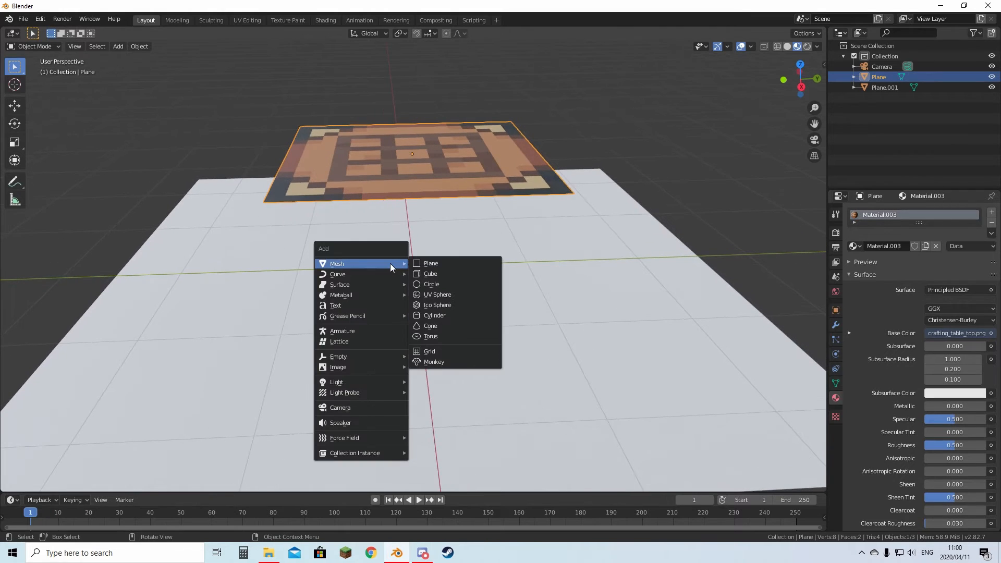
Step: Add a second plane textured with crafting_table_front.png
{"action": "left_click", "coordinate": [430, 263]}
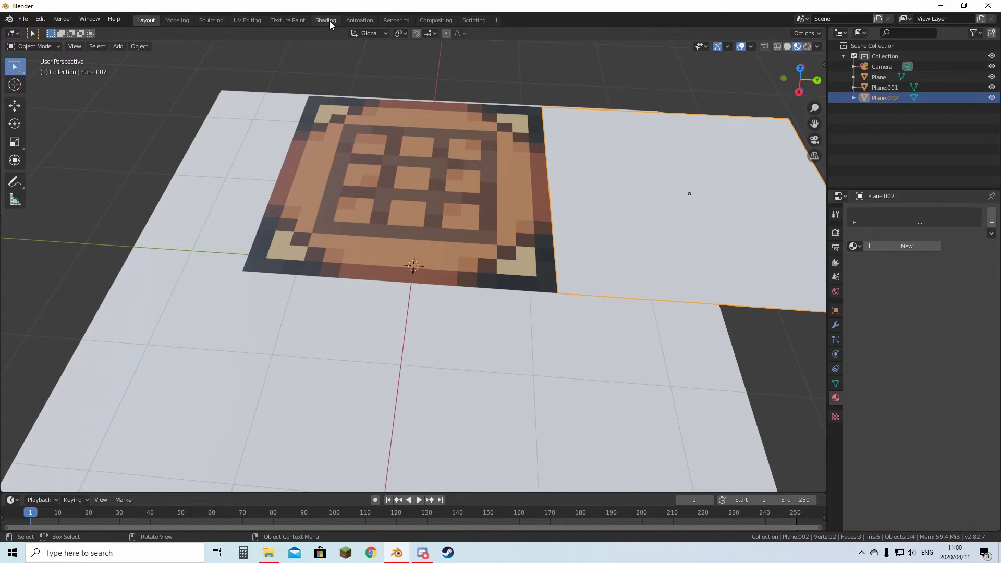
{"action": "left_click", "coordinate": [325, 20]}
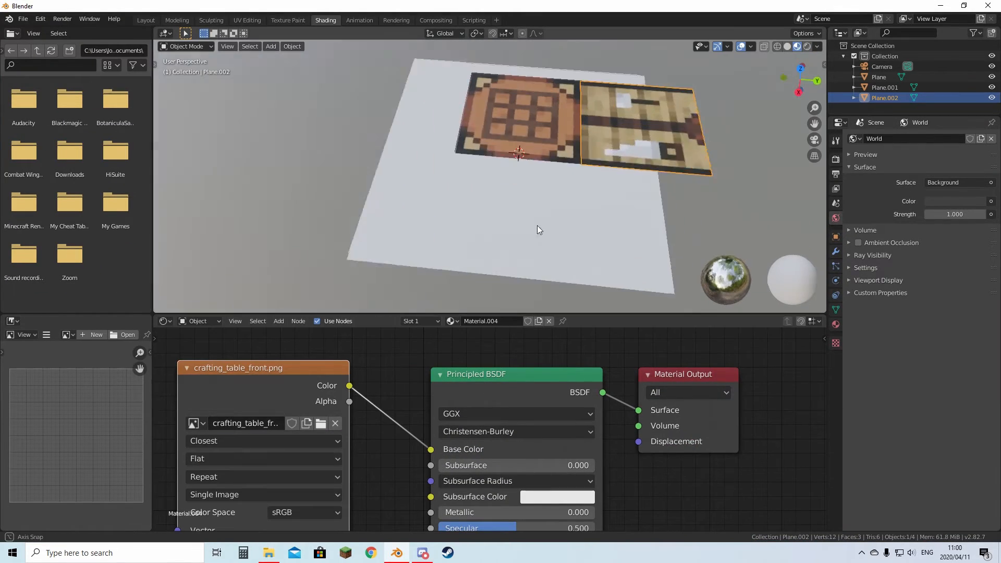
{"action": "left_click", "coordinate": [145, 19]}
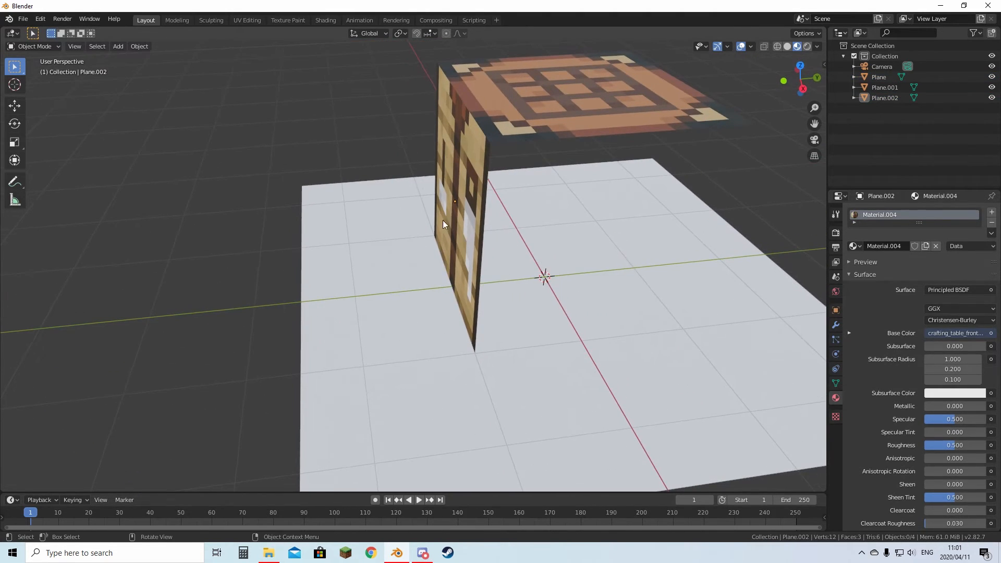
{"action": "mouse_move", "coordinate": [567, 268]}
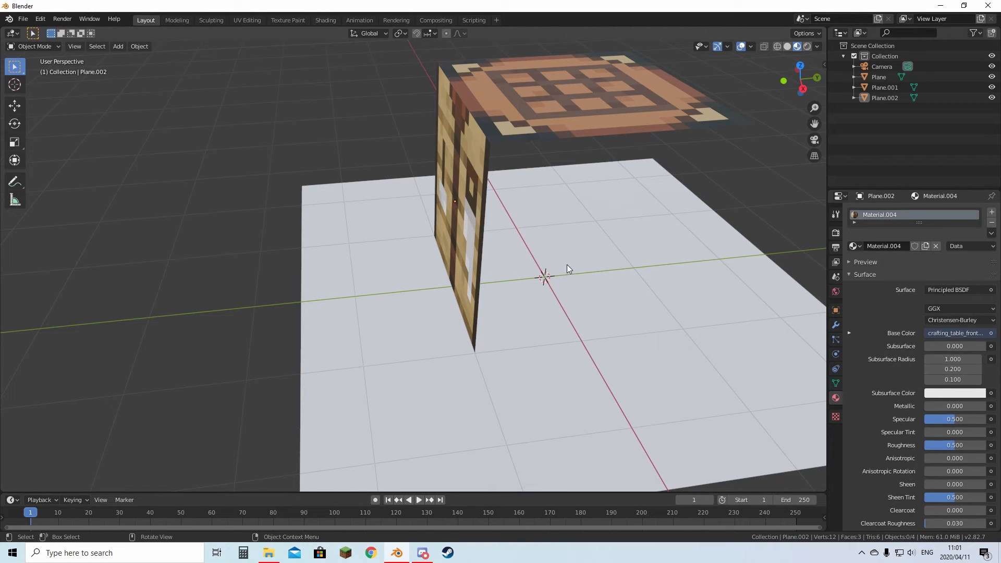
Step: Orbit the view to see the upright front face meeting the top plane
{"action": "left_click_drag", "start_coordinate": [569, 268], "coordinate": [546, 211]}
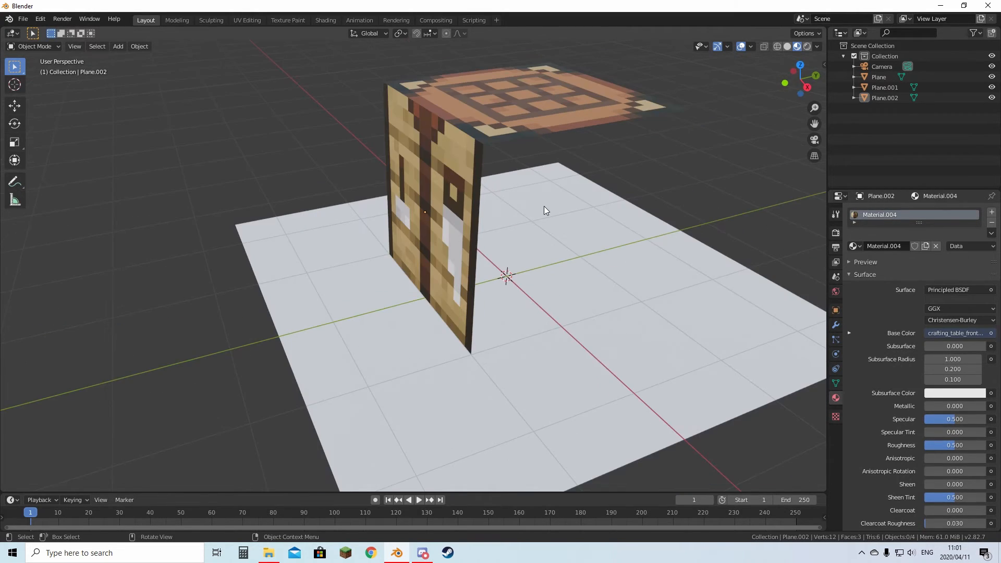
{"action": "mouse_move", "coordinate": [563, 214]}
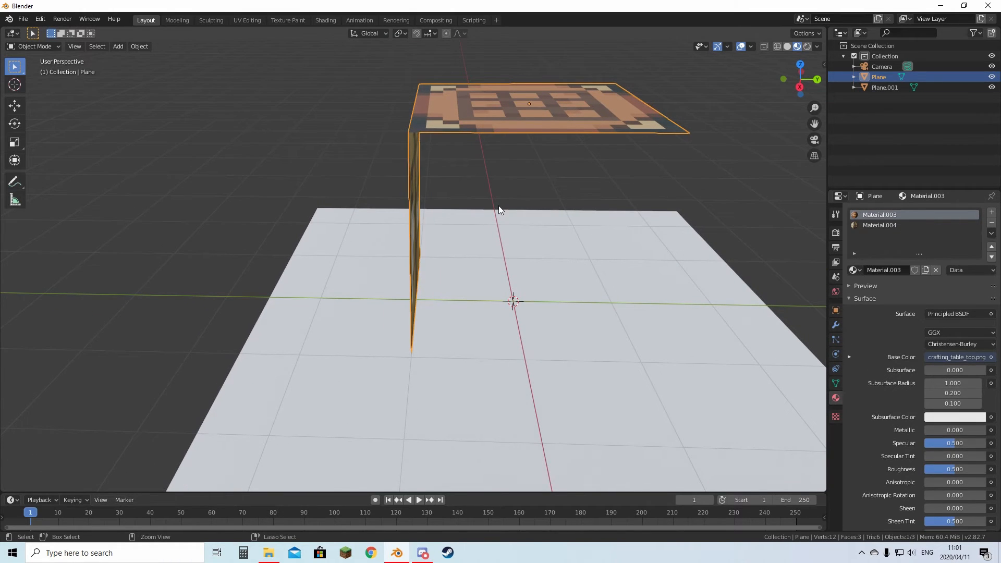
Step: Orbit to the crafting table's front face, check UV Editing, then enter Edit Mode in Layout
{"action": "left_click_drag", "start_coordinate": [499, 211], "coordinate": [463, 185]}
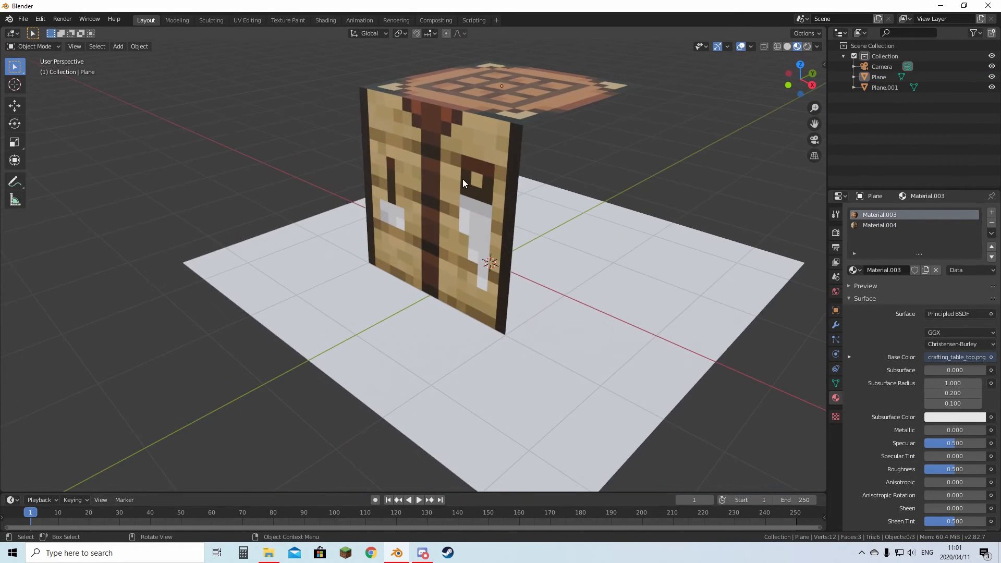
{"action": "left_click", "coordinate": [447, 179]}
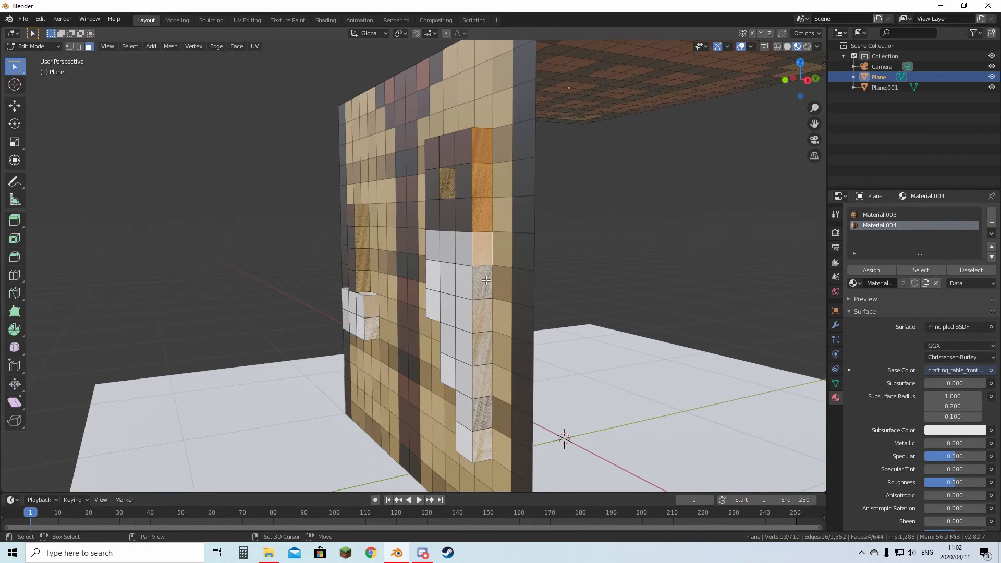
{"action": "left_click", "coordinate": [246, 20]}
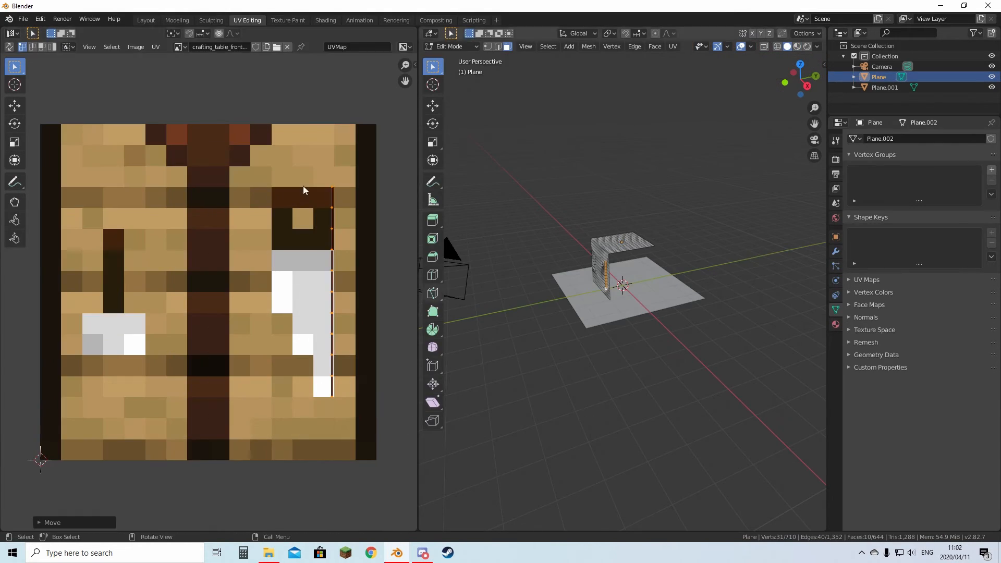
{"action": "left_click", "coordinate": [145, 19]}
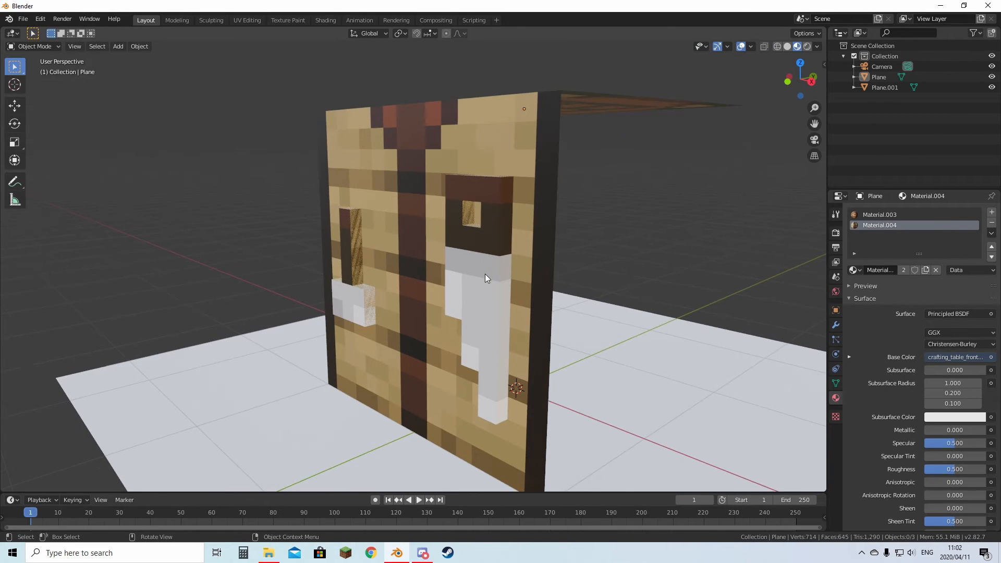
{"action": "key", "text": "Tab"}
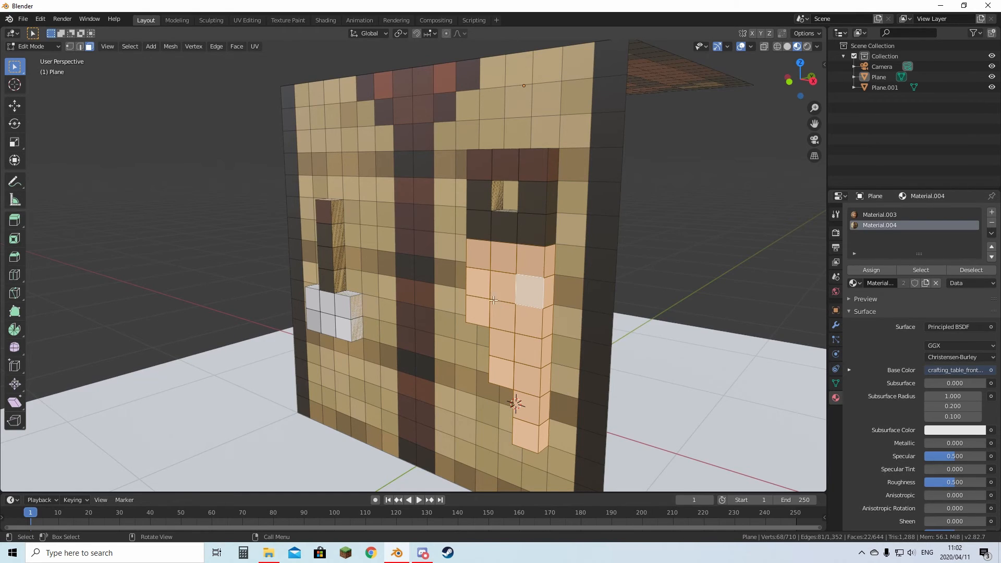
Step: Add Material.005 with Metallic, Specular and Specular Tint 1.0, and an Image Texture feeding Base Color
{"action": "left_click", "coordinate": [992, 212]}
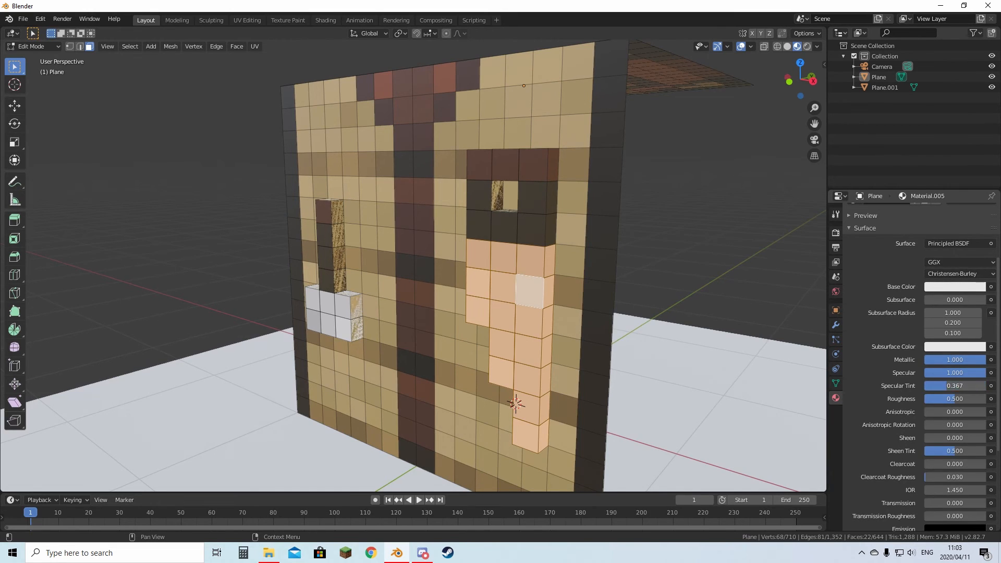
{"action": "left_click_drag", "start_coordinate": [956, 385], "coordinate": [984, 385]}
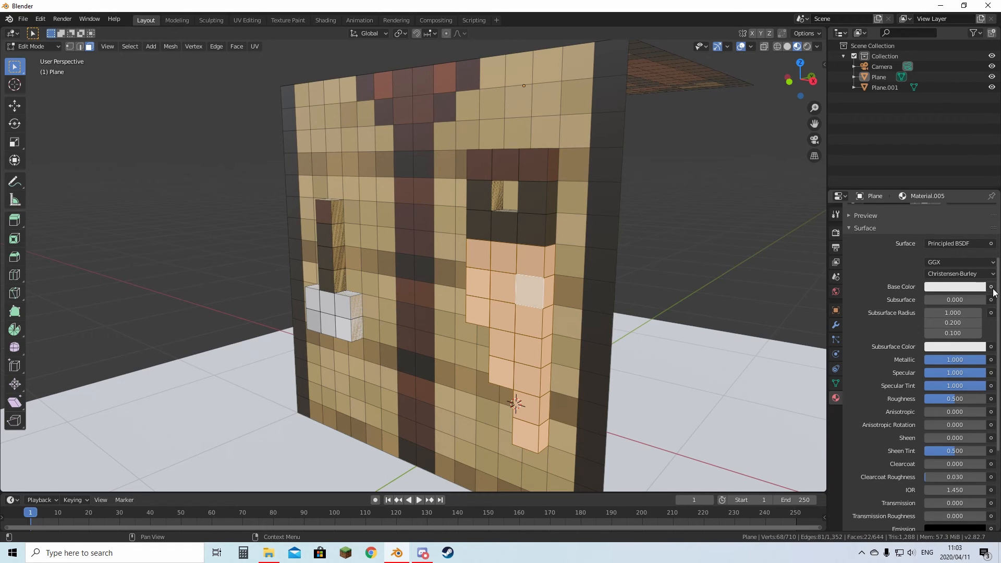
{"action": "left_click", "coordinate": [993, 286]}
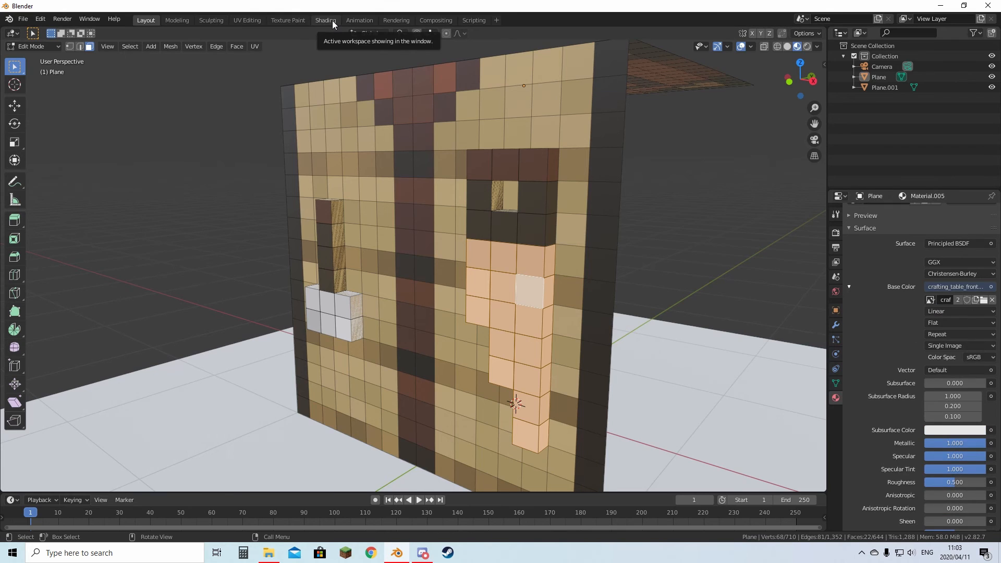
{"action": "left_click", "coordinate": [325, 20]}
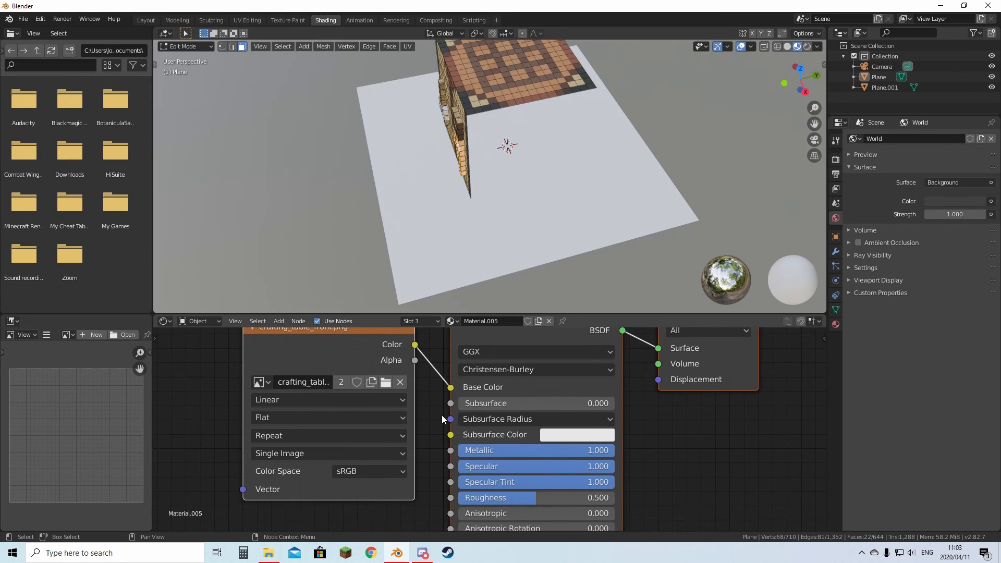
Step: Back in Layout, orbit the rendered view around the cube lit by the 10 W point light
{"action": "left_click", "coordinate": [145, 20]}
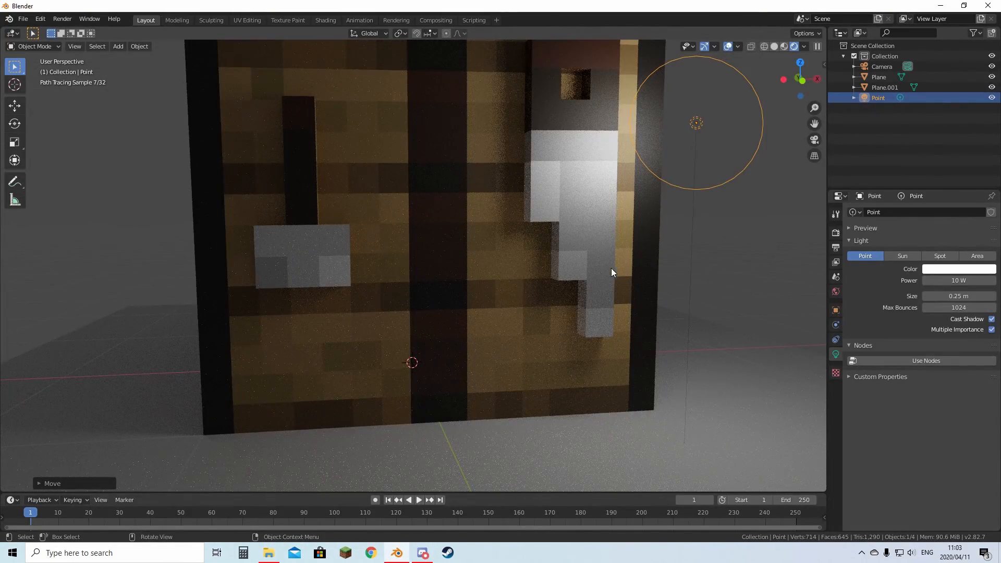
{"action": "left_click_drag", "start_coordinate": [612, 273], "coordinate": [325, 198]}
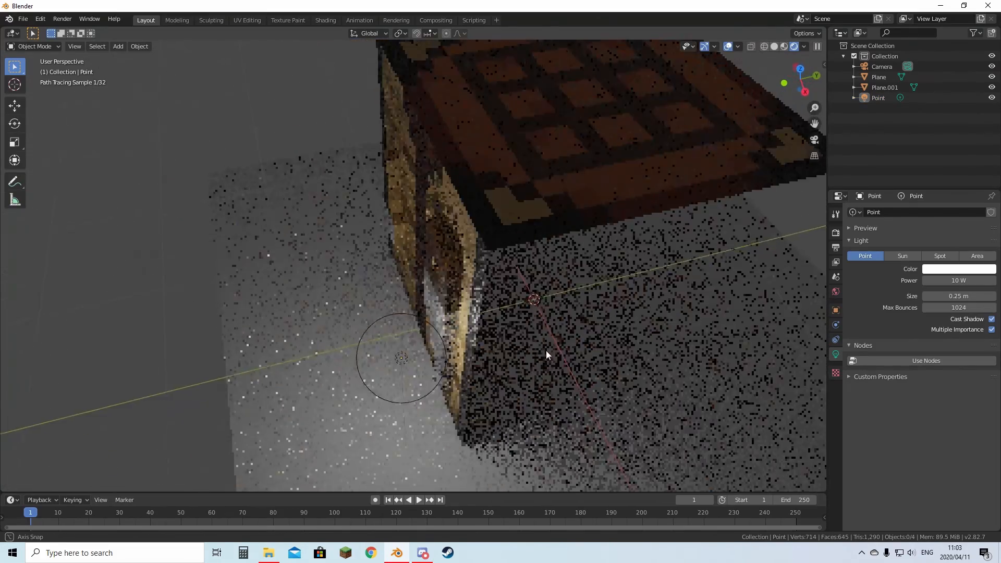
{"action": "left_click_drag", "start_coordinate": [547, 355], "coordinate": [584, 299]}
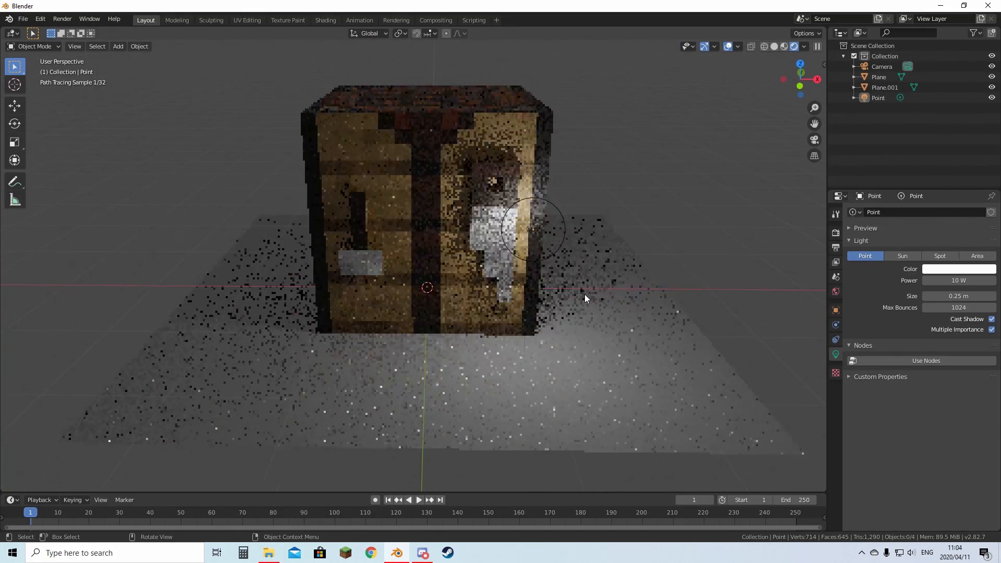